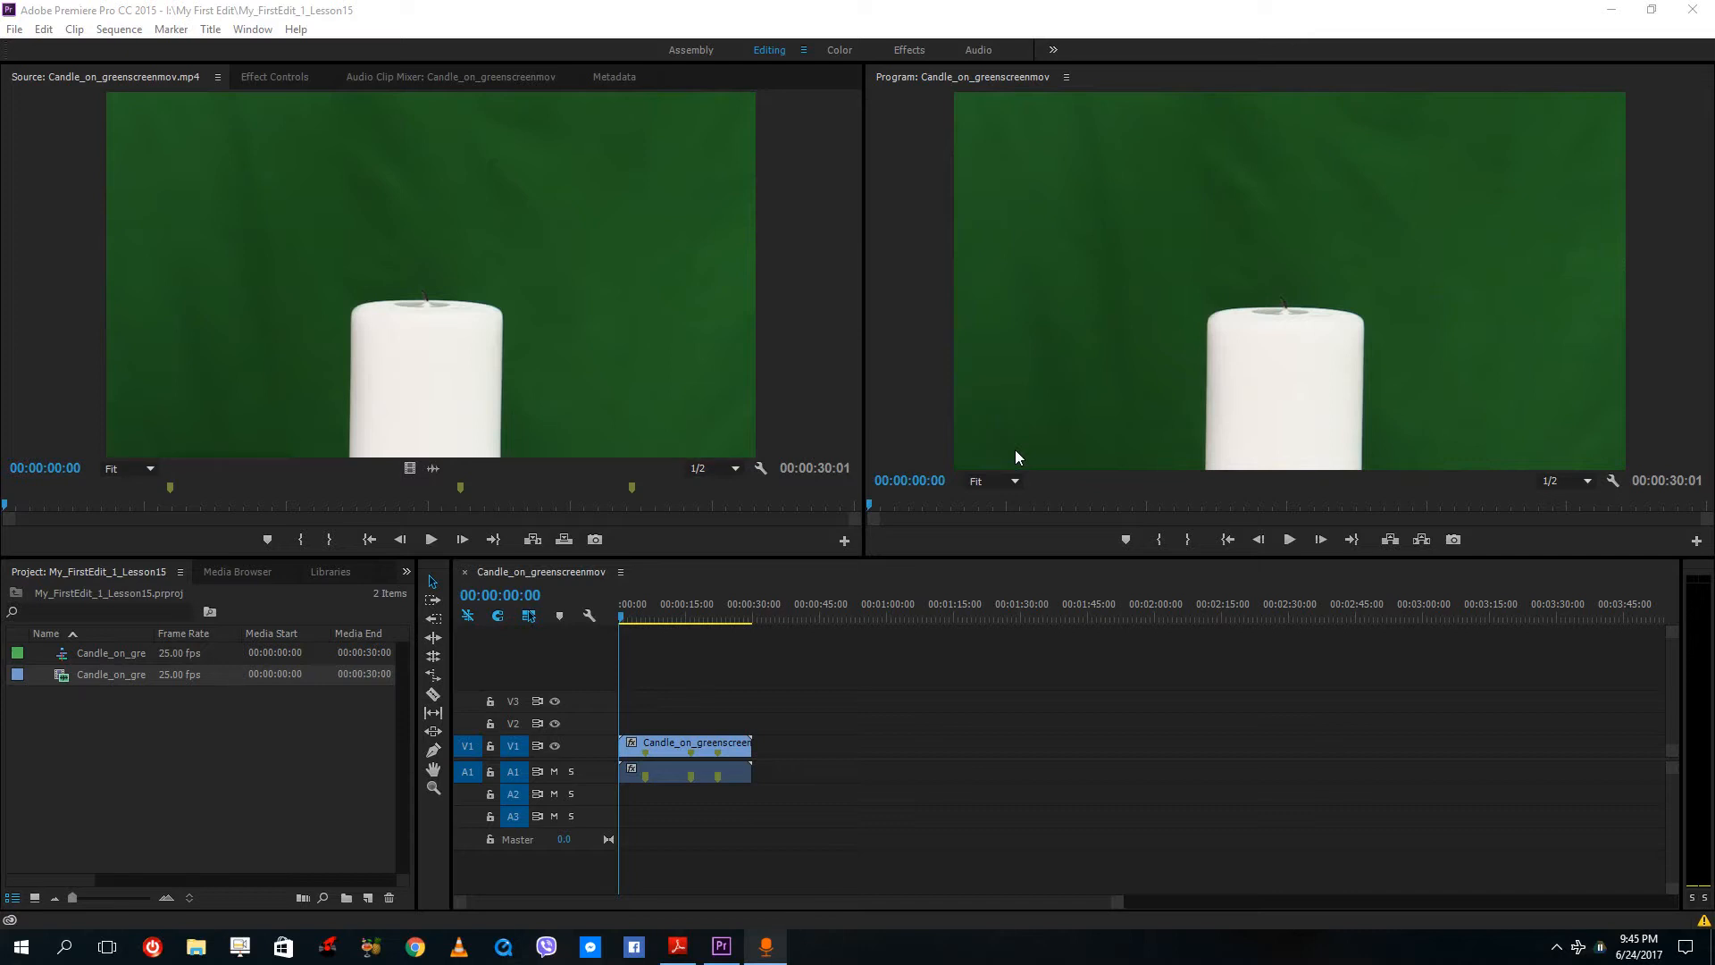
mouse_move(941, 382)
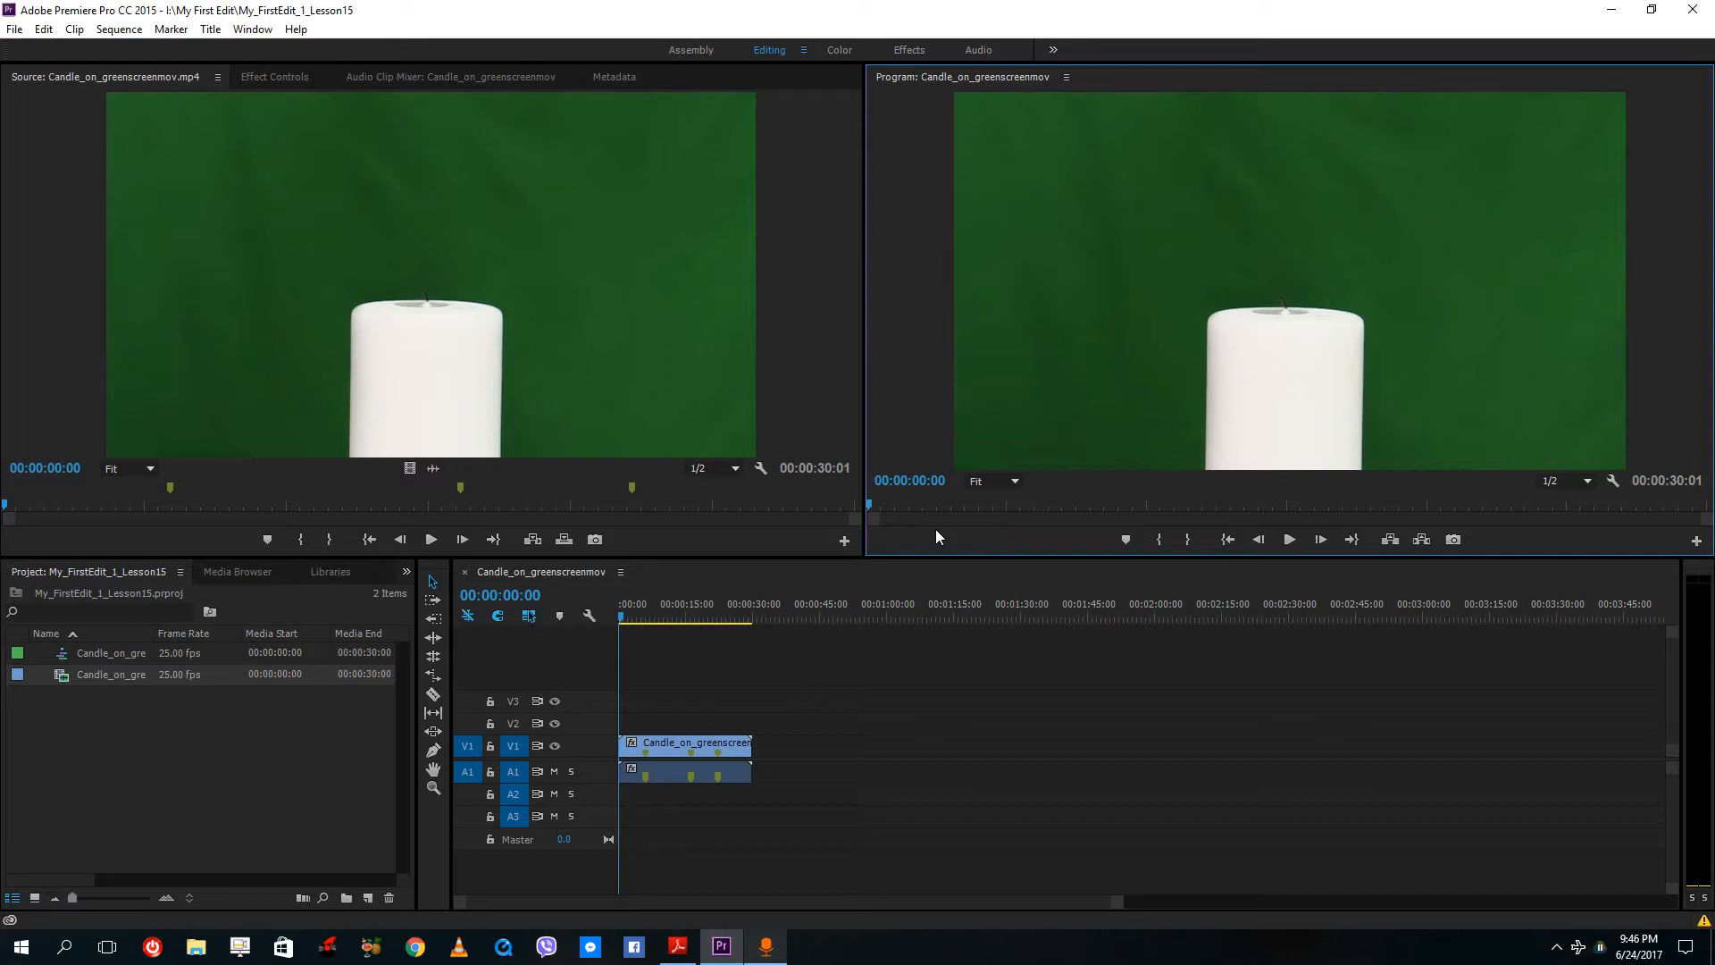
mouse_move(879, 617)
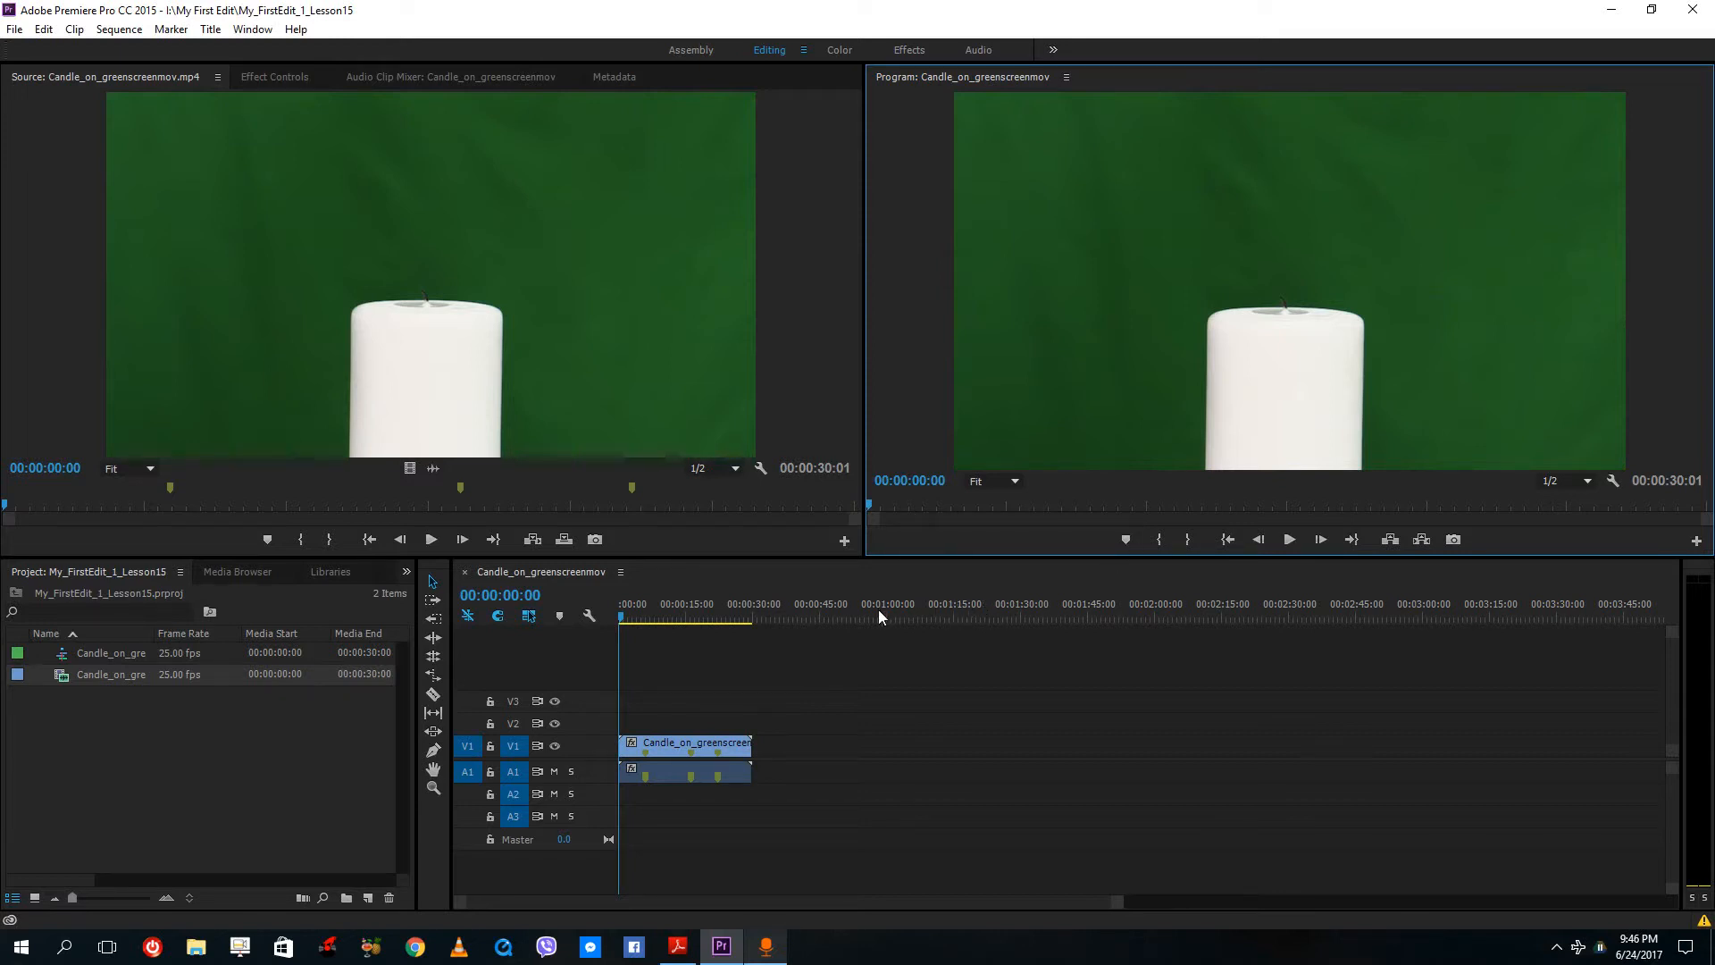
mouse_move(752, 607)
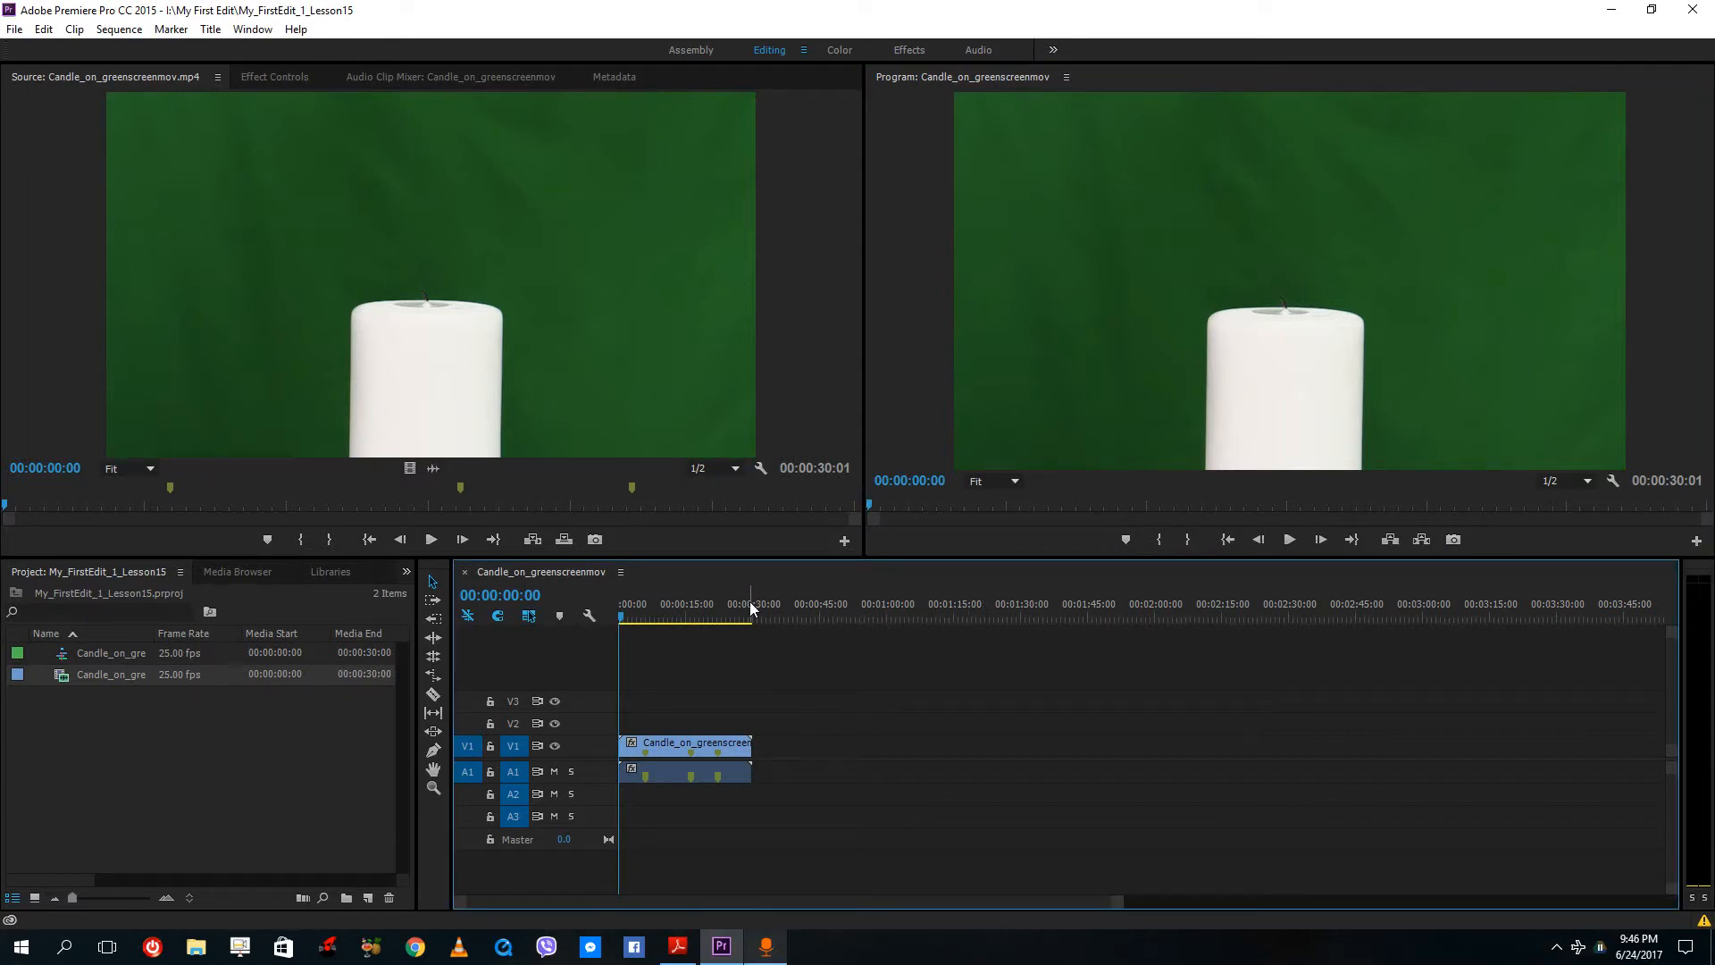
Move the playhead to about 00:00:16:10 so the lit candle shows in the Program Monitor
left_click(675, 616)
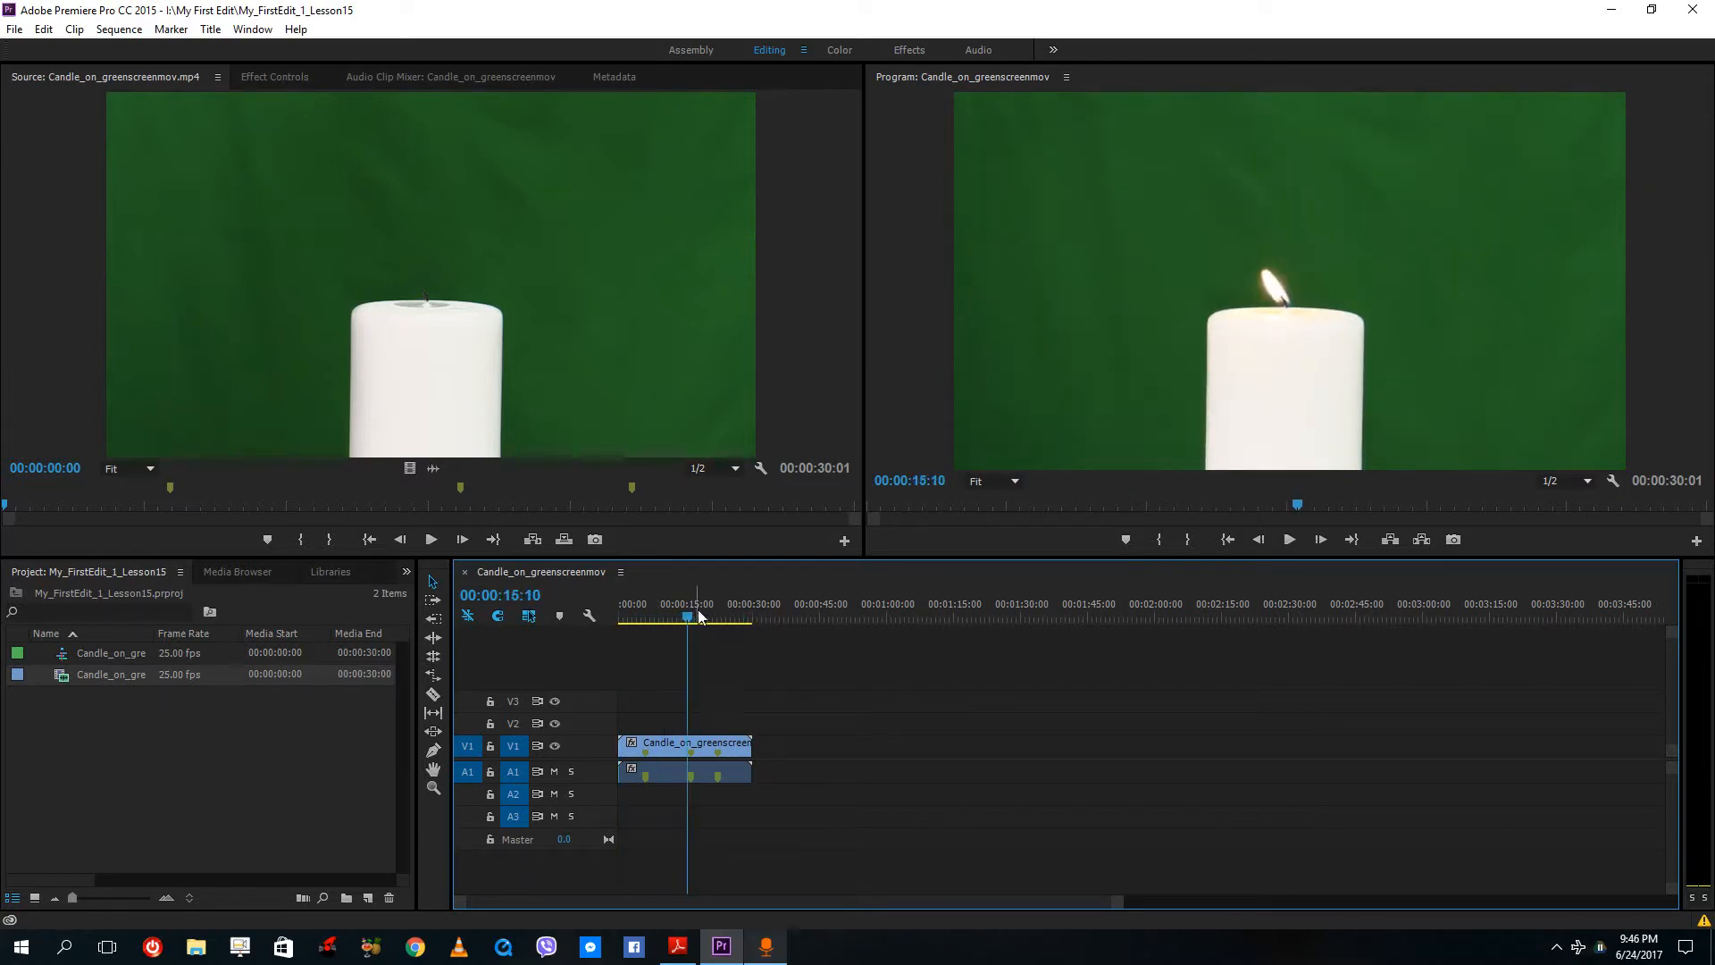
Duplicate the candle clip onto track V2 and expand its Opacity settings in Effect Controls
left_click(685, 744)
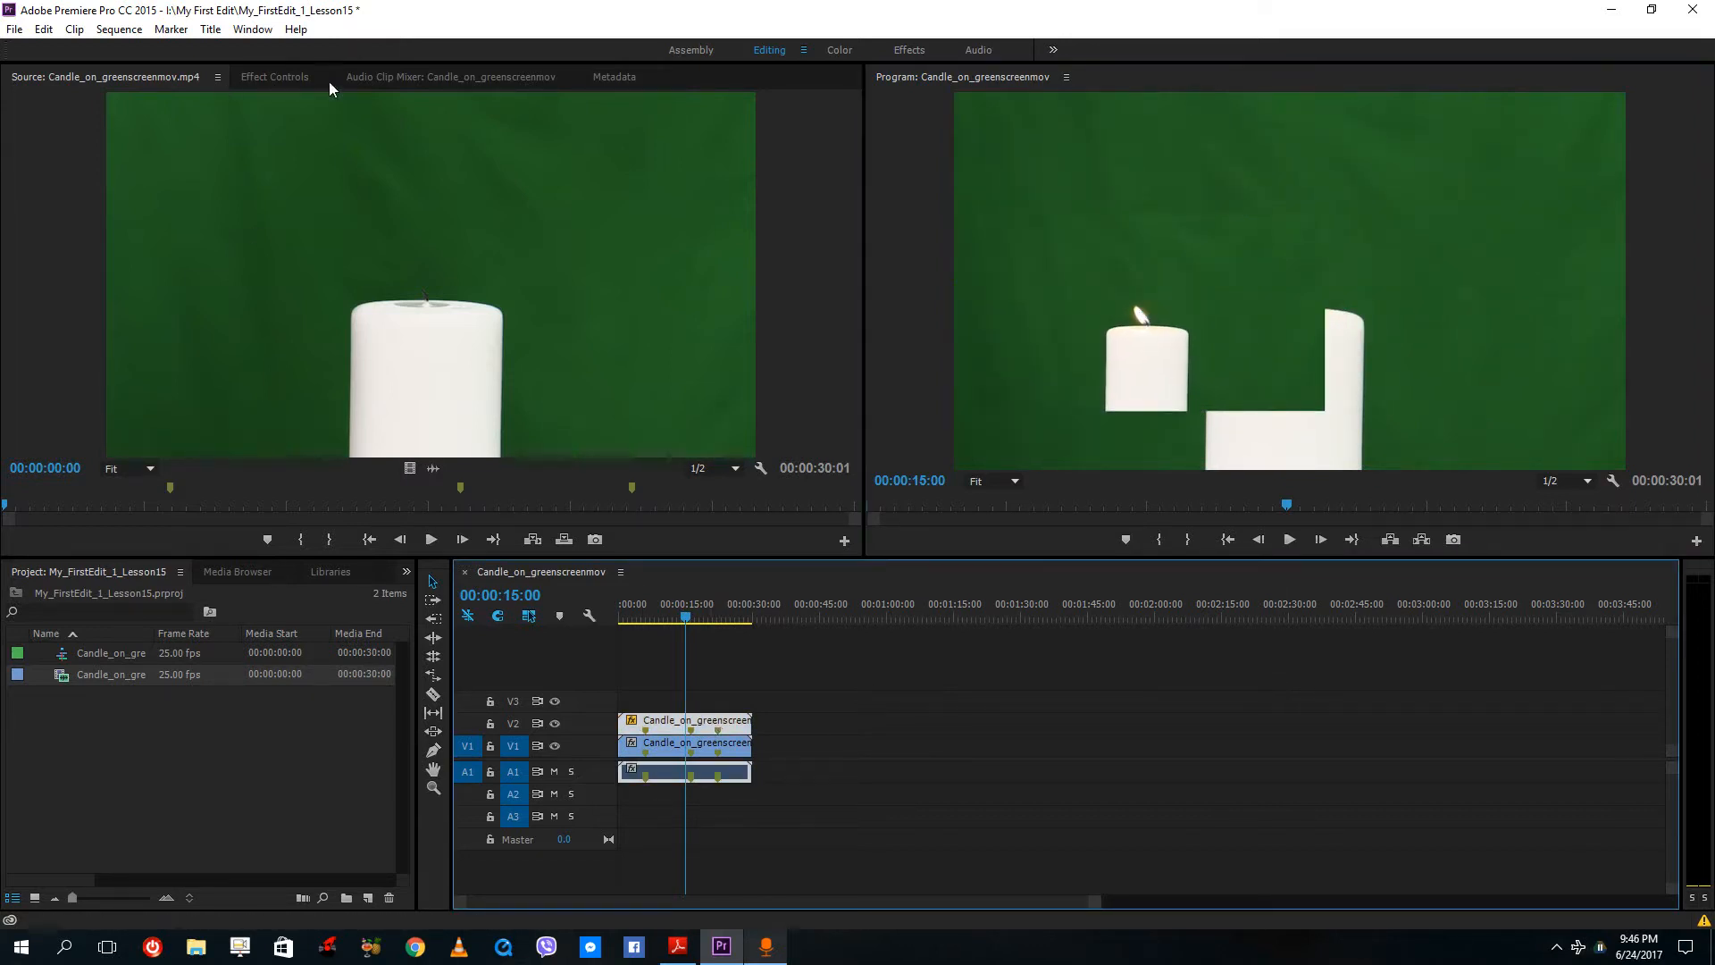
left_click(275, 76)
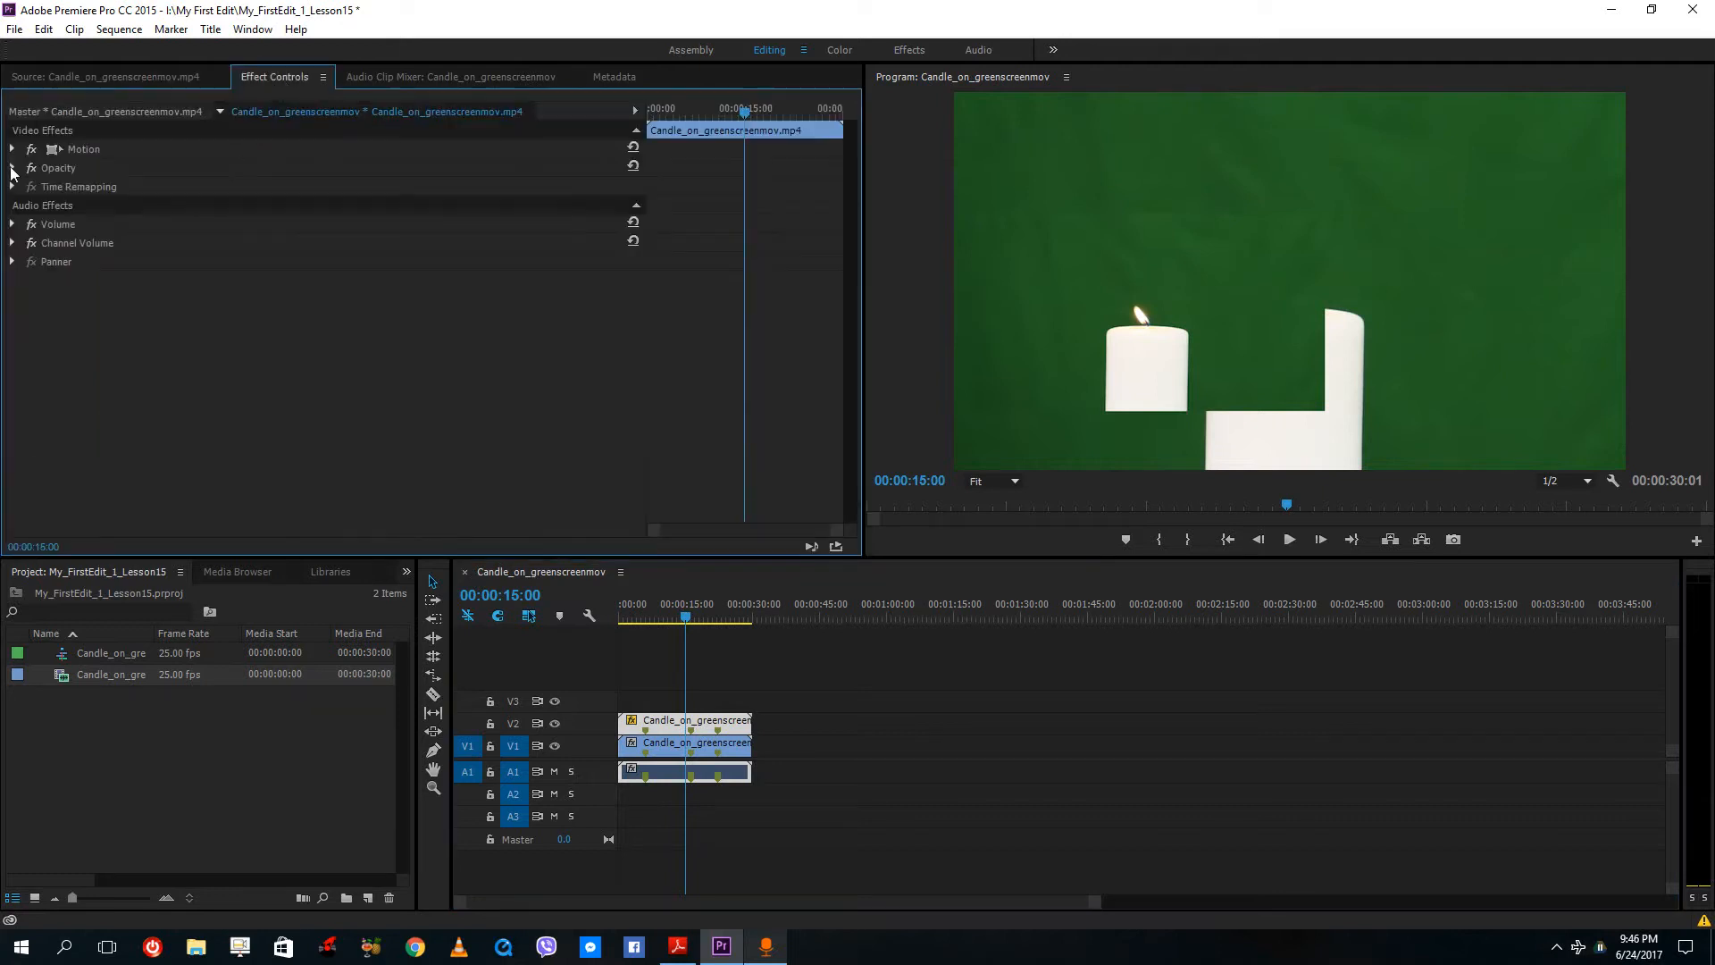
left_click(12, 168)
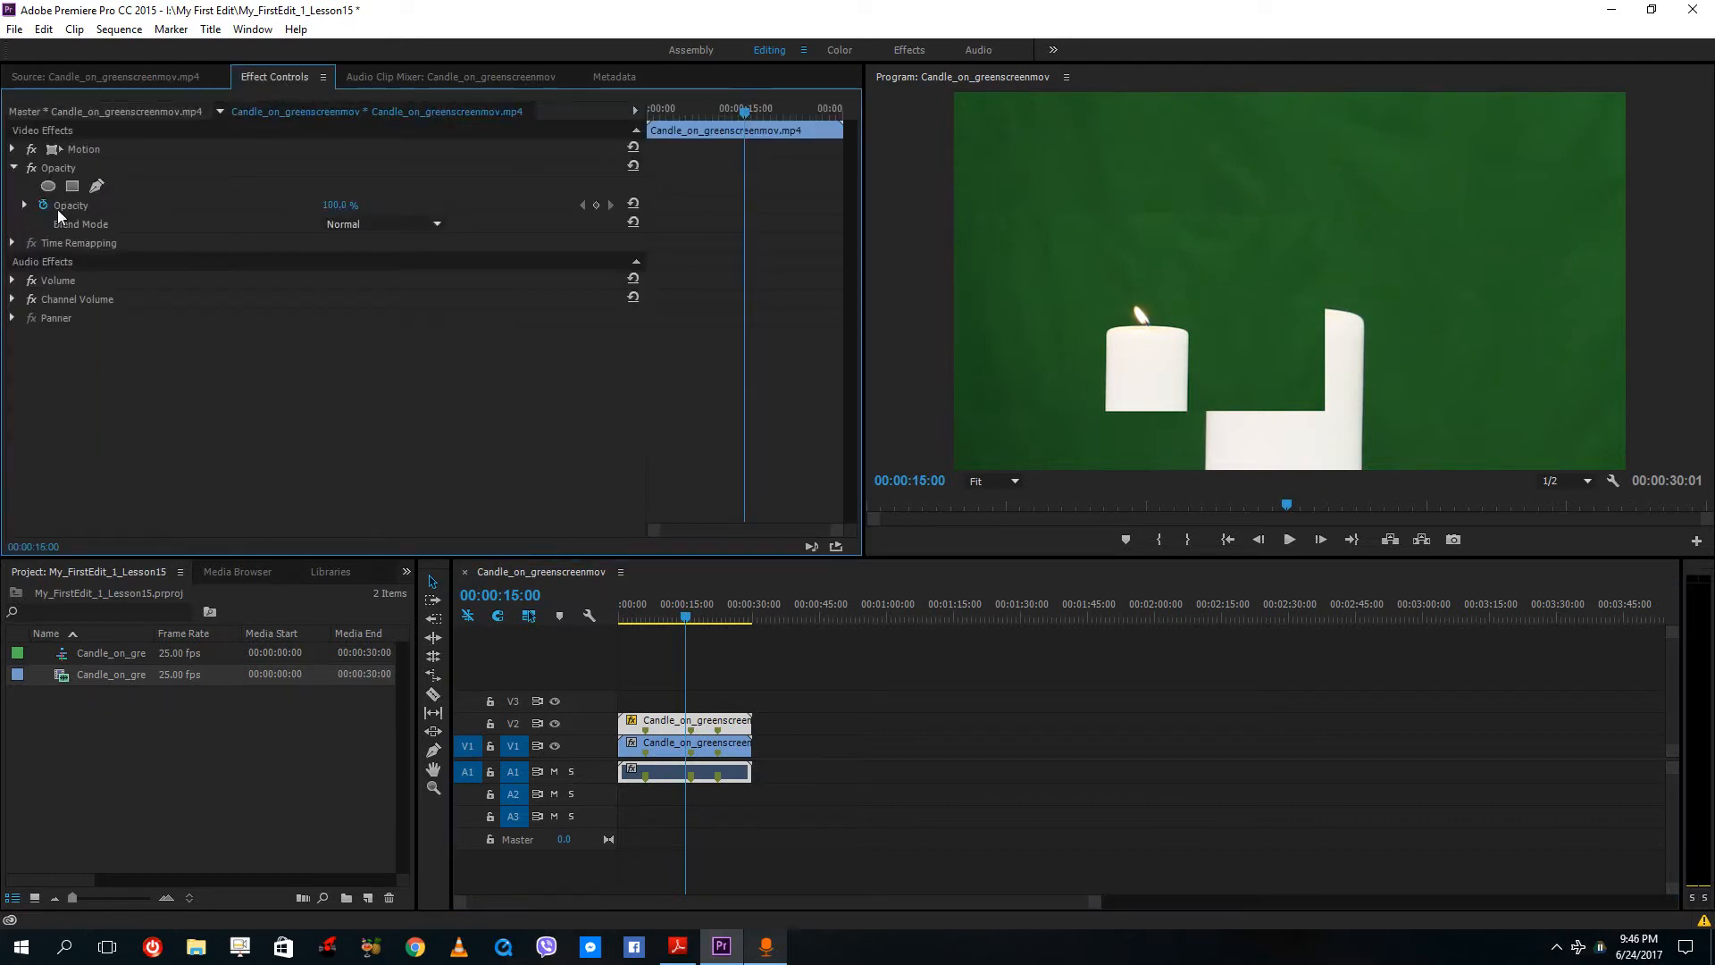
left_click_drag(340, 204, 340, 219)
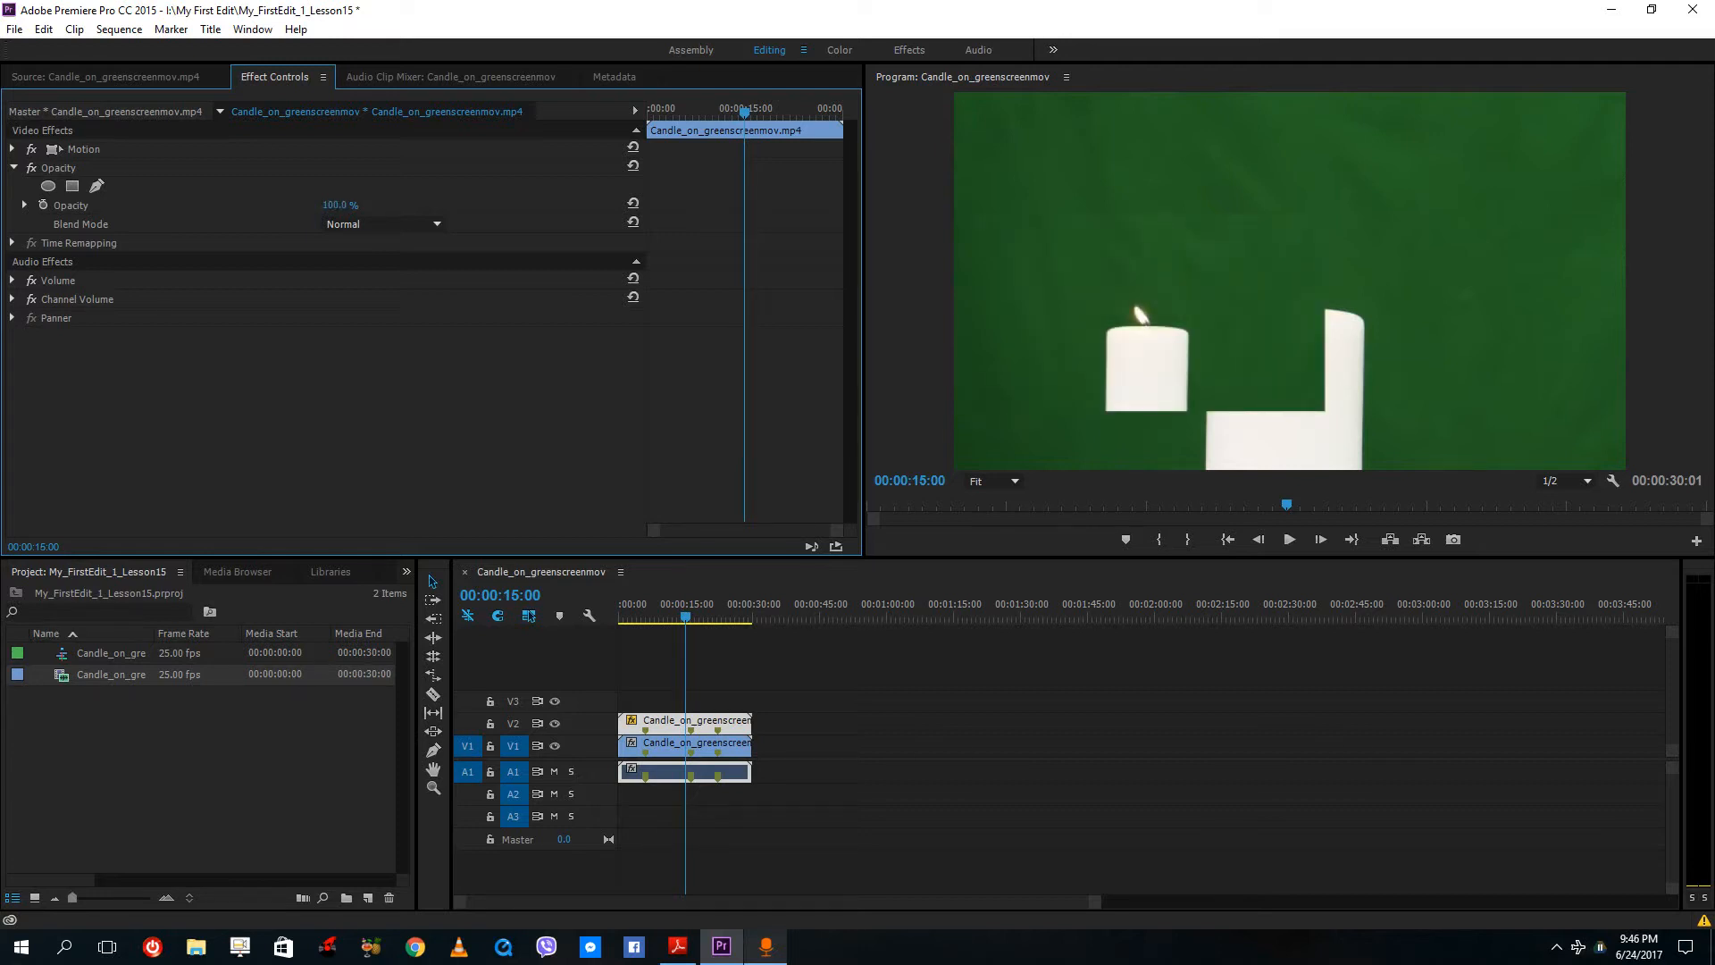
mouse_move(520, 391)
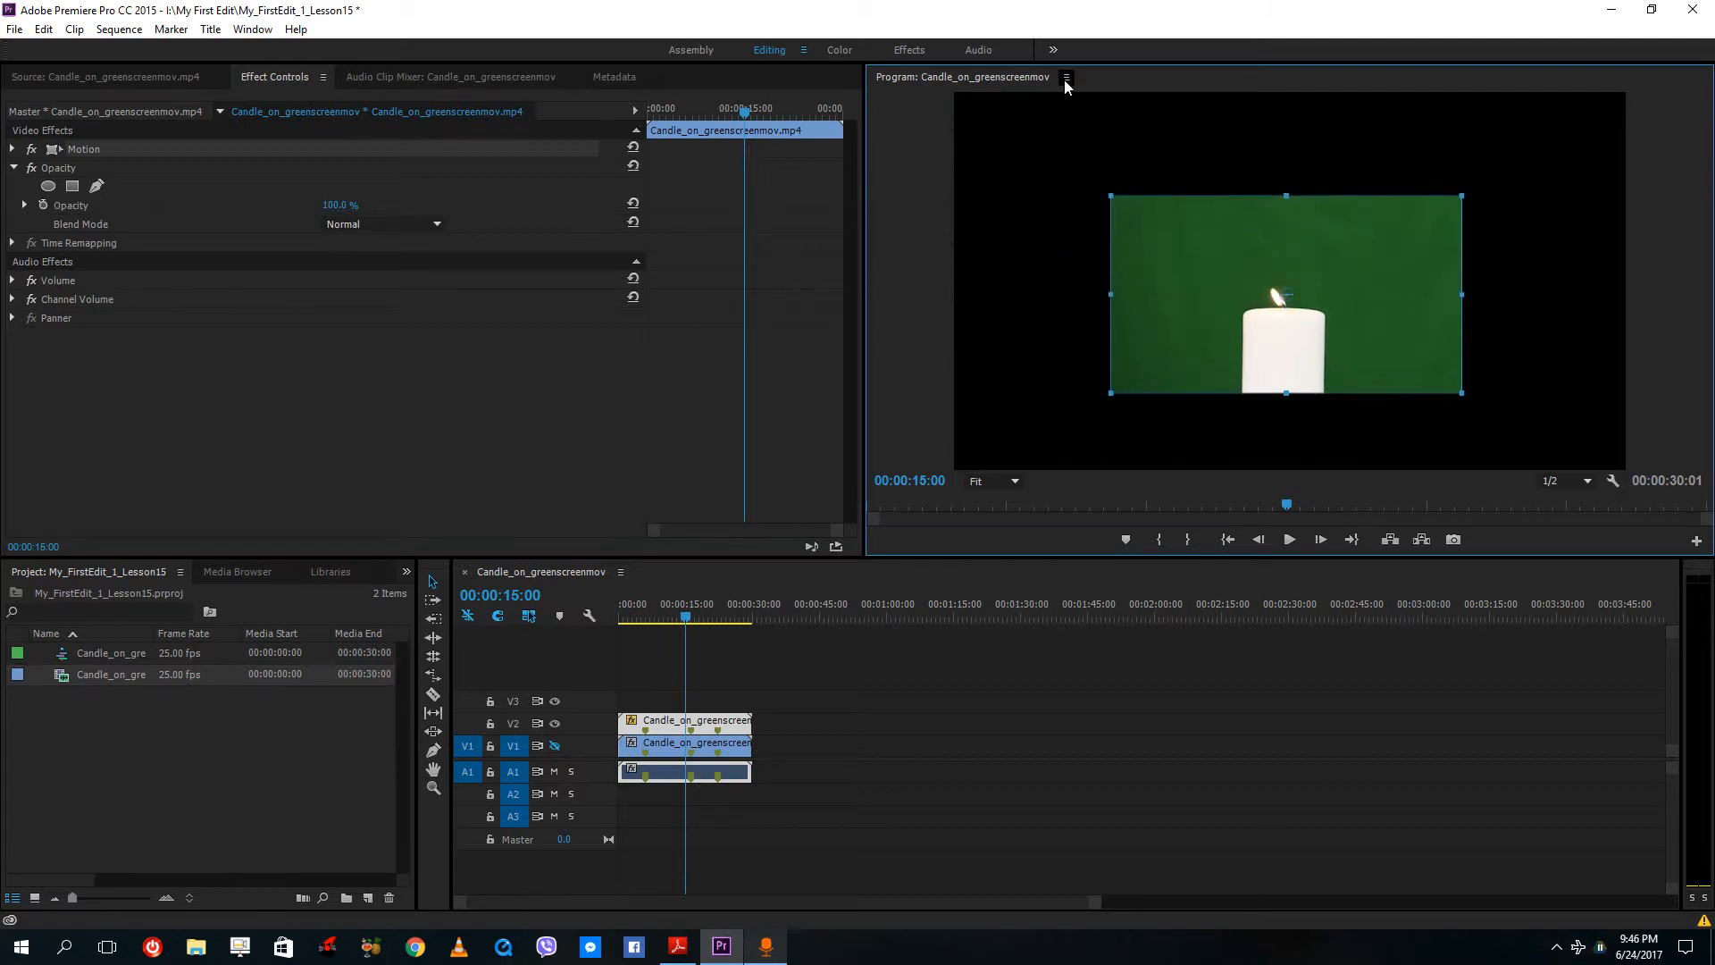
Apply Window > Workspaces > Reset to Saved Layout to restore the Editing workspace
left_click(1068, 77)
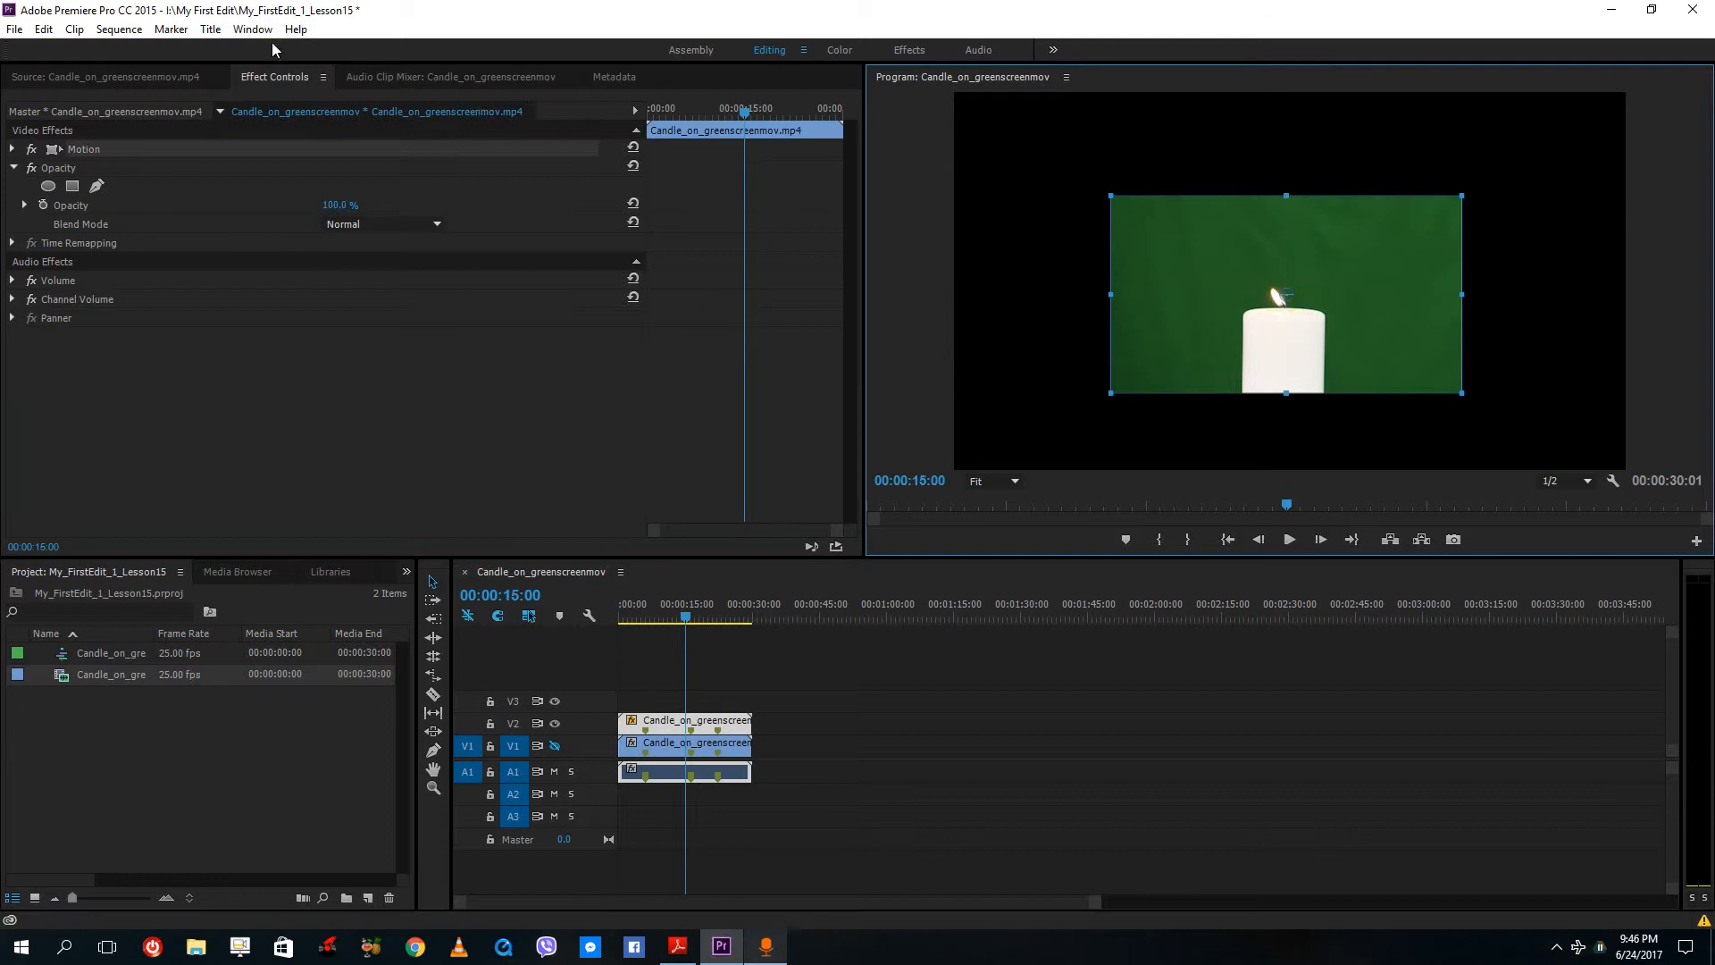
left_click(254, 29)
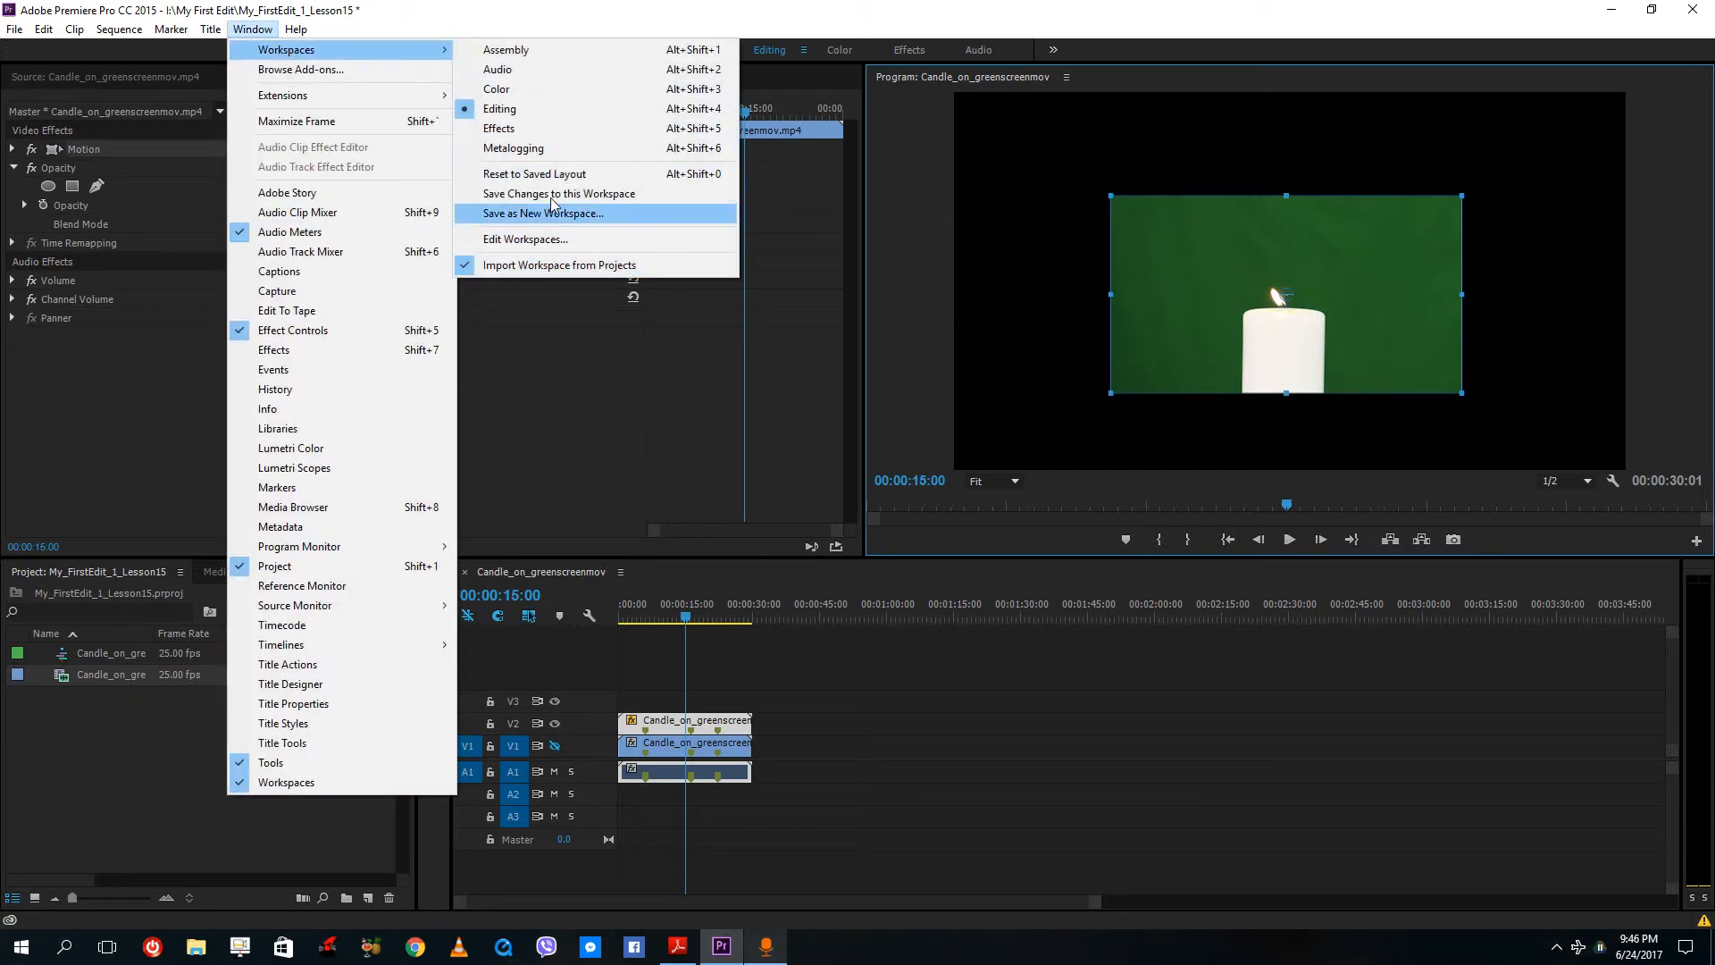
mouse_move(534, 181)
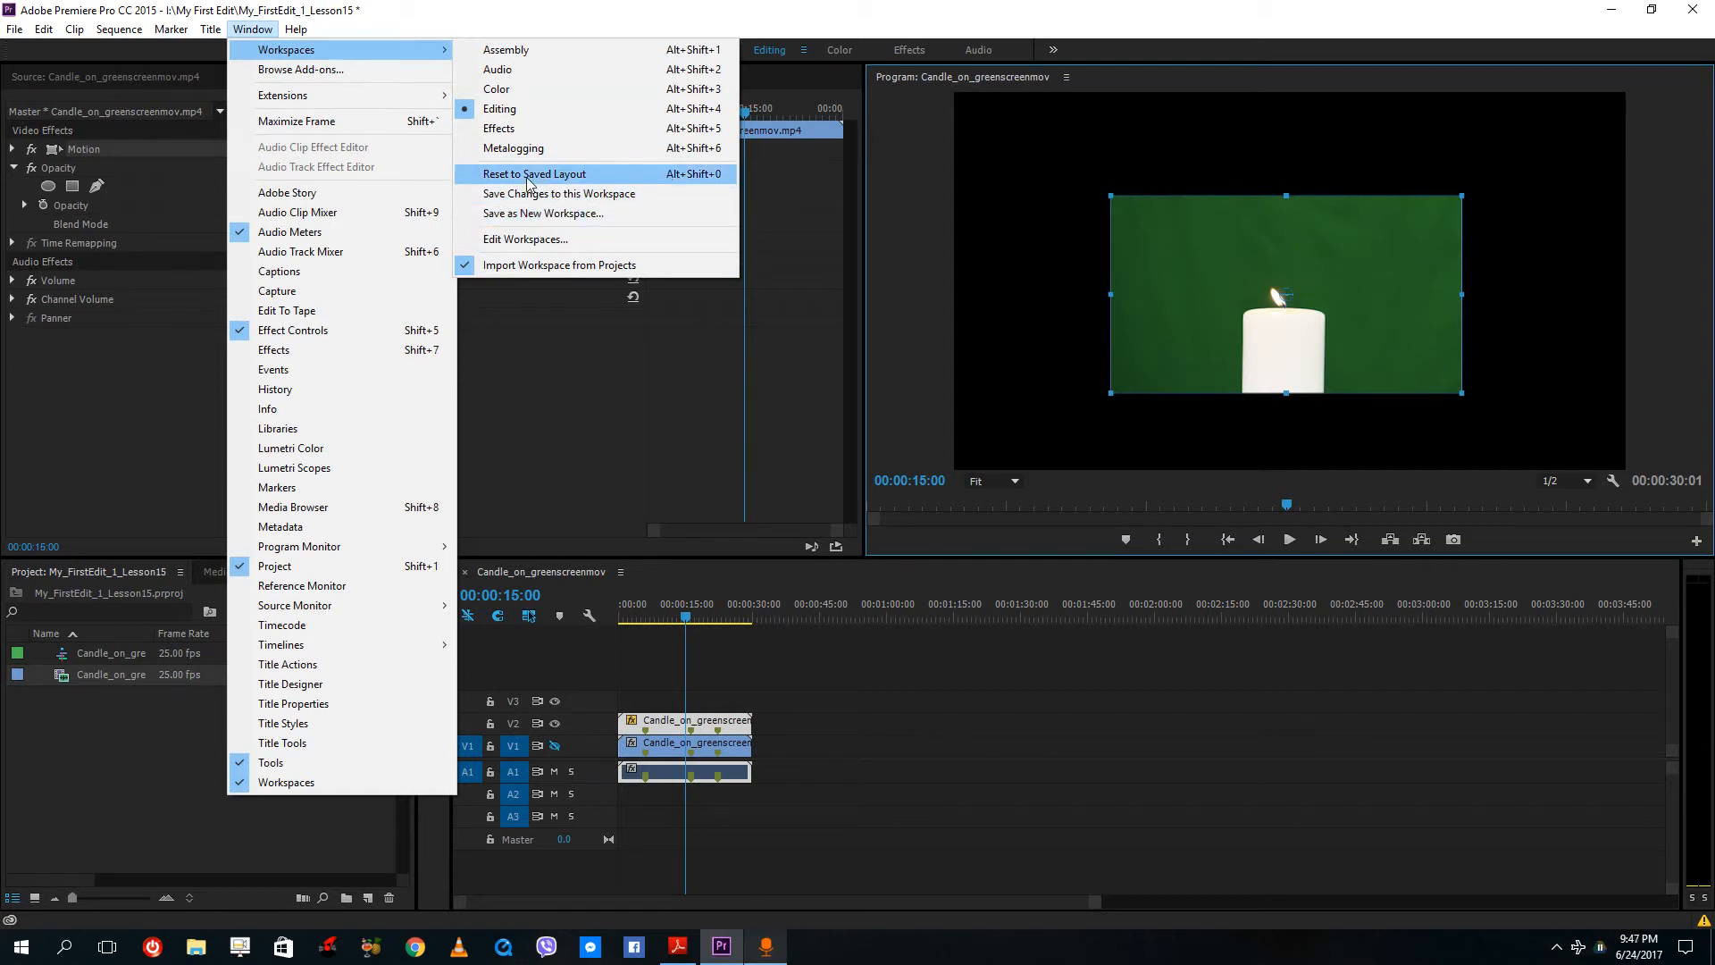
left_click(534, 174)
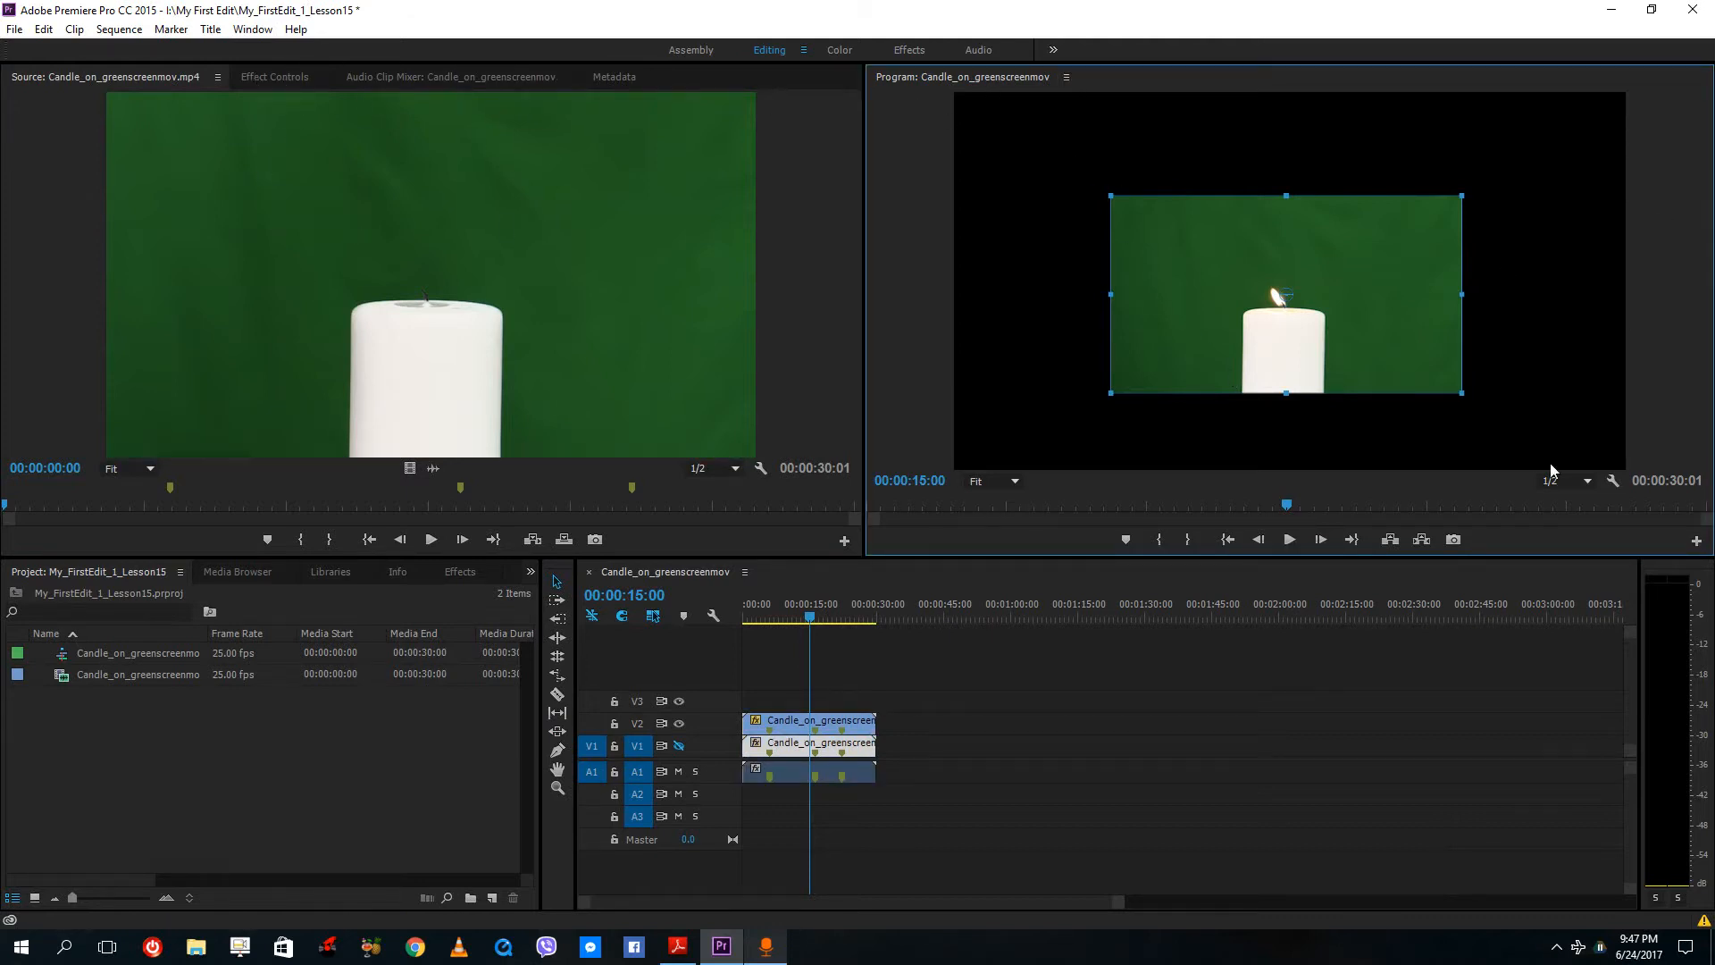
mouse_move(1600, 517)
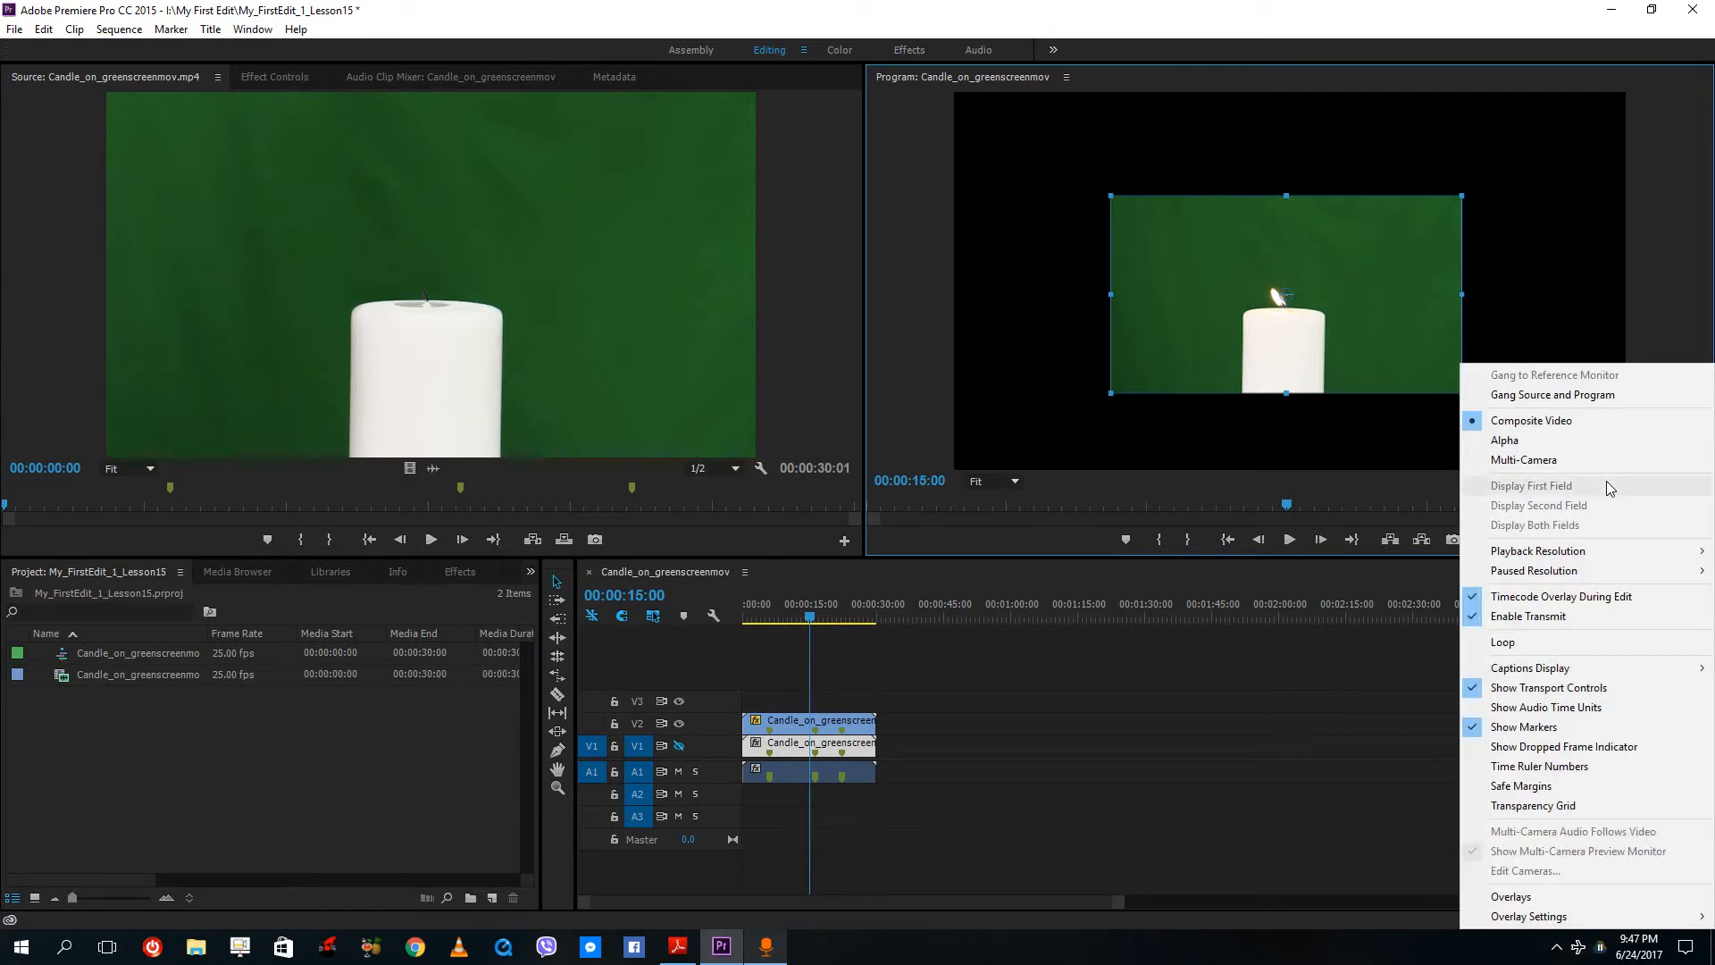
mouse_move(1523, 420)
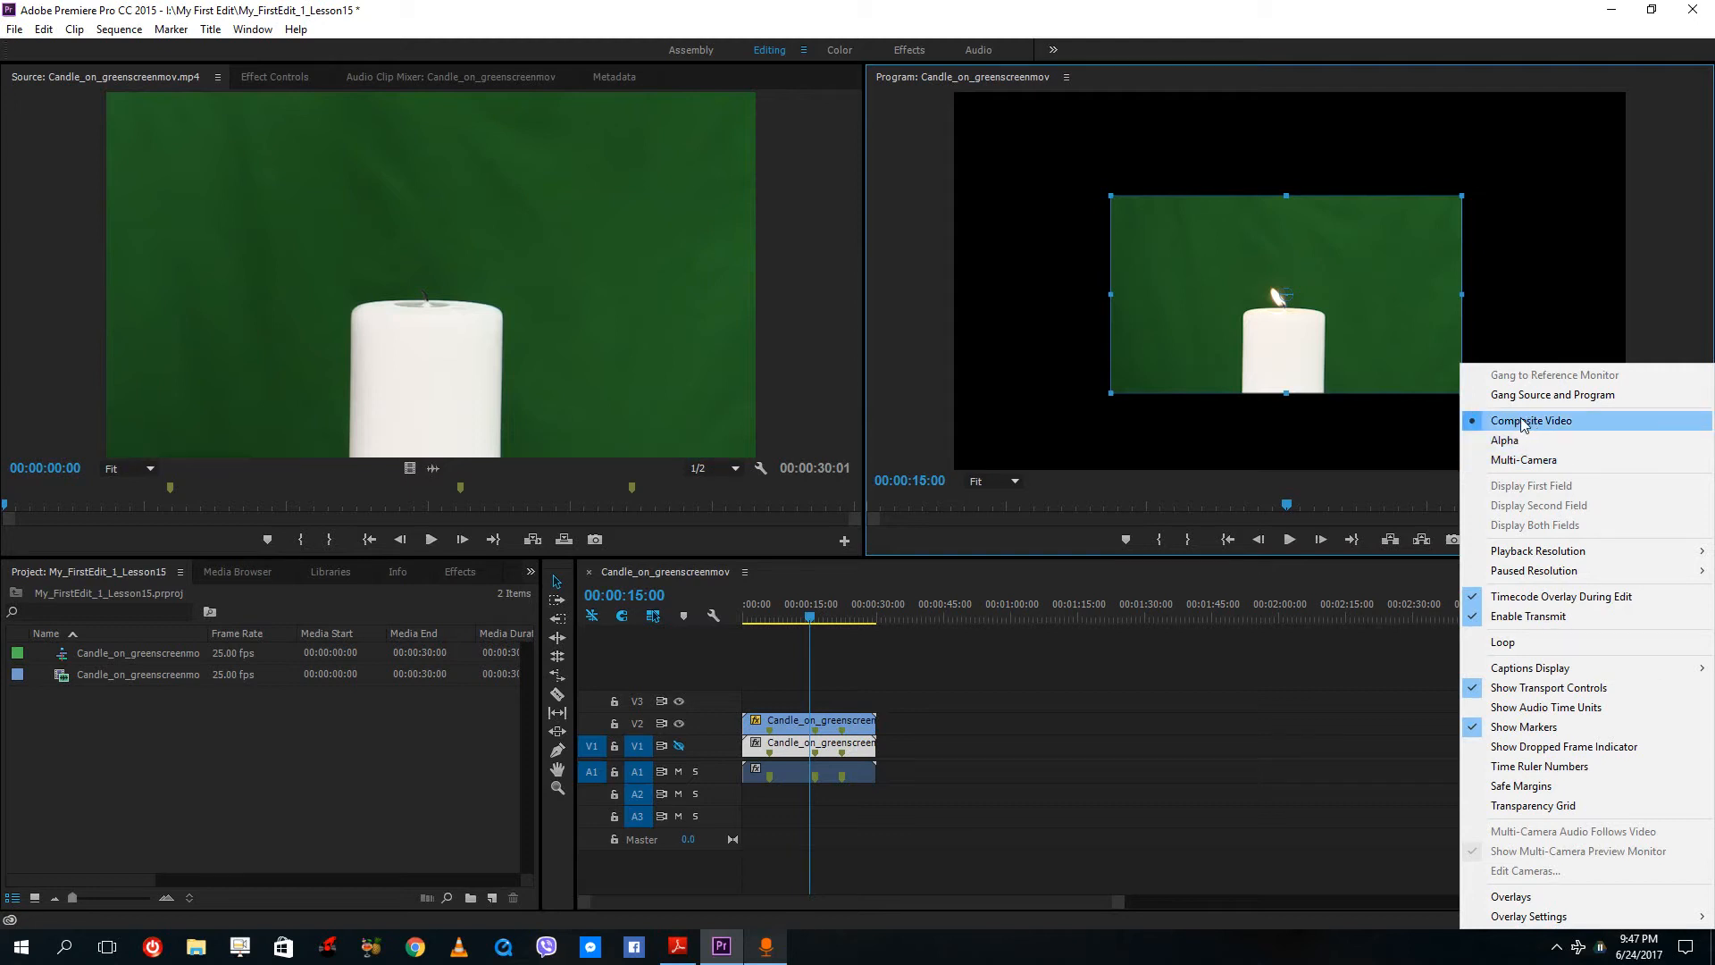
Switch the Program Monitor display to Alpha and bring up the Audio Clip Mixer
left_click(1505, 440)
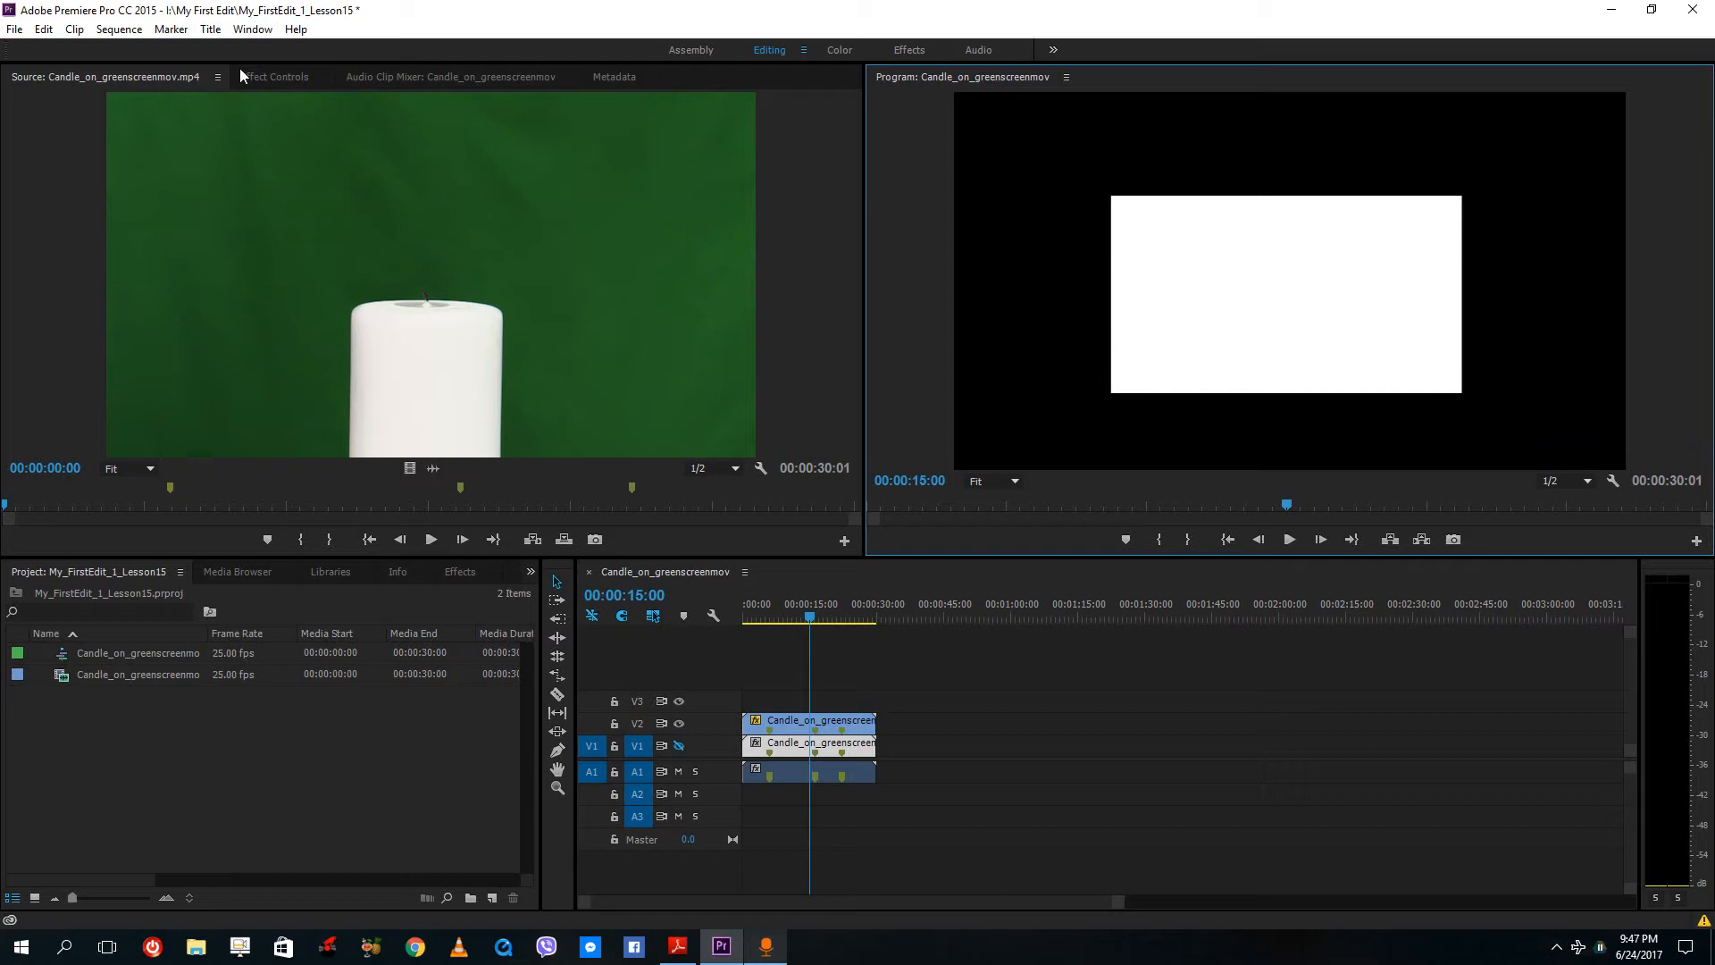
left_click(445, 76)
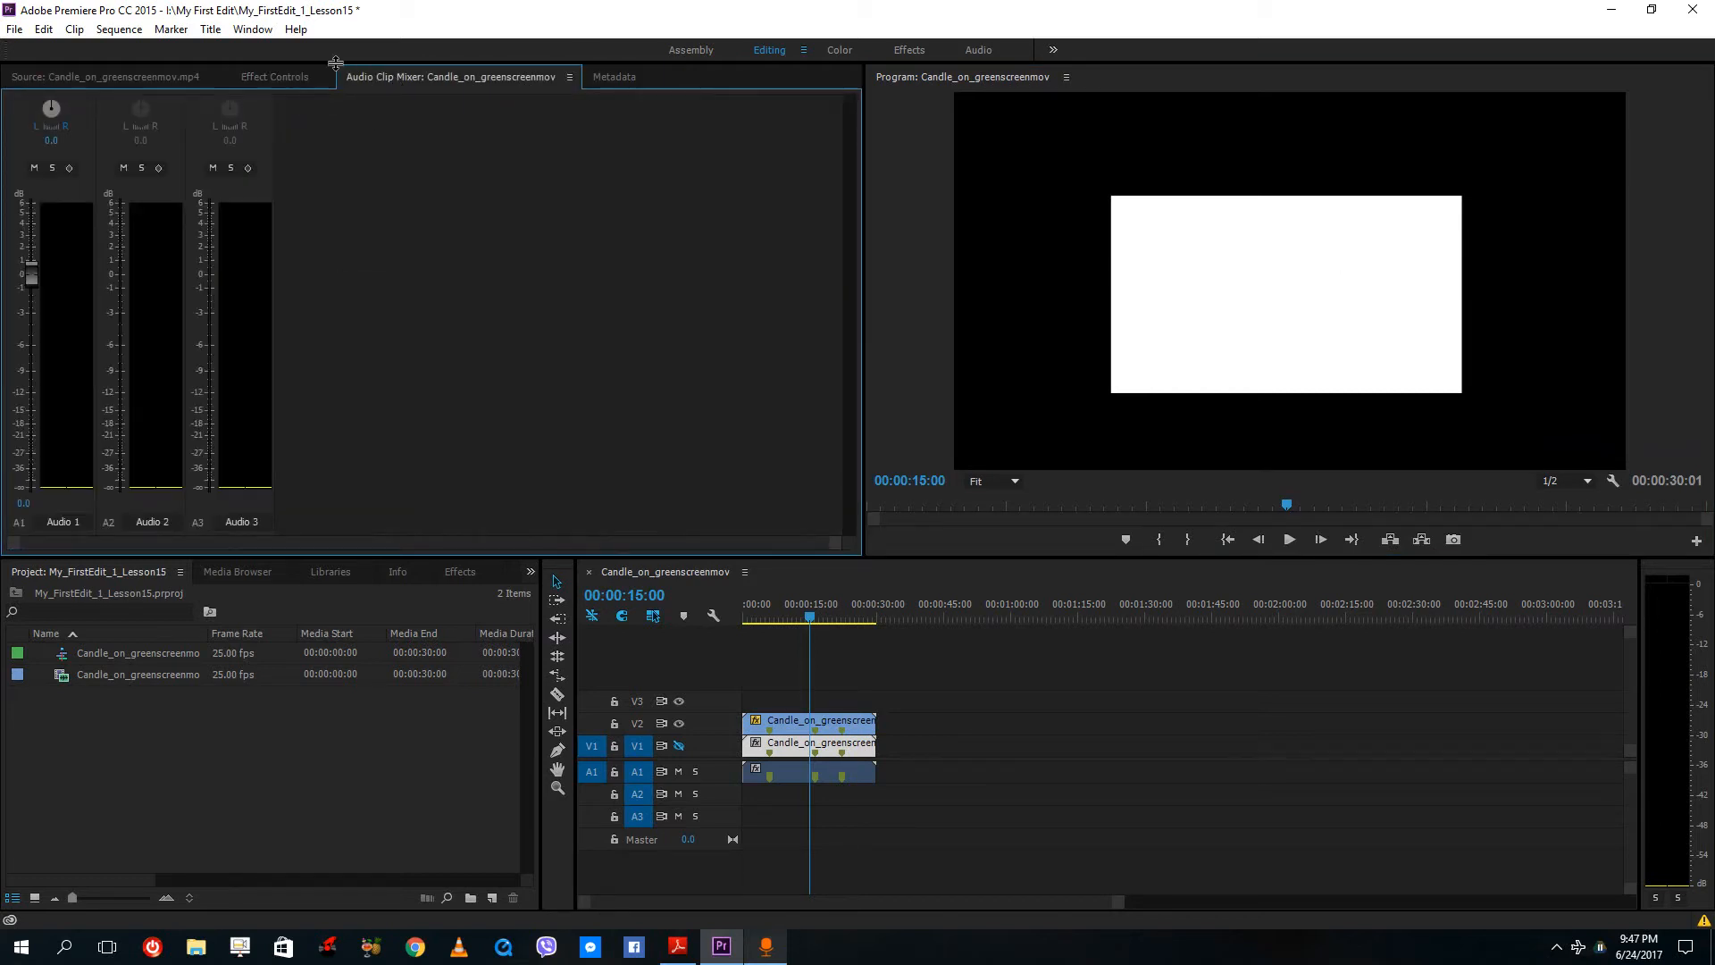
Reopen Effect Controls and scrub the candle clip's Opacity down to 49.8%
left_click(252, 29)
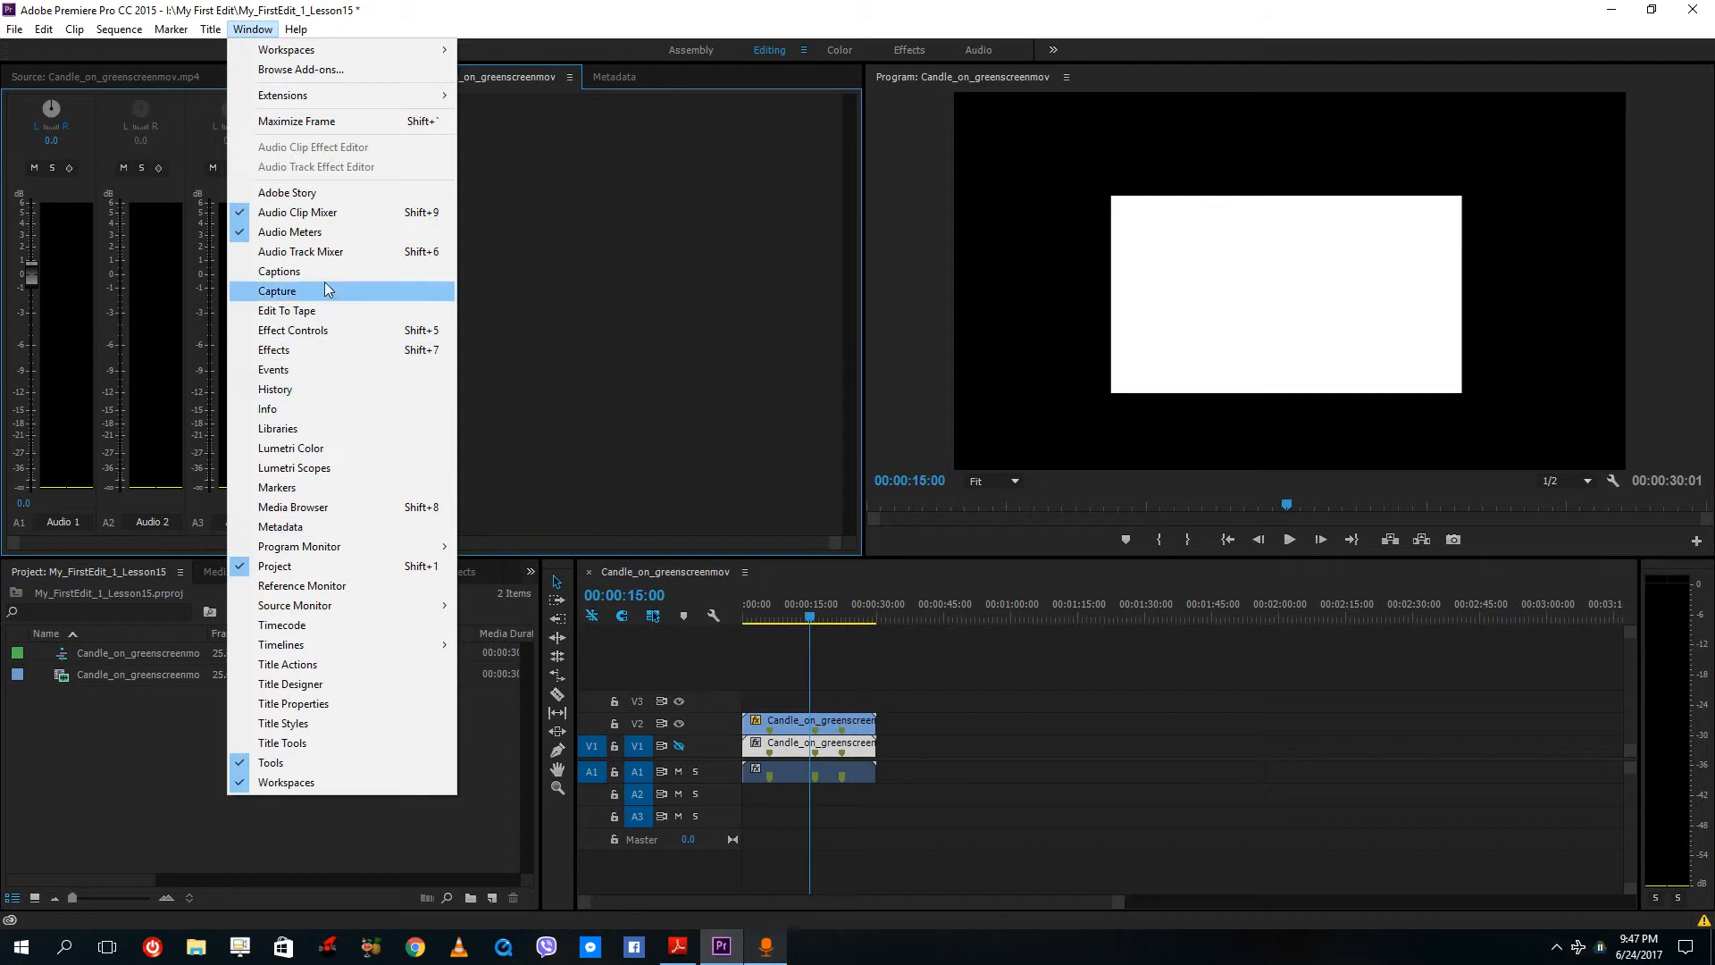
left_click(292, 329)
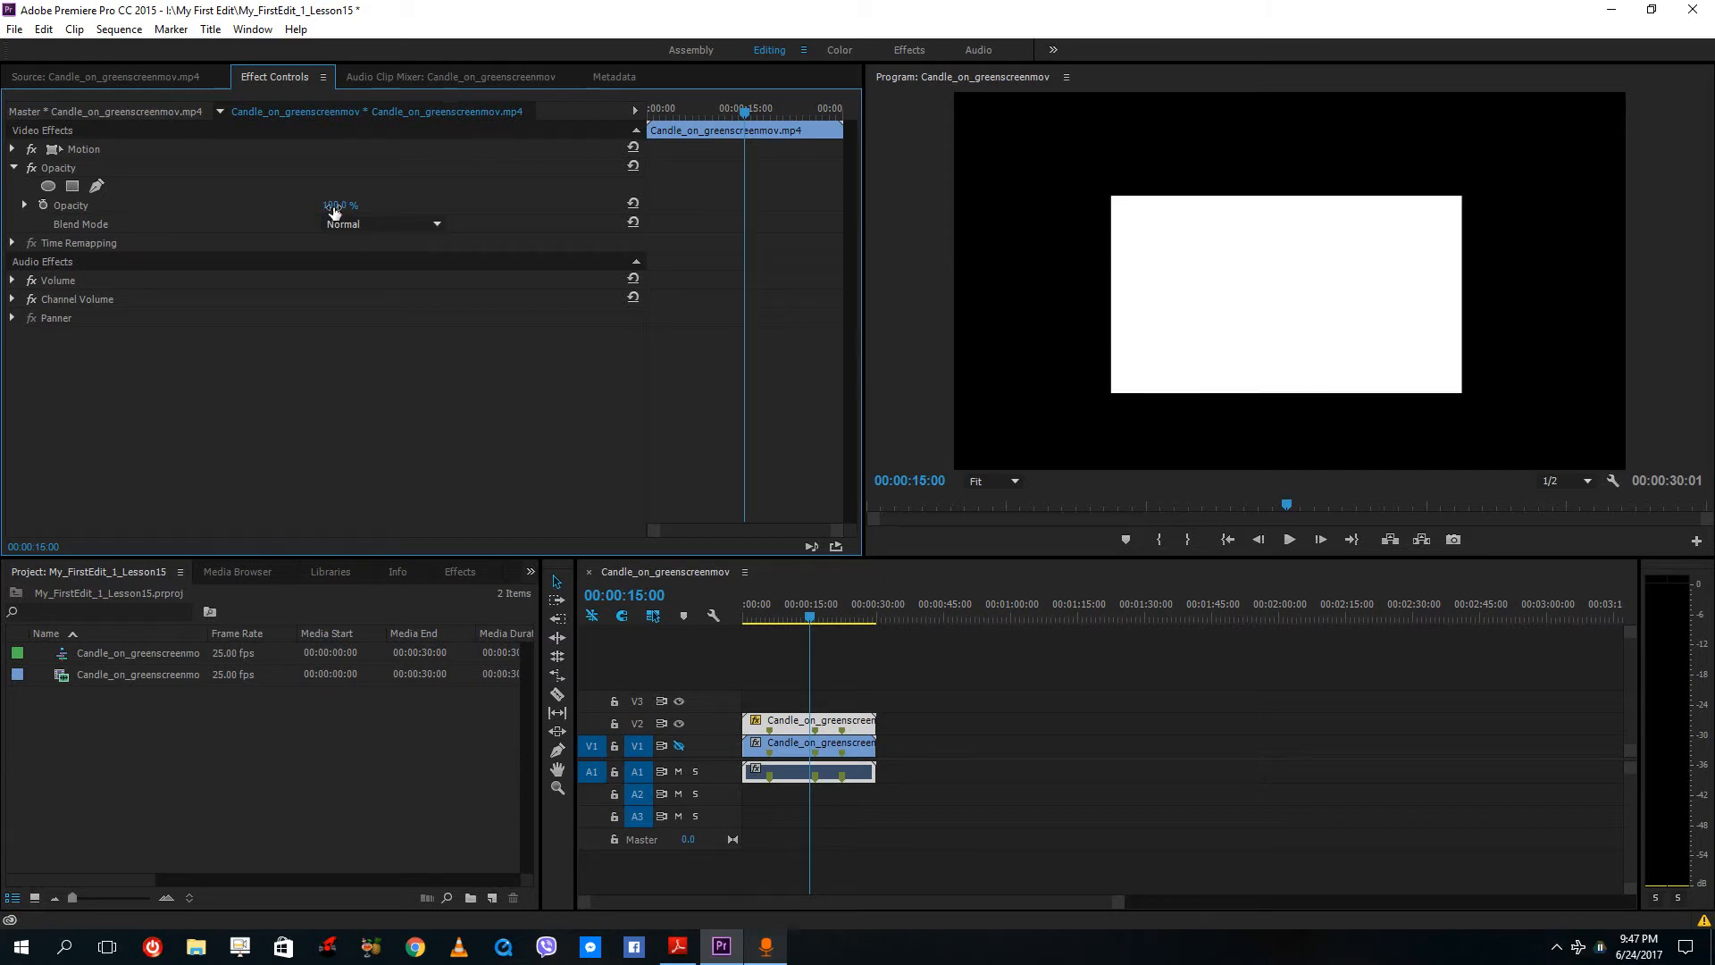
left_click_drag(339, 204, 336, 204)
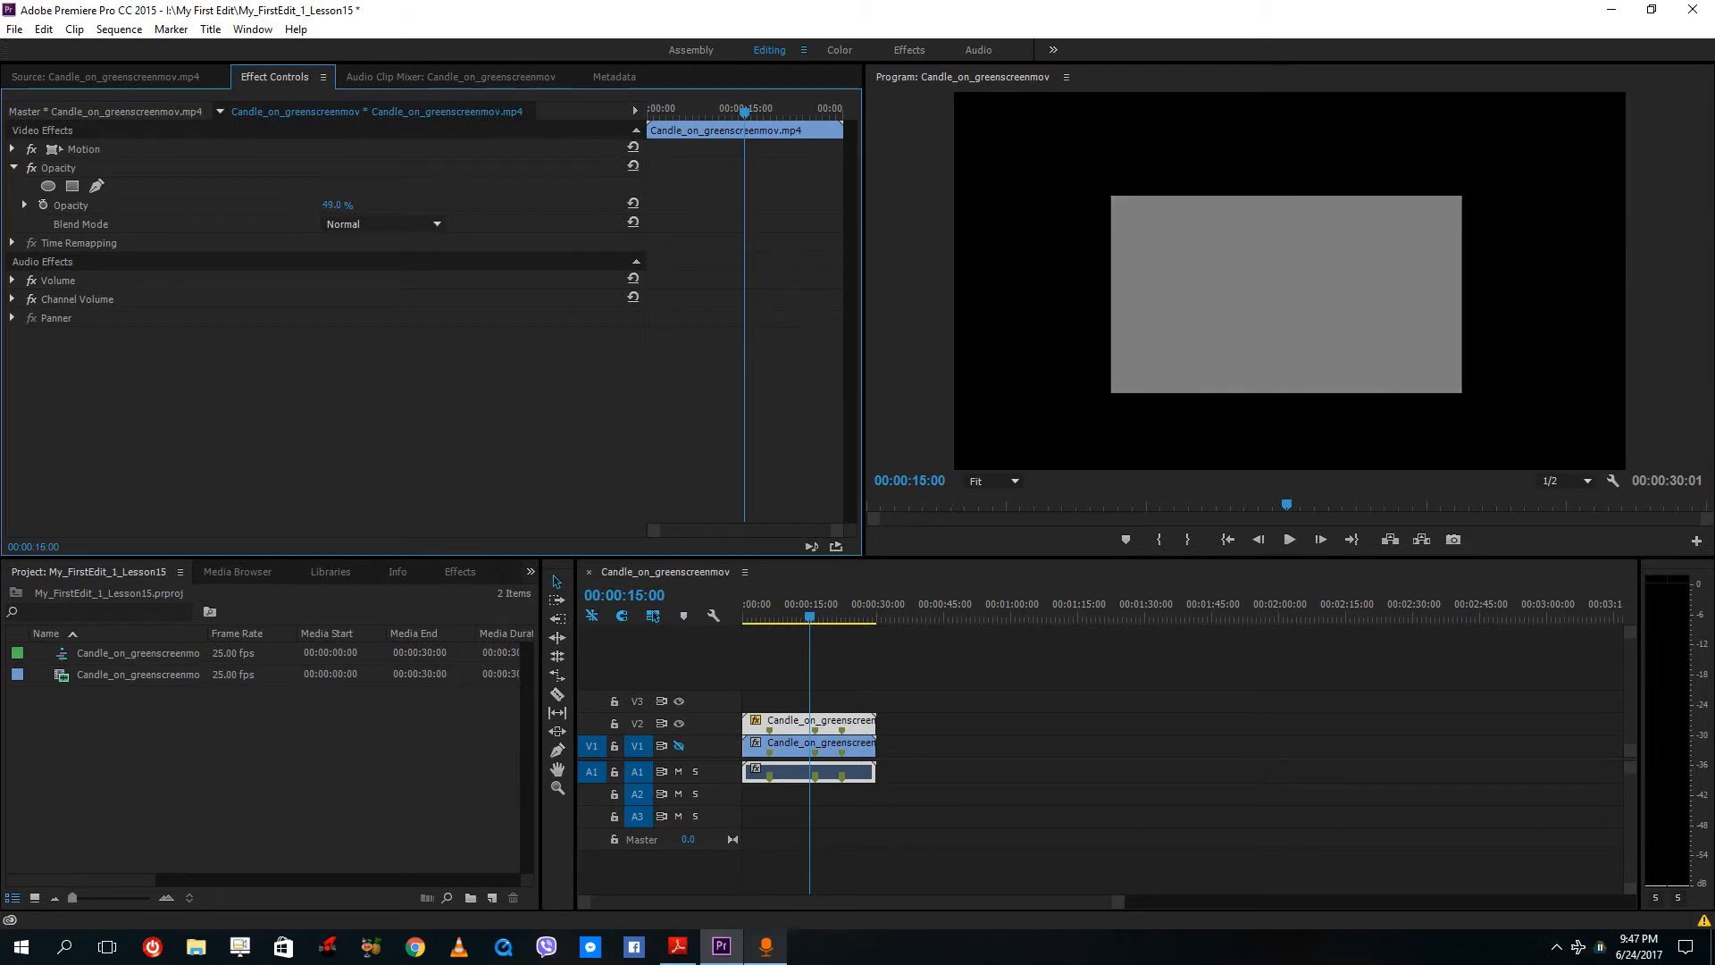
mouse_move(128, 181)
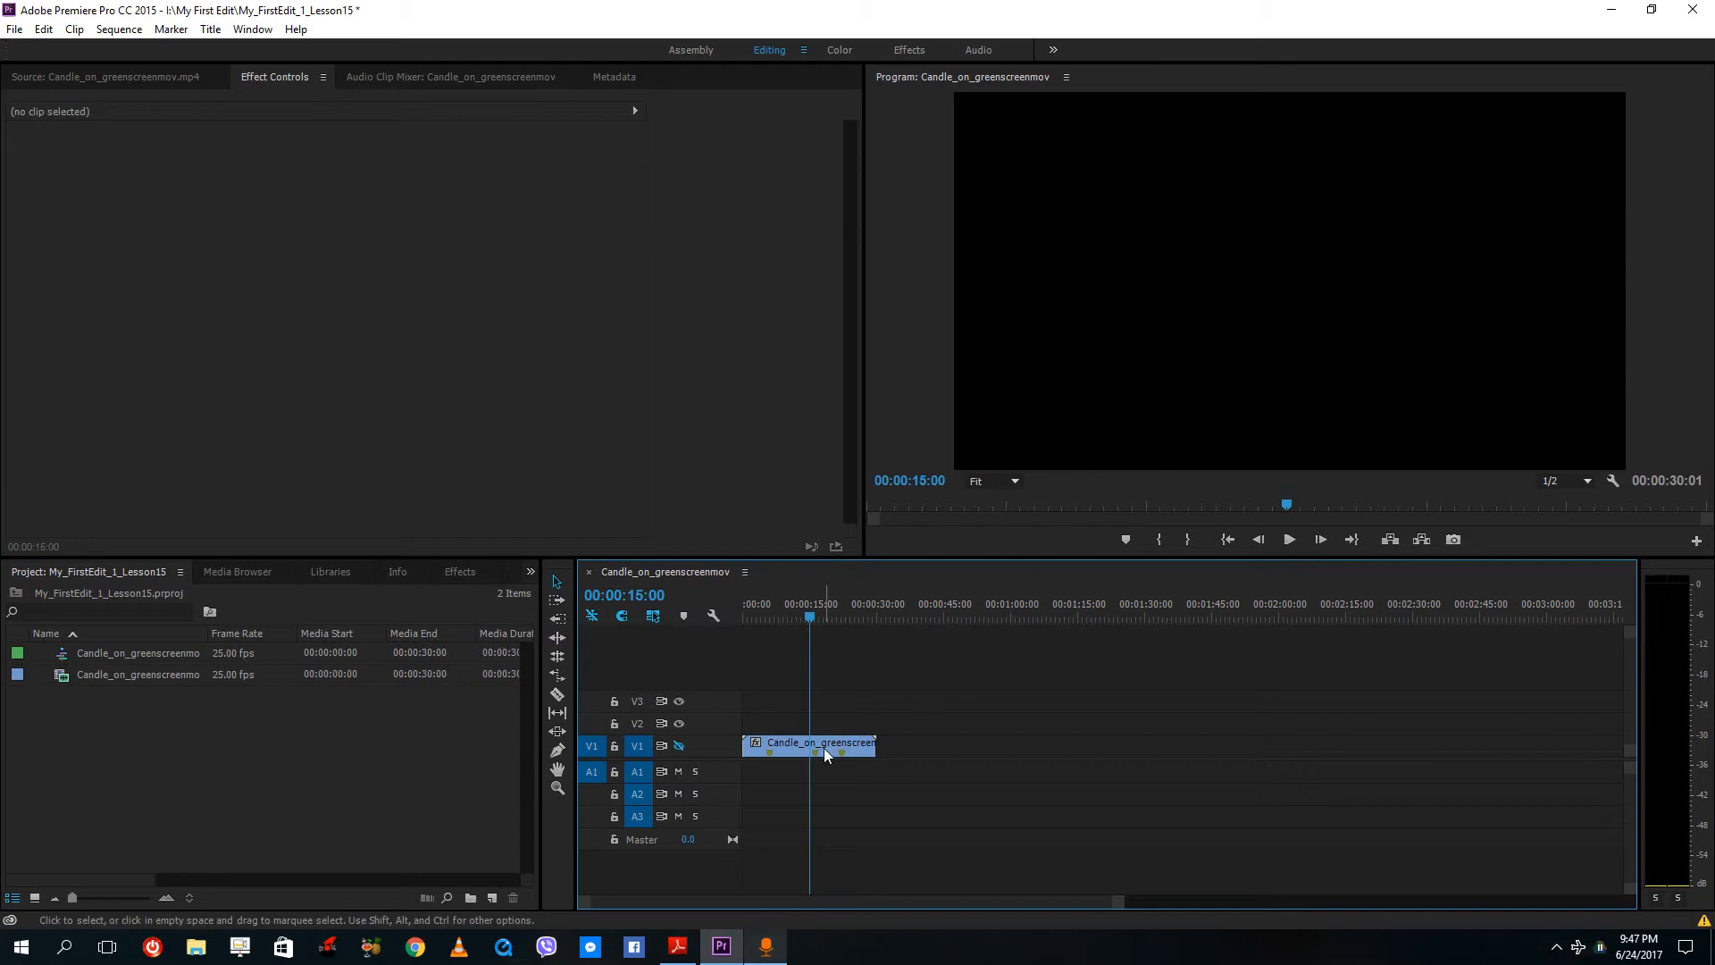
Select the candle clip on track V1 to load its properties in Effect Controls
left_click(810, 744)
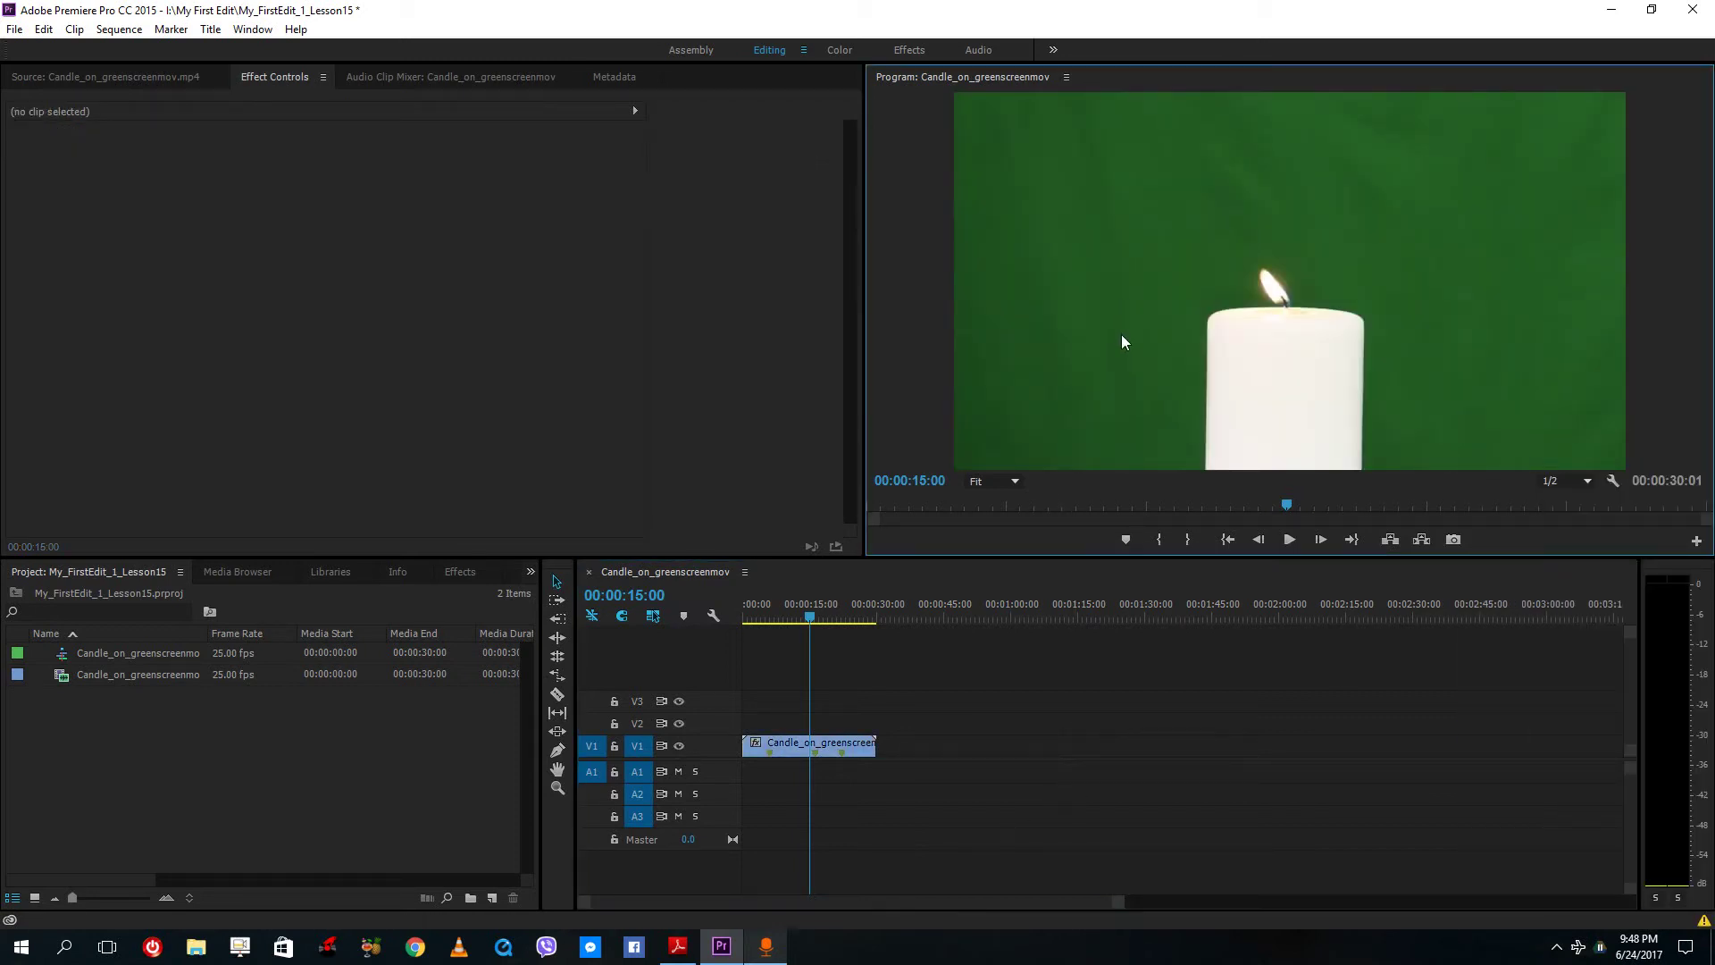
left_click(810, 743)
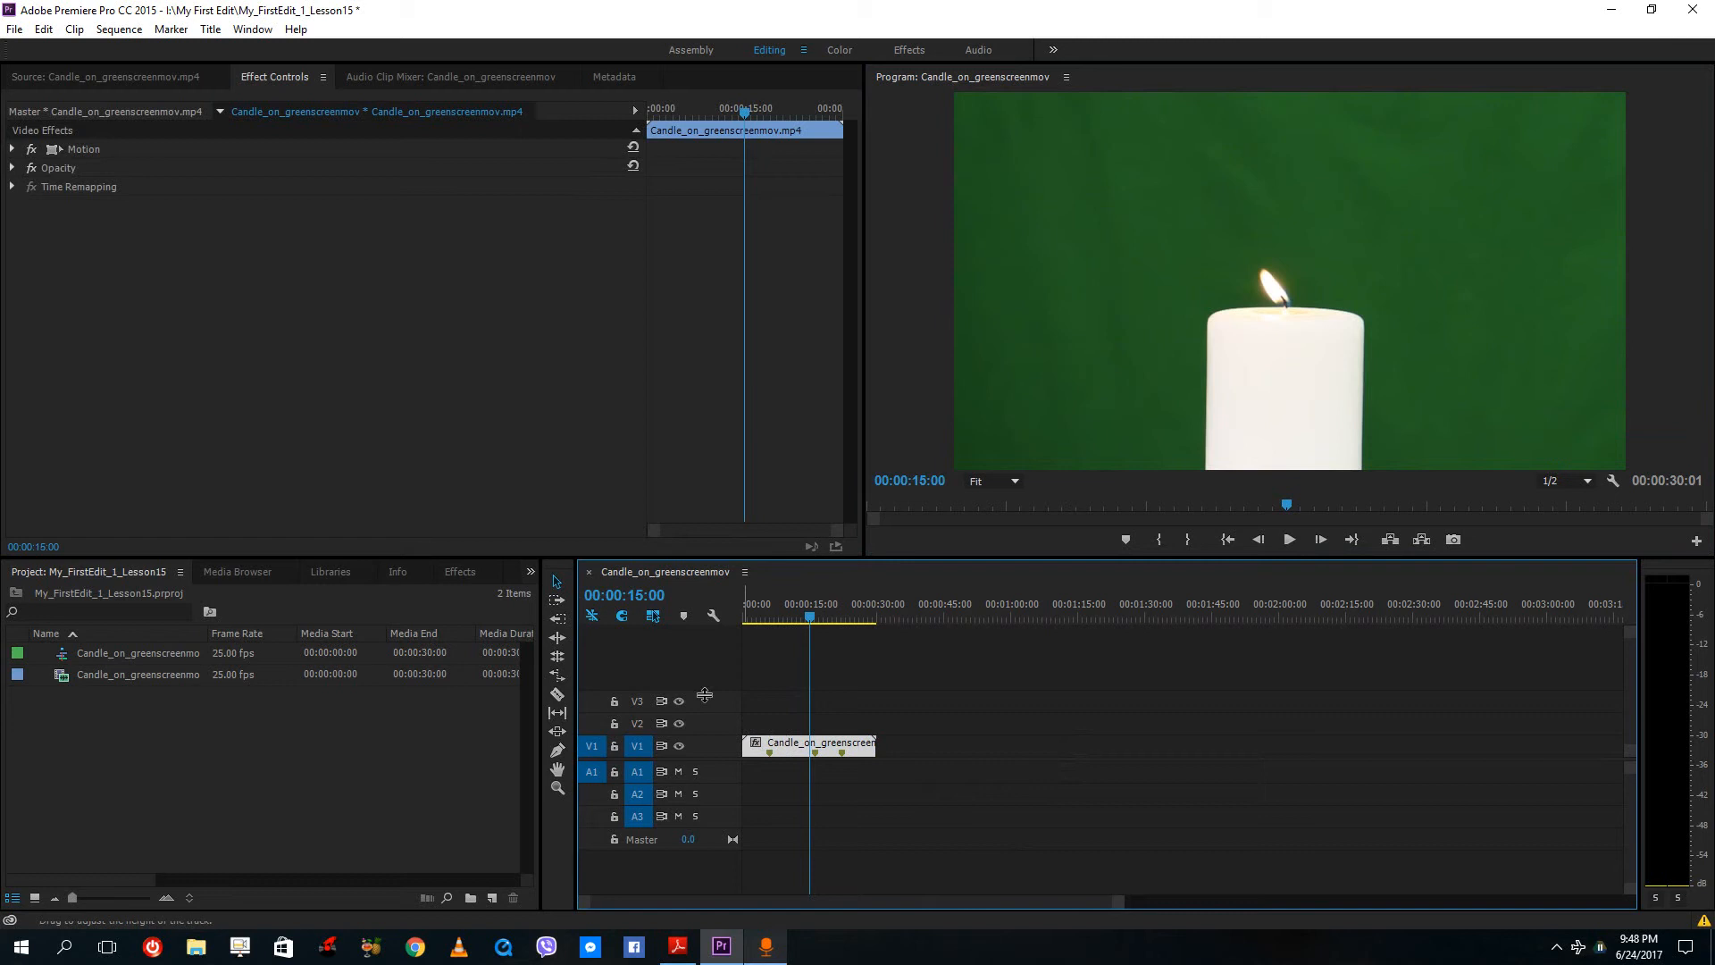
mouse_move(1015, 568)
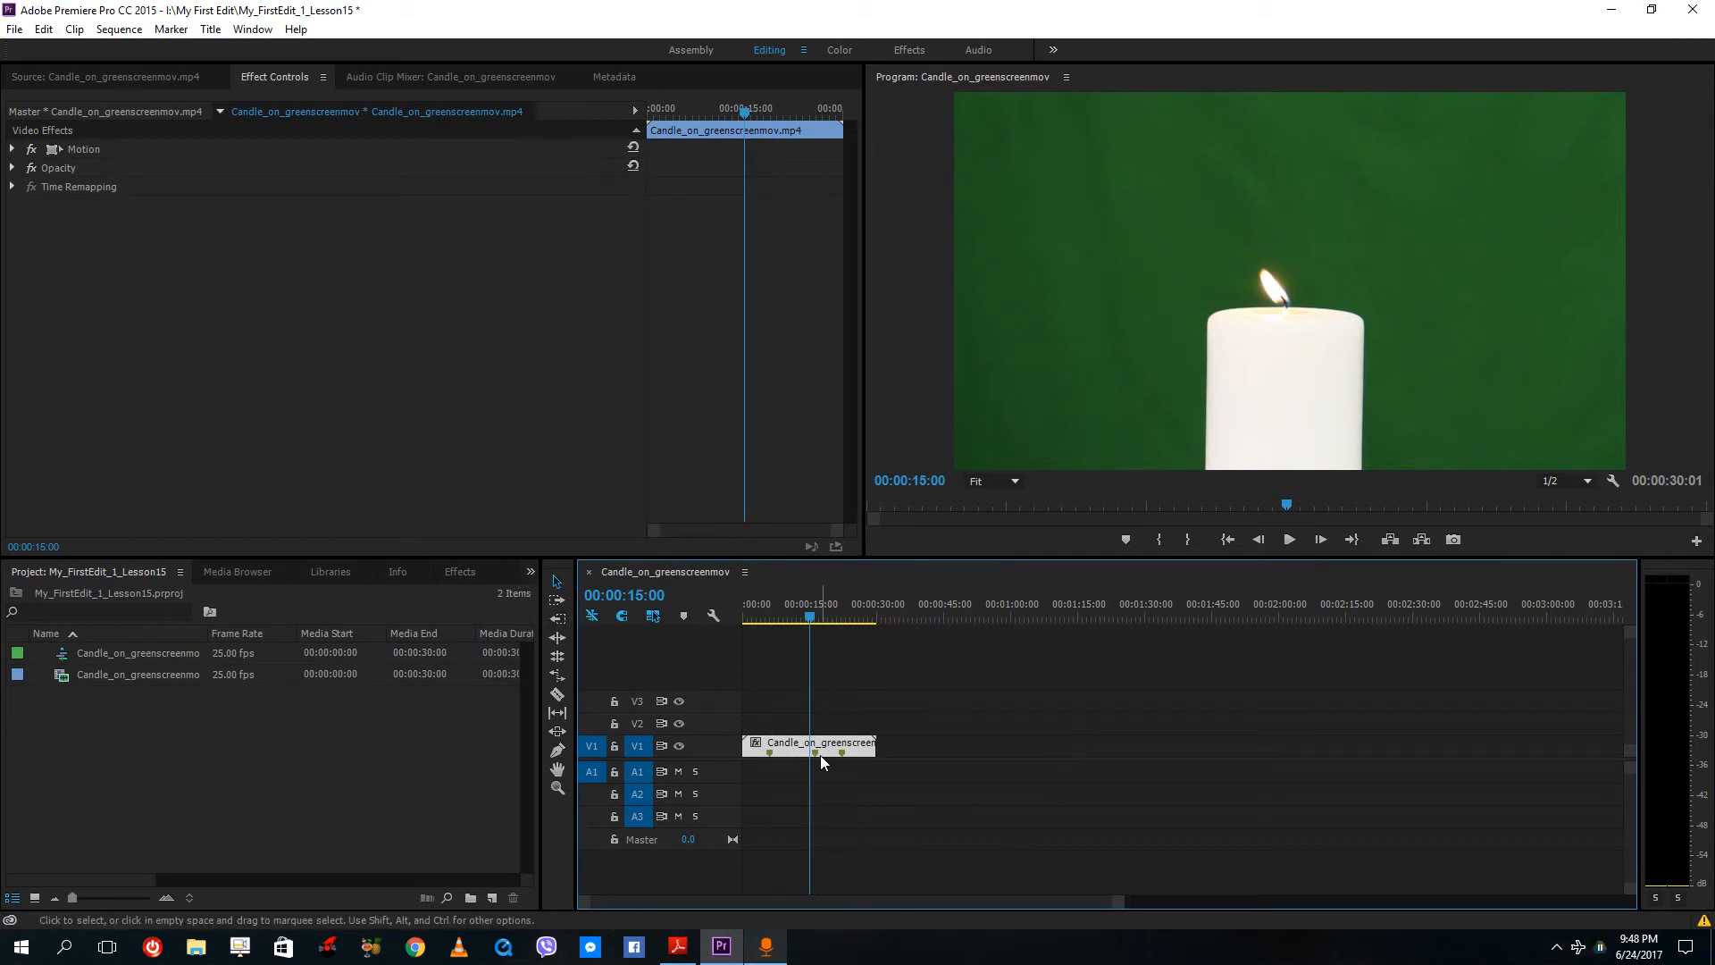
mouse_move(781, 731)
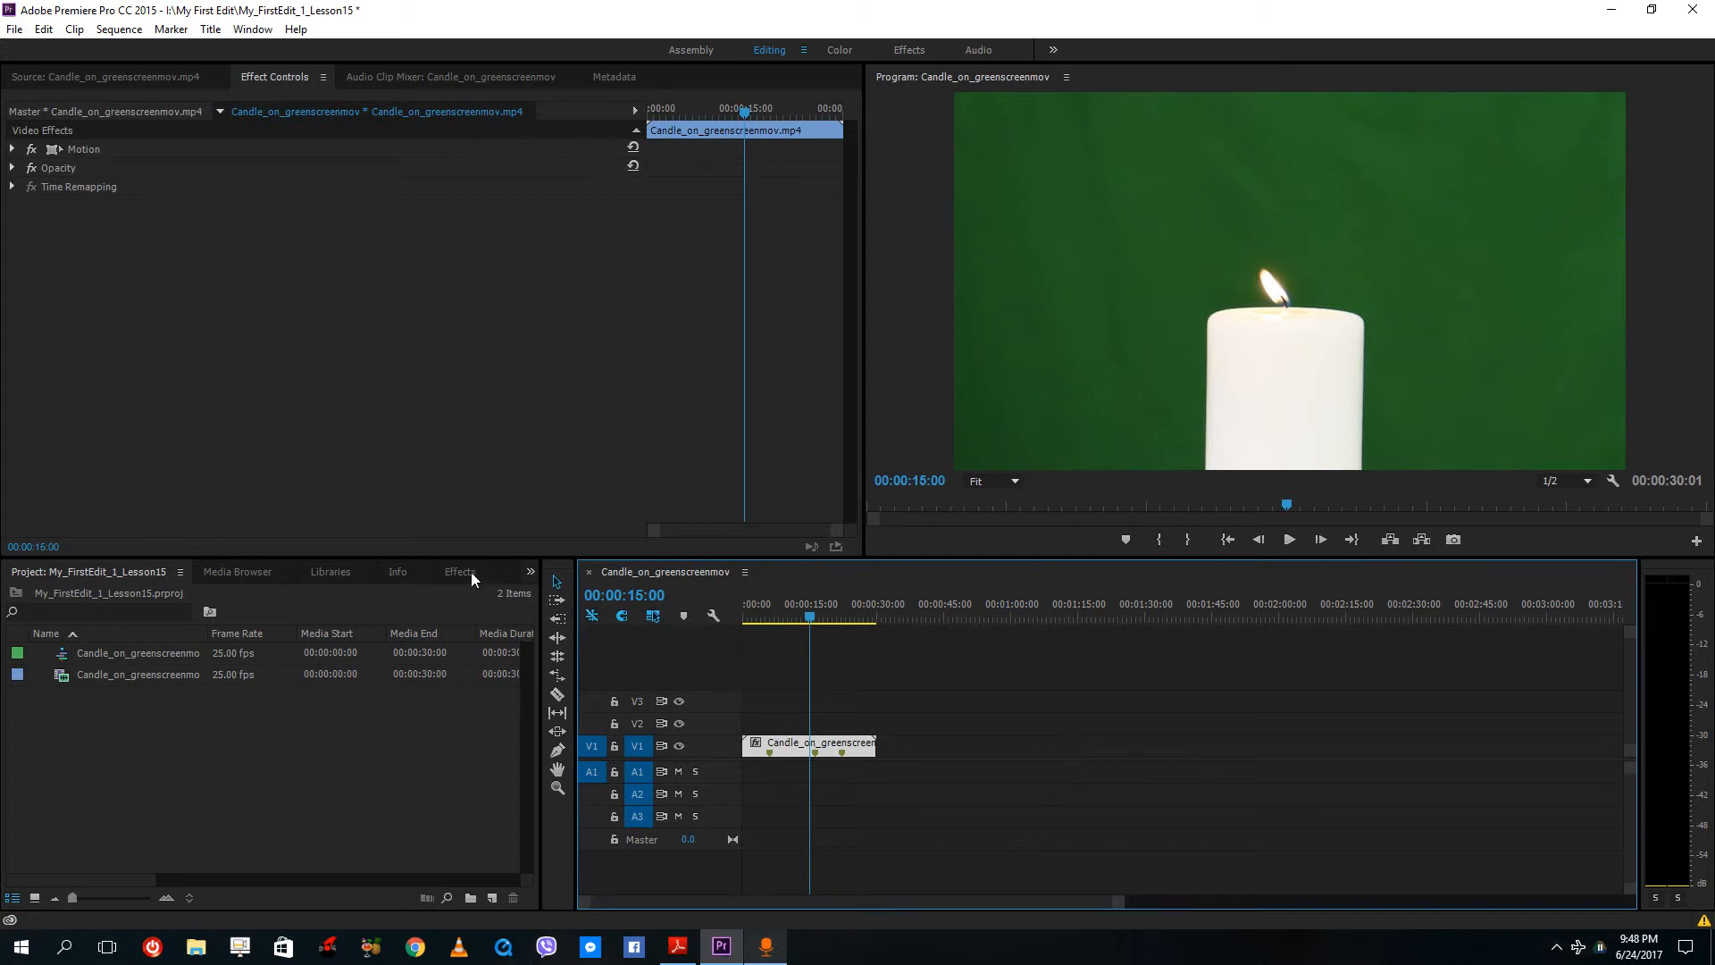
Drag Video Effects > Keying > Color Key from the Effects panel onto the candle clip
left_click(459, 571)
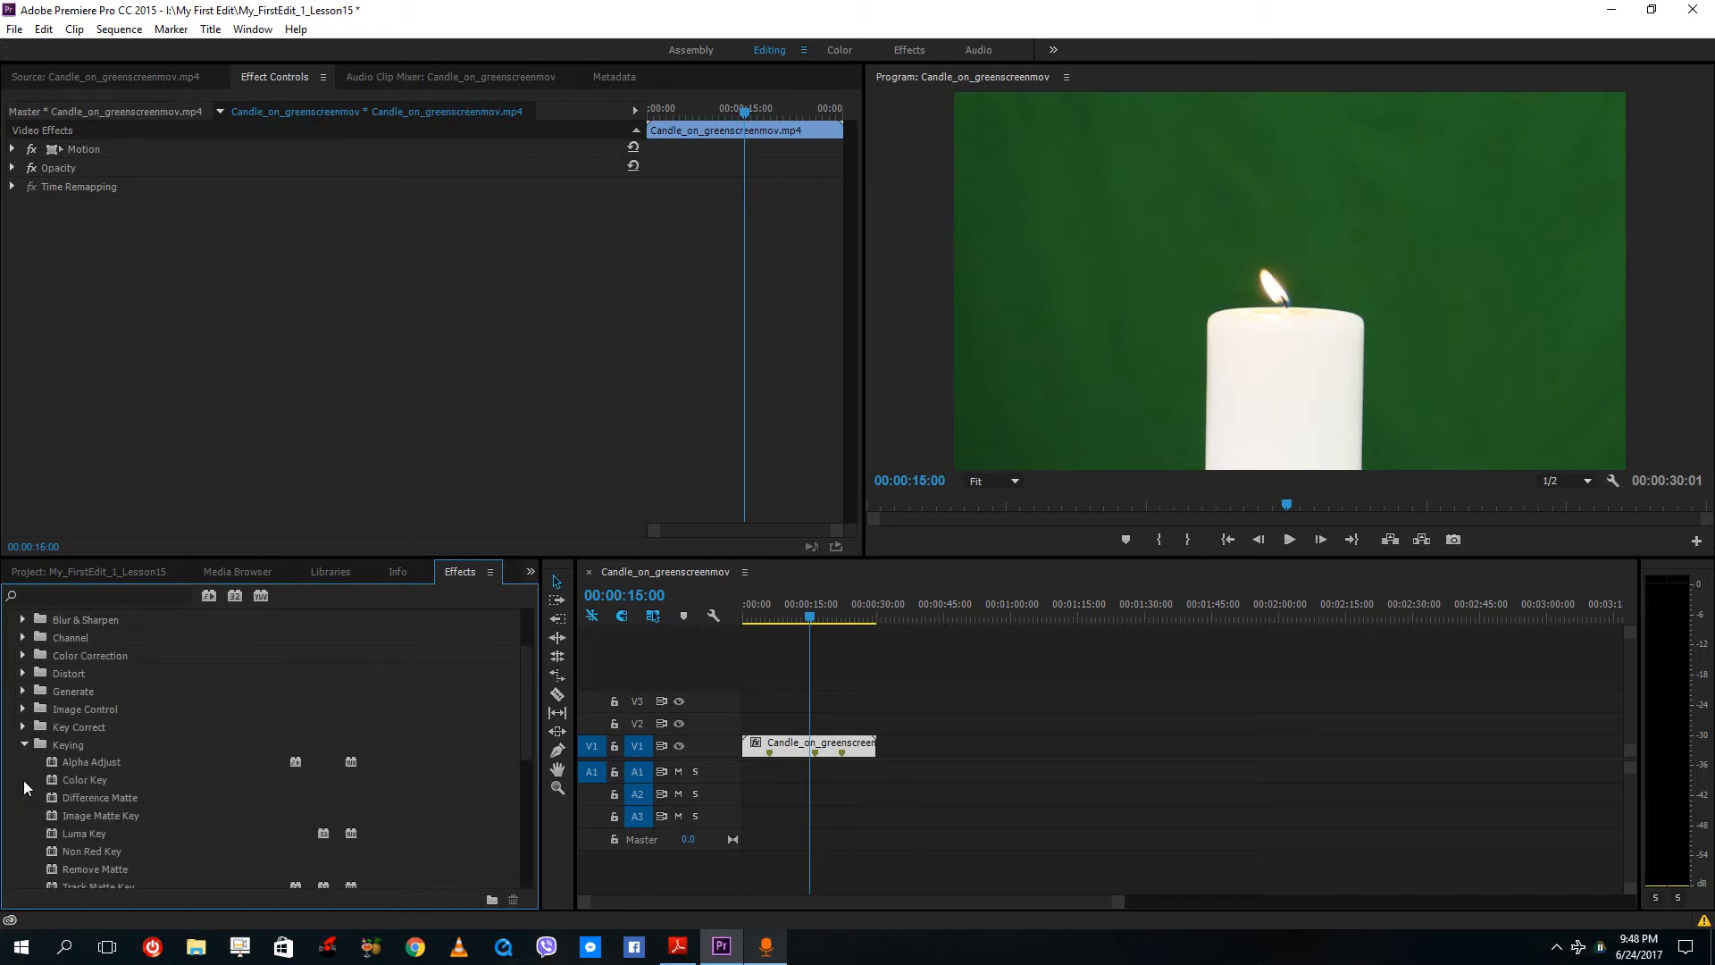
scroll("down", 3)
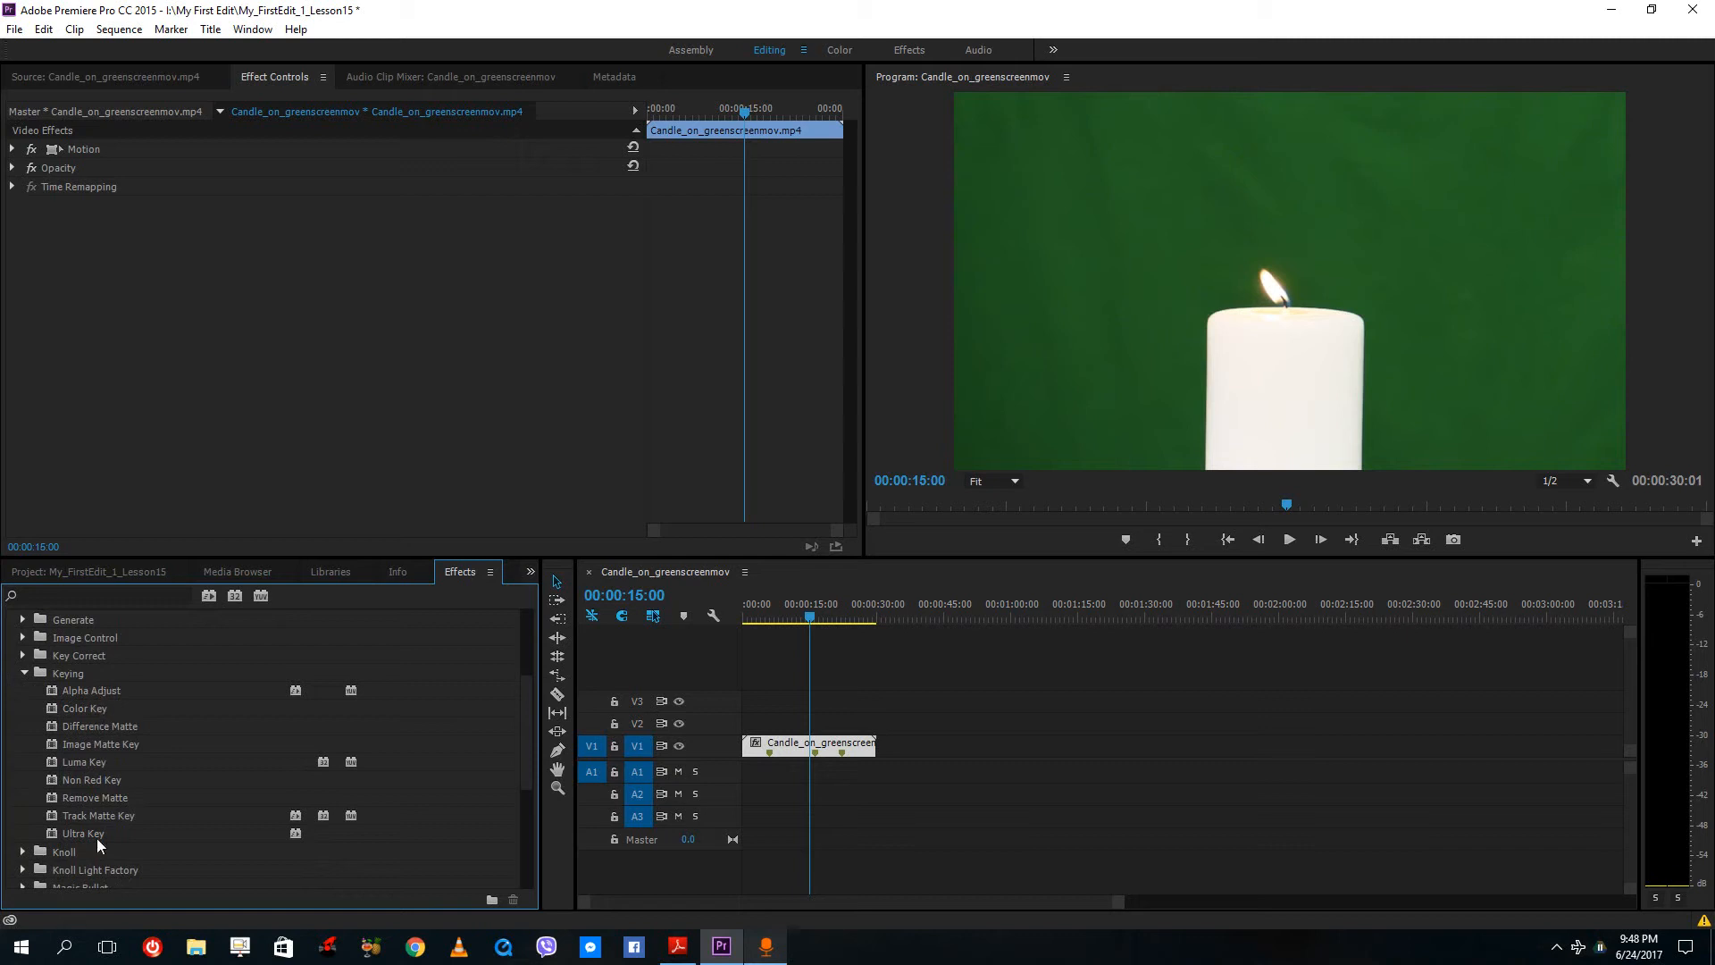
mouse_move(111, 729)
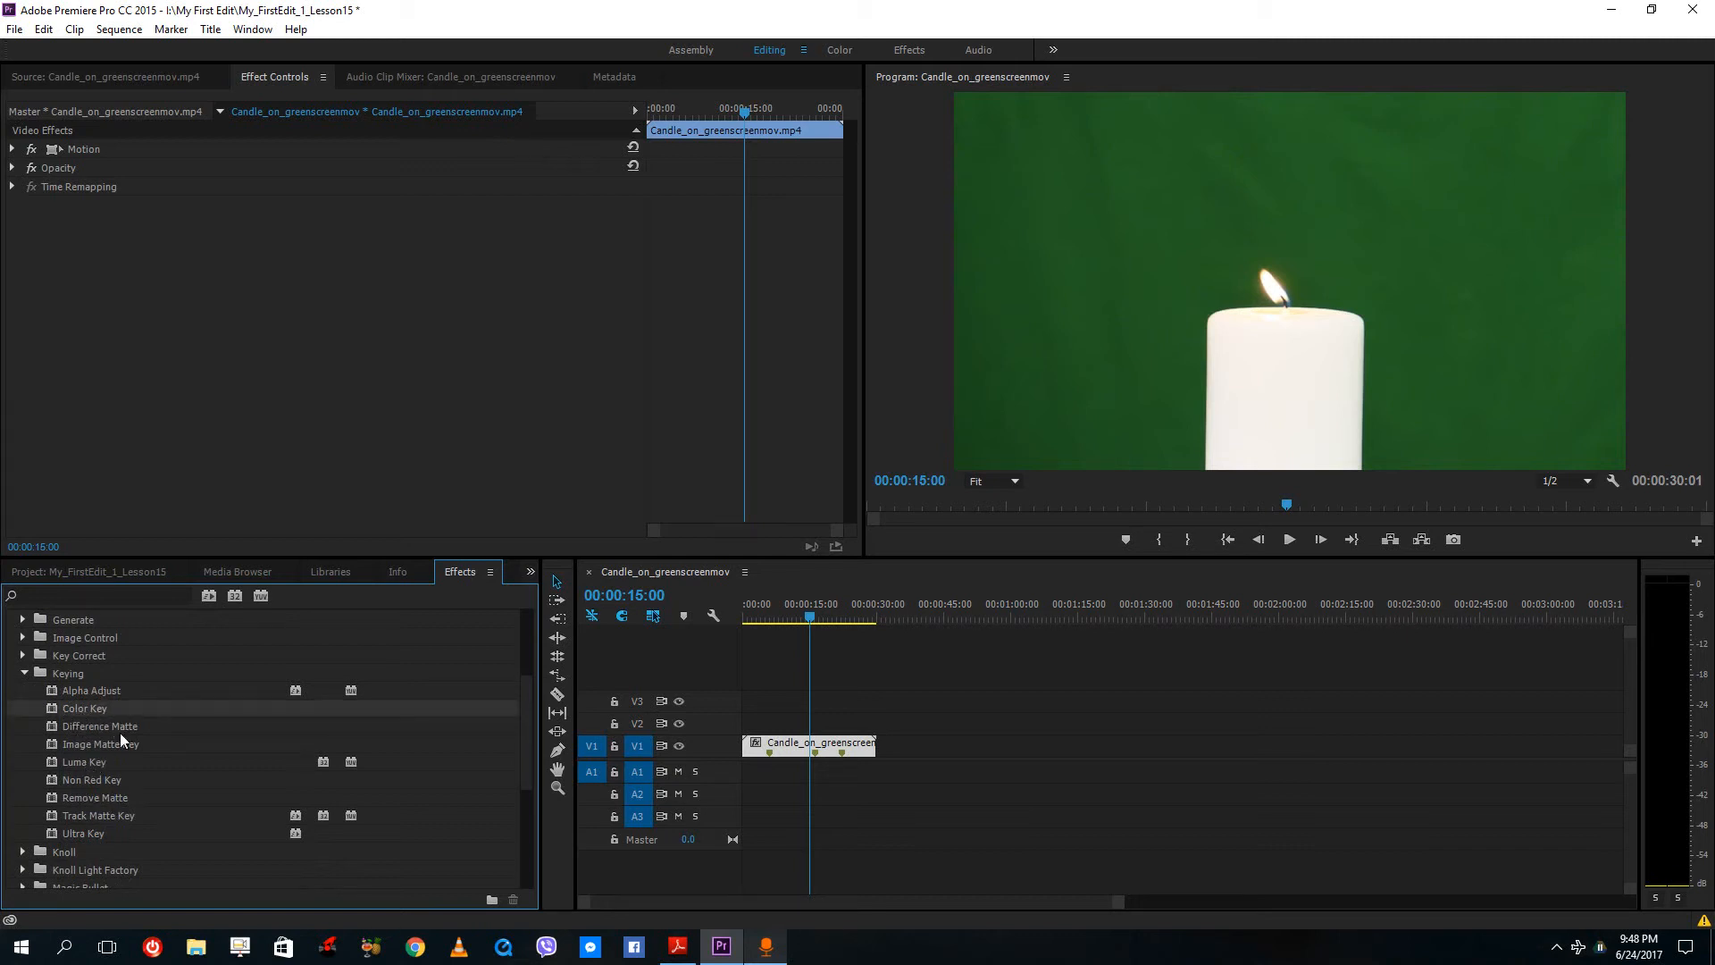
left_click_drag(84, 707, 837, 745)
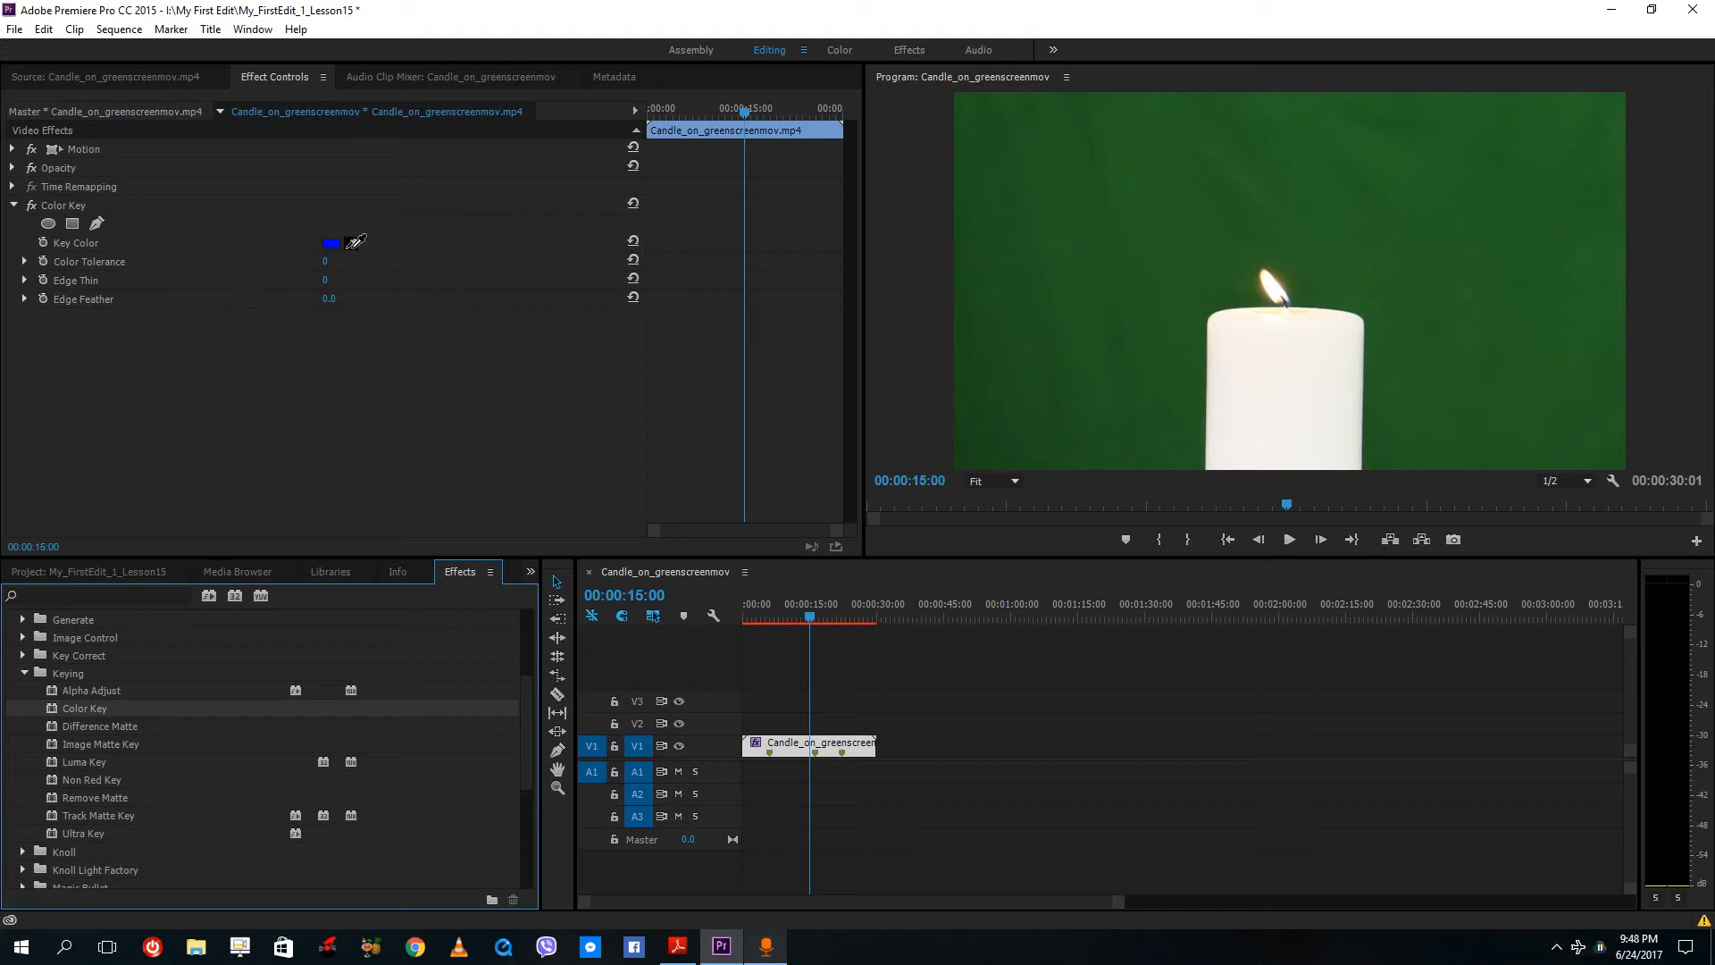
mouse_move(1207, 292)
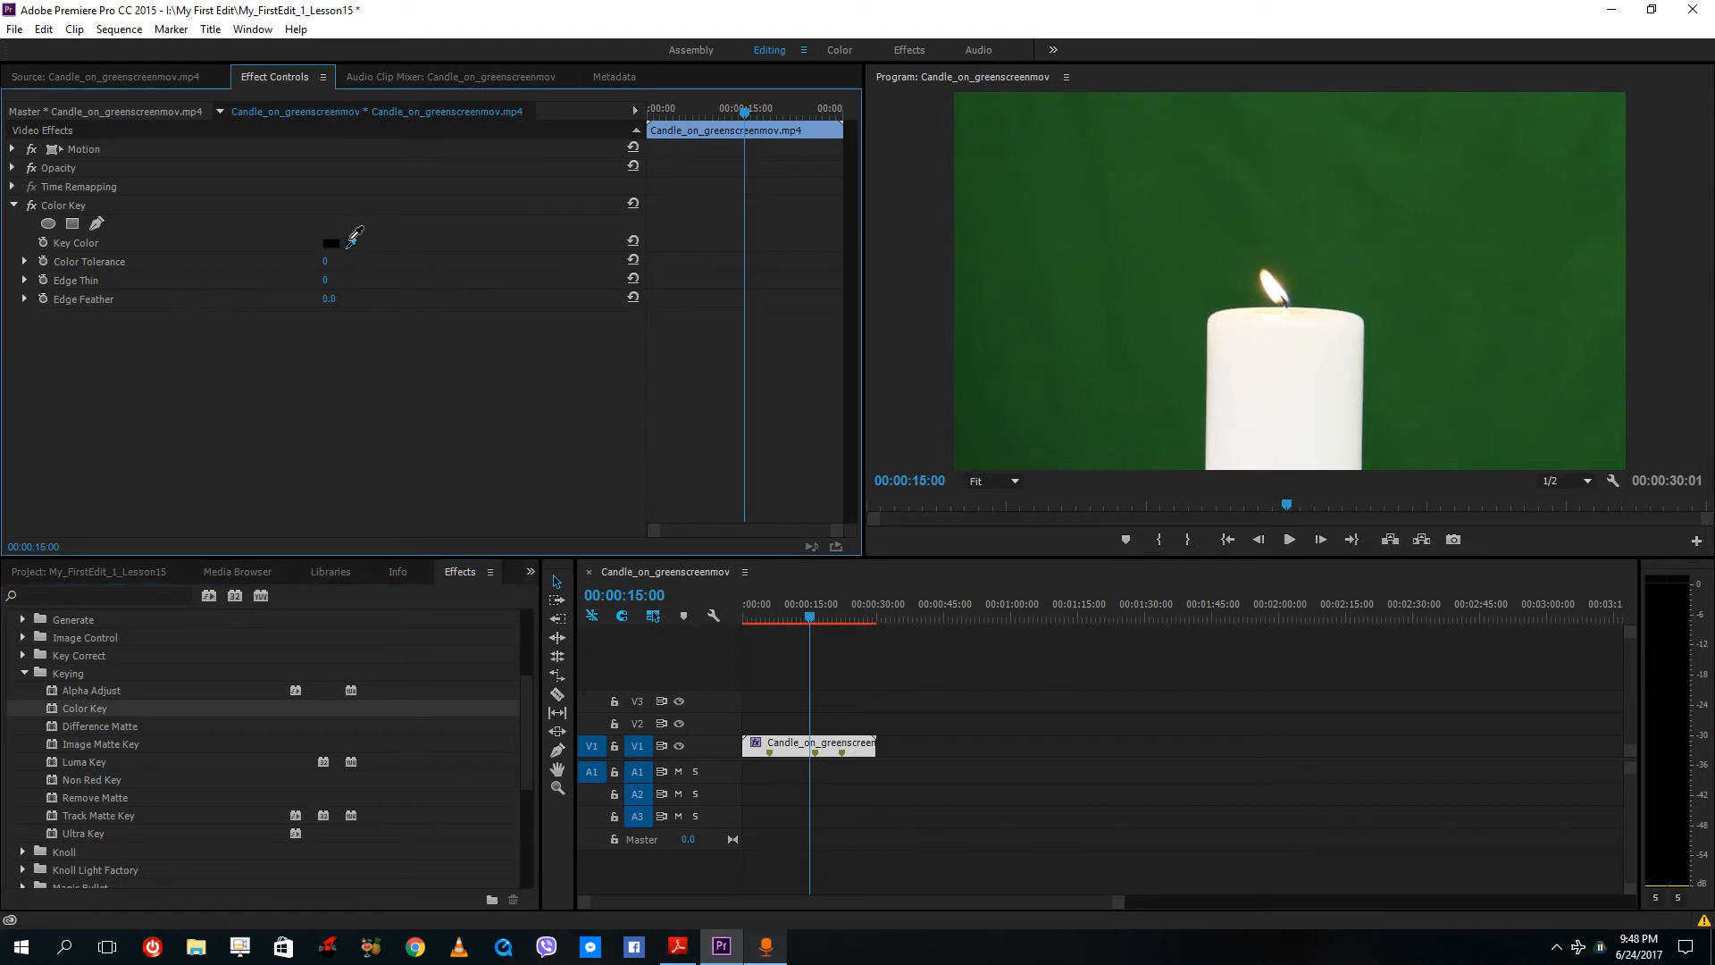
Sample the green backdrop as Key Color, with Color Tolerance 175 and Edge Feather 4.1
left_click(1139, 249)
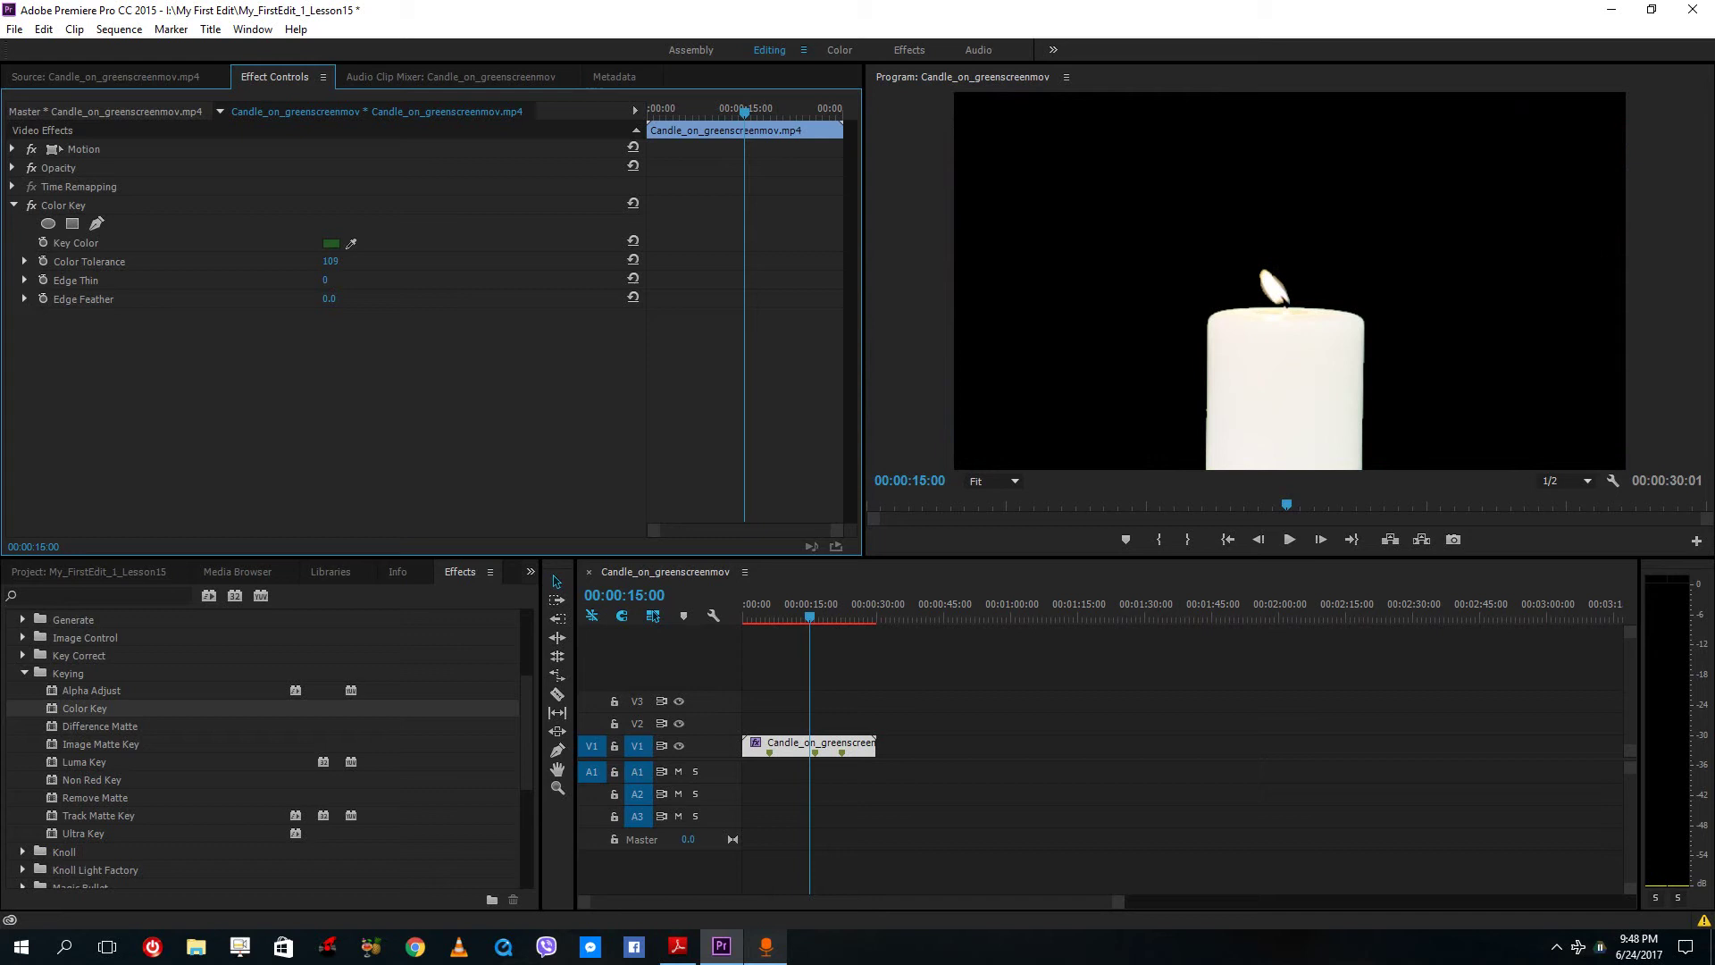
left_click_drag(331, 260, 348, 288)
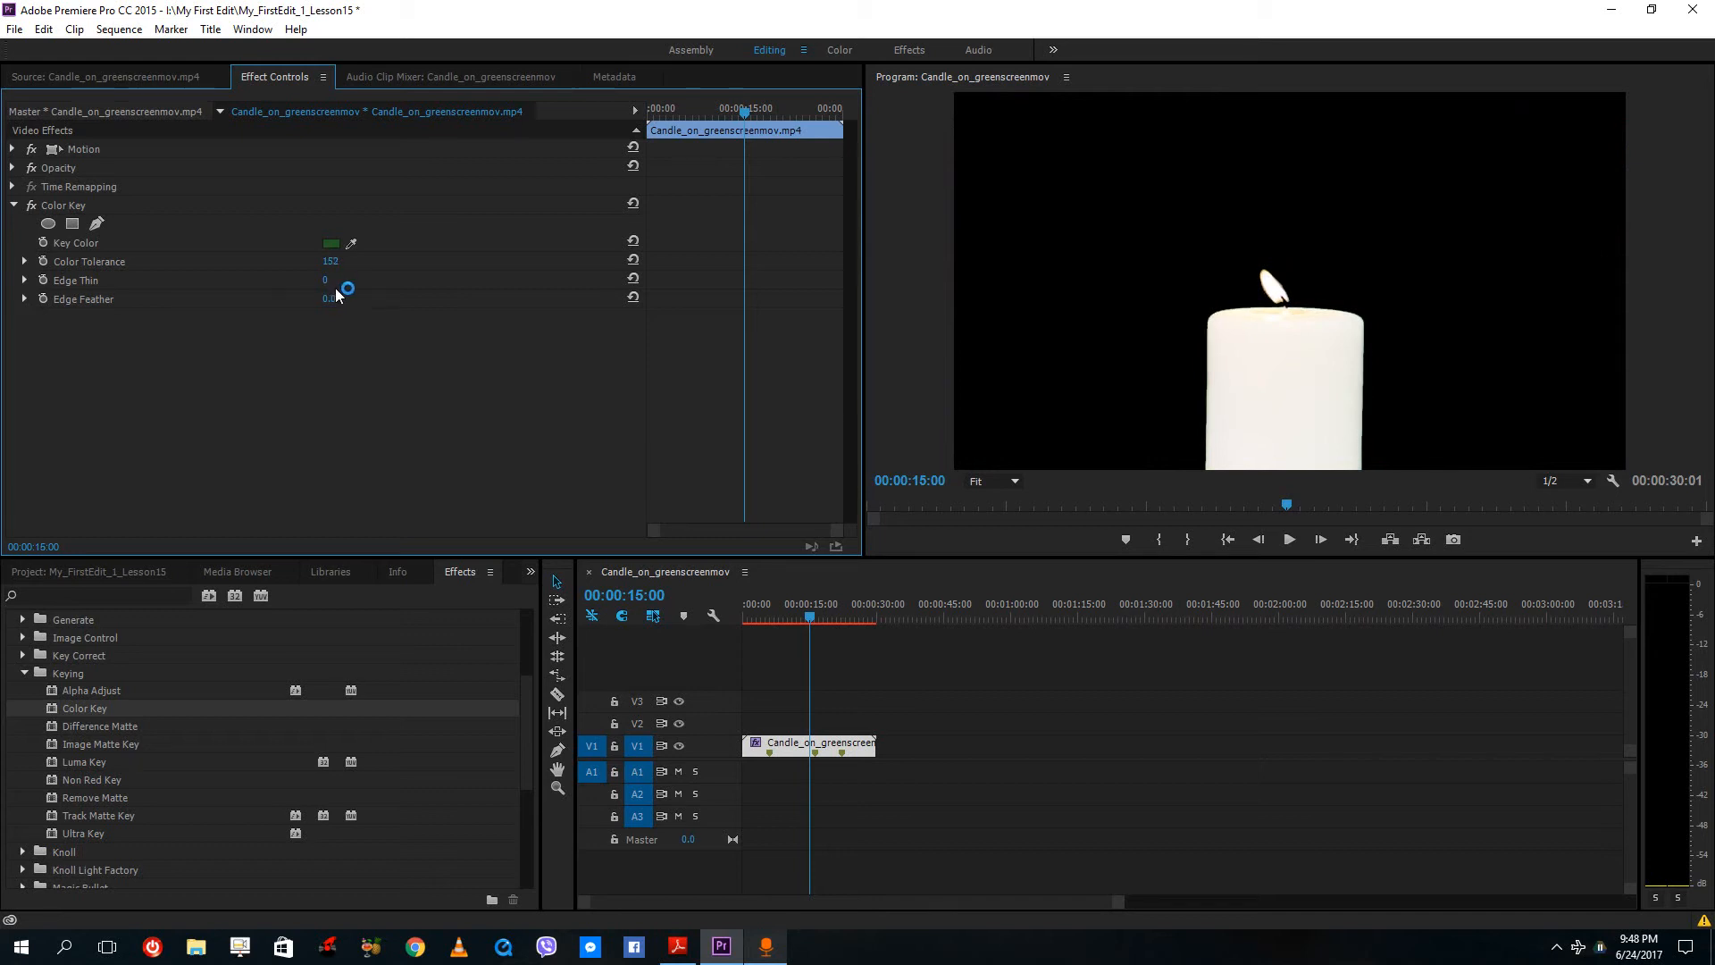
left_click_drag(331, 262, 330, 261)
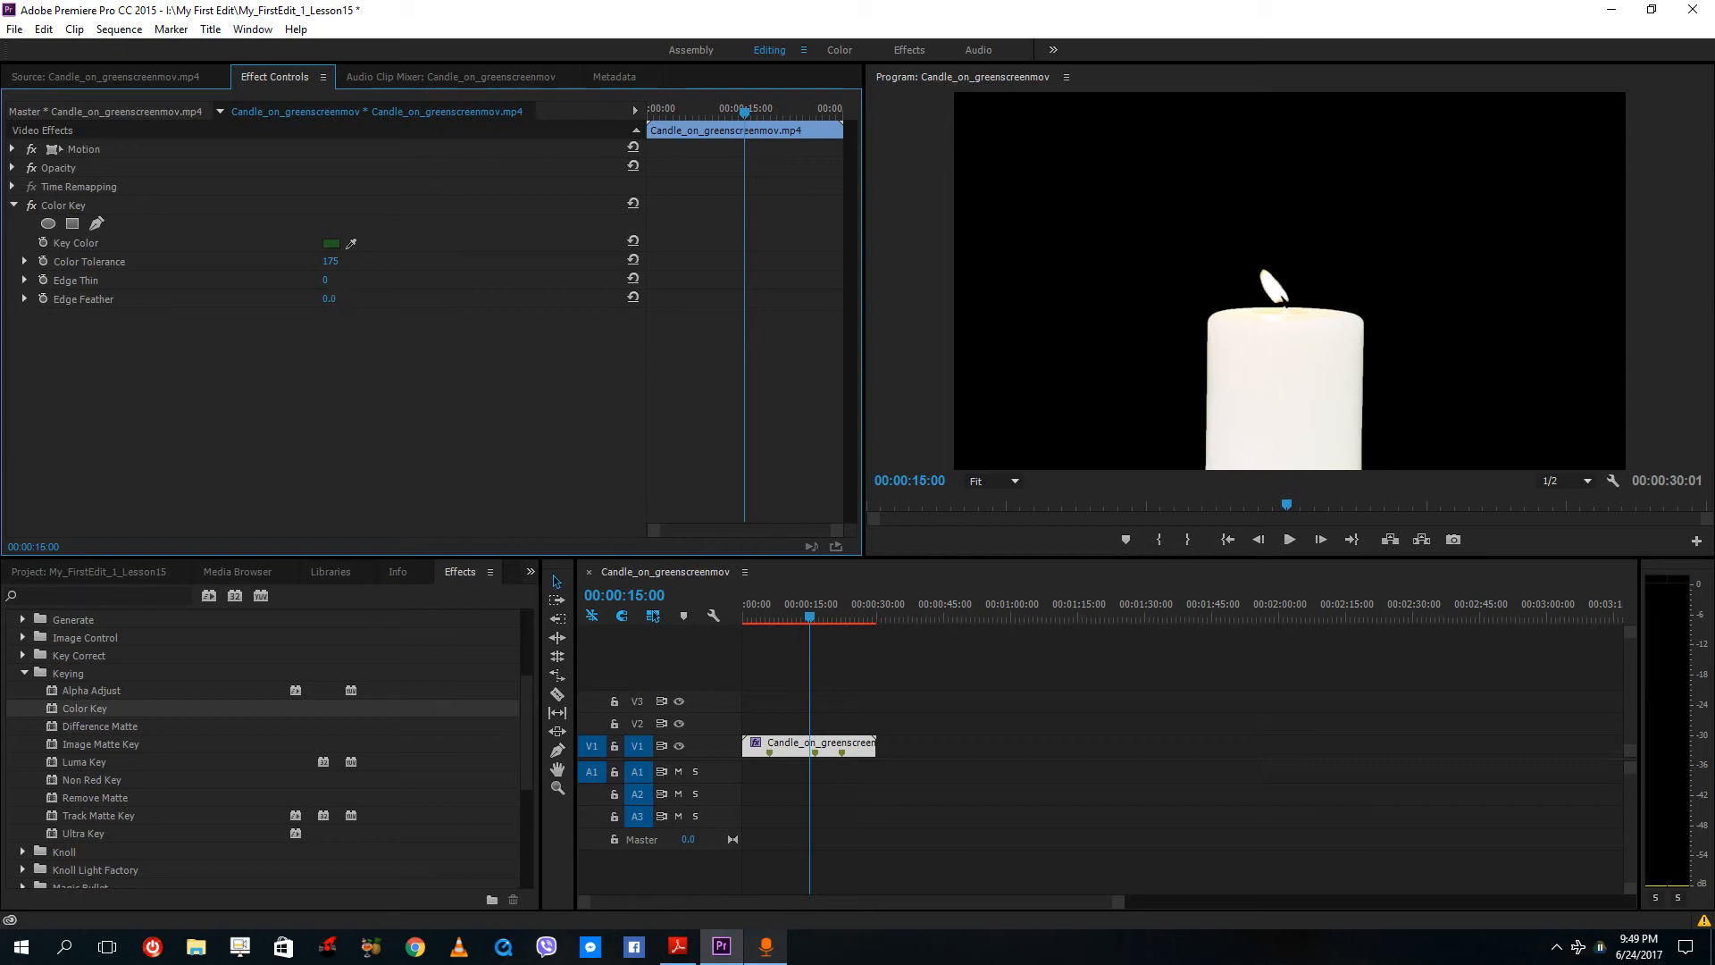
left_click_drag(329, 299, 350, 298)
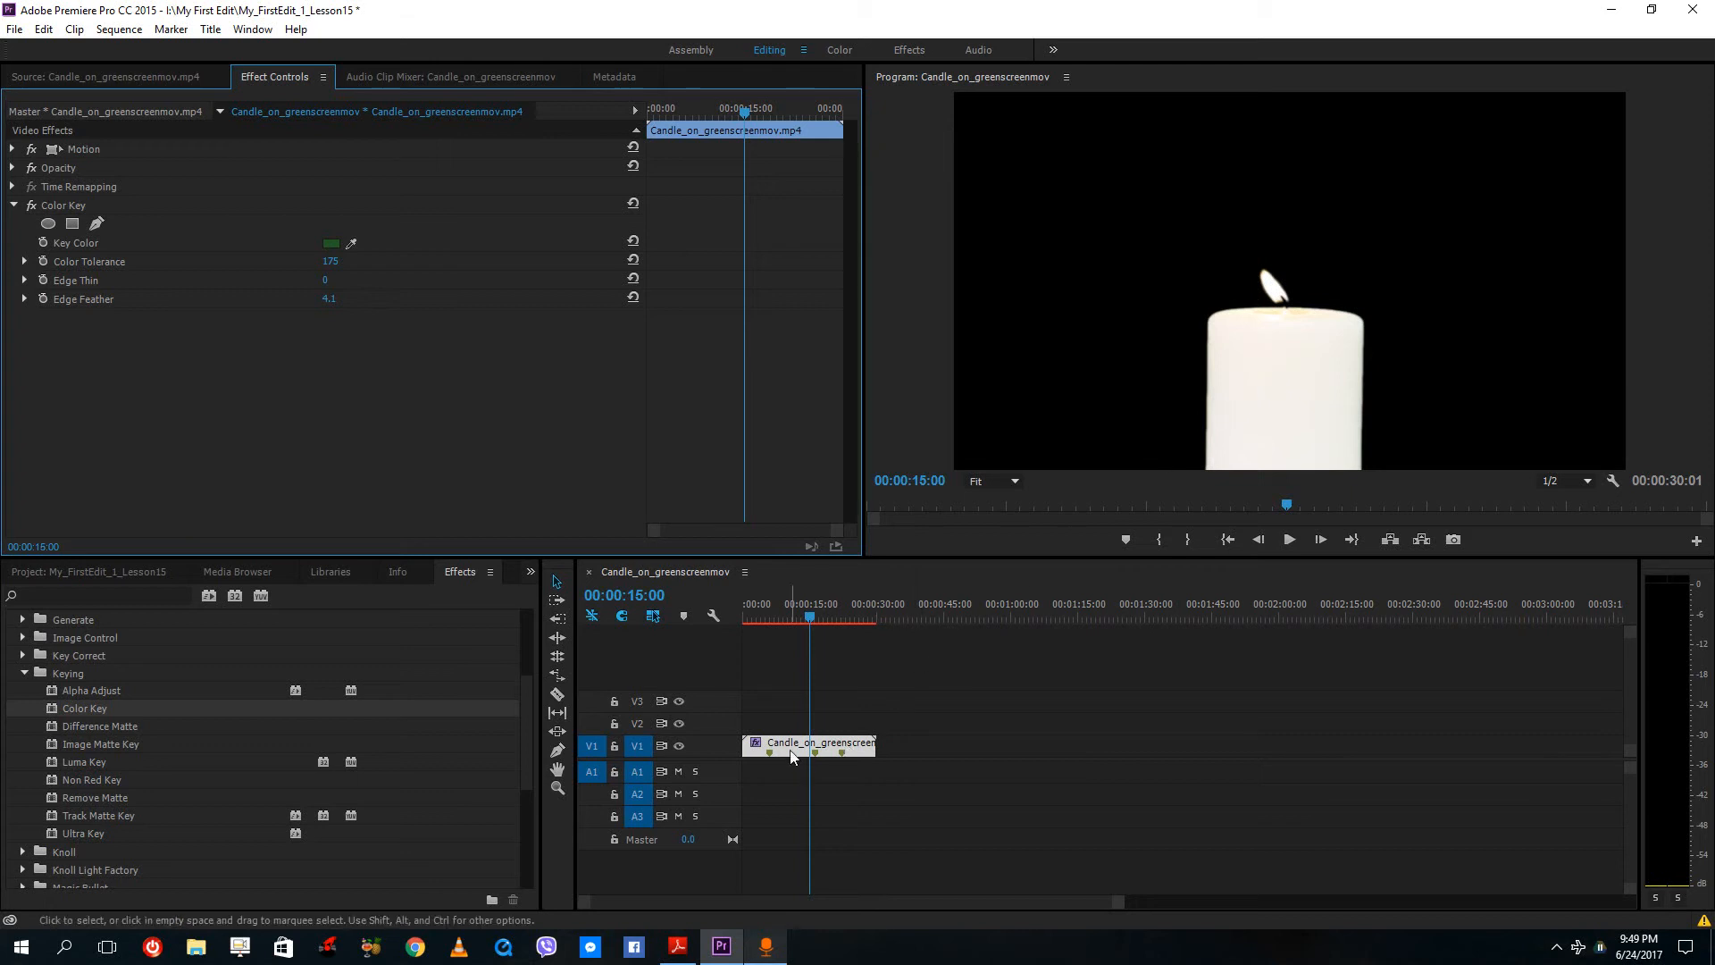
left_click(84, 572)
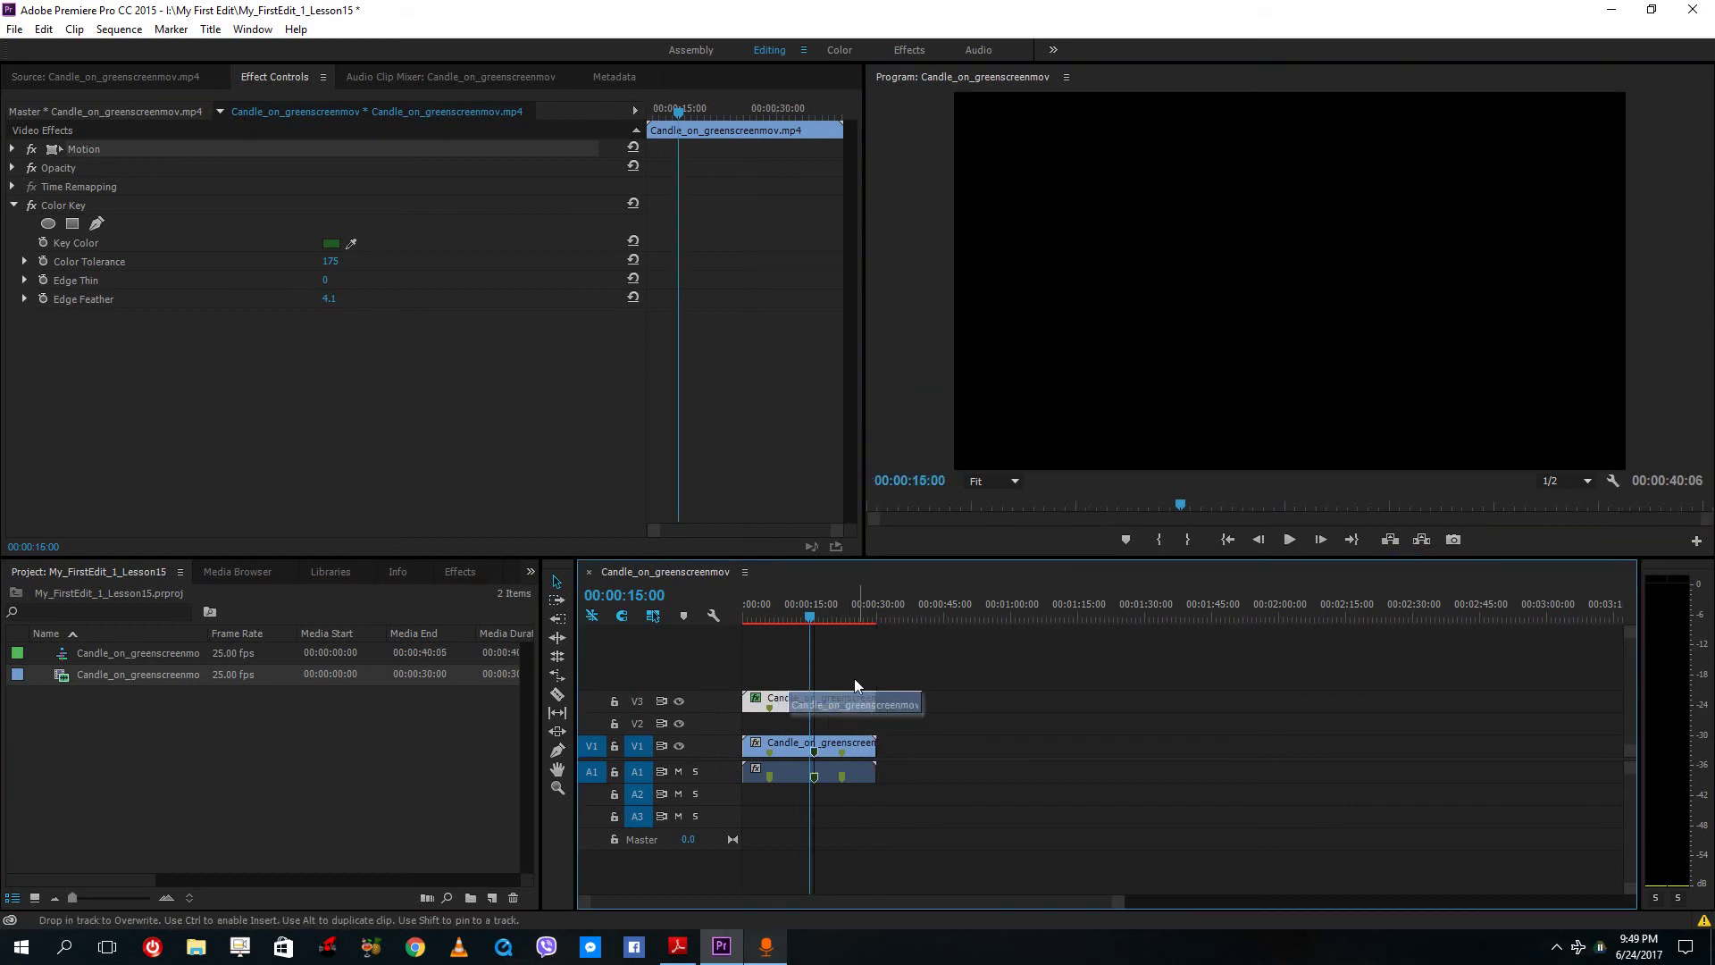
Drop the keyed candle clip onto video track V3
left_click(1288, 539)
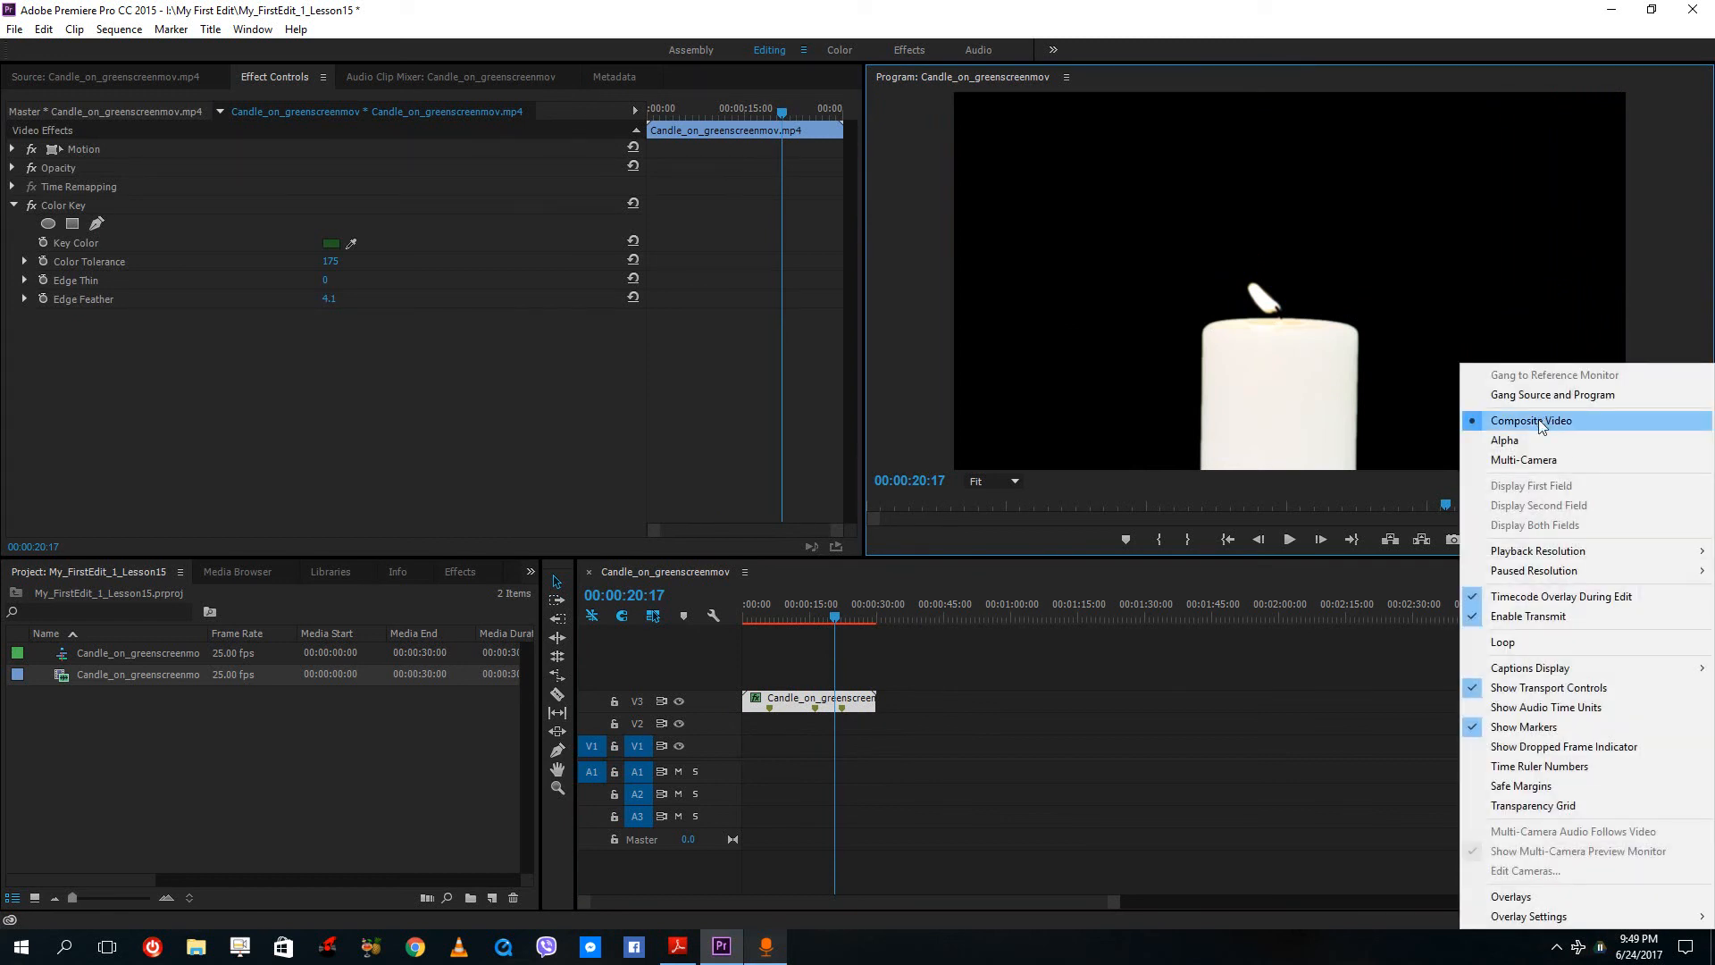
Set the Program Monitor to Alpha display, showing the keyed candle white on black
left_click(1505, 439)
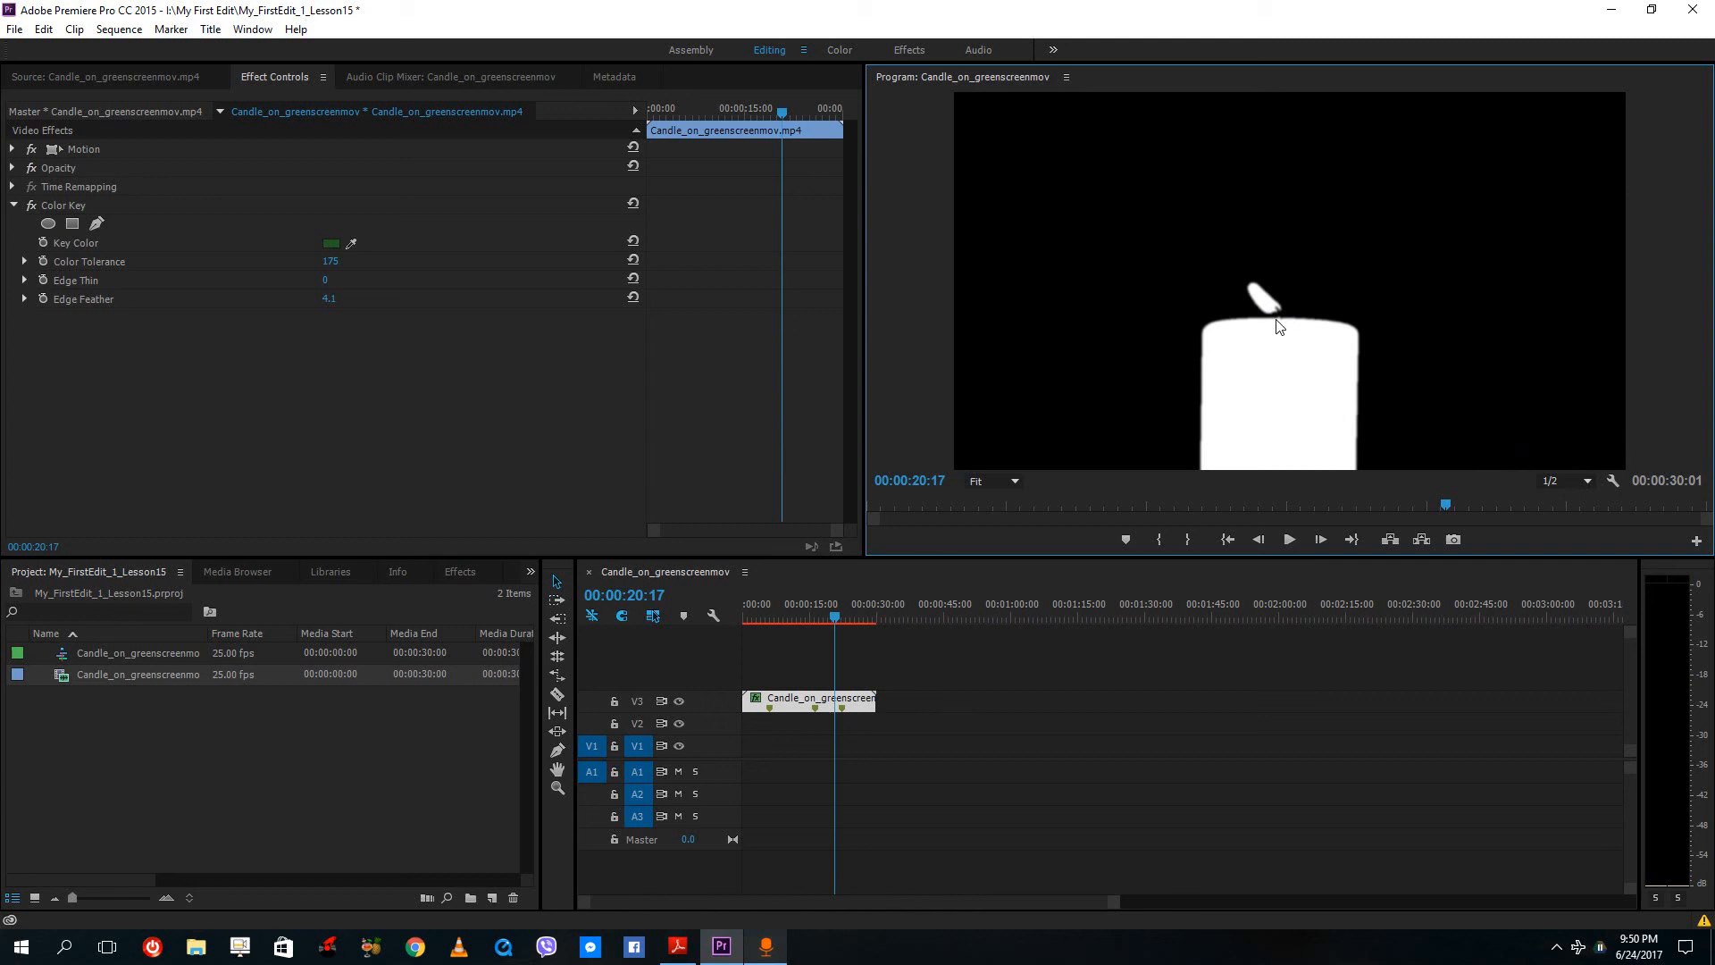
mouse_move(1281, 345)
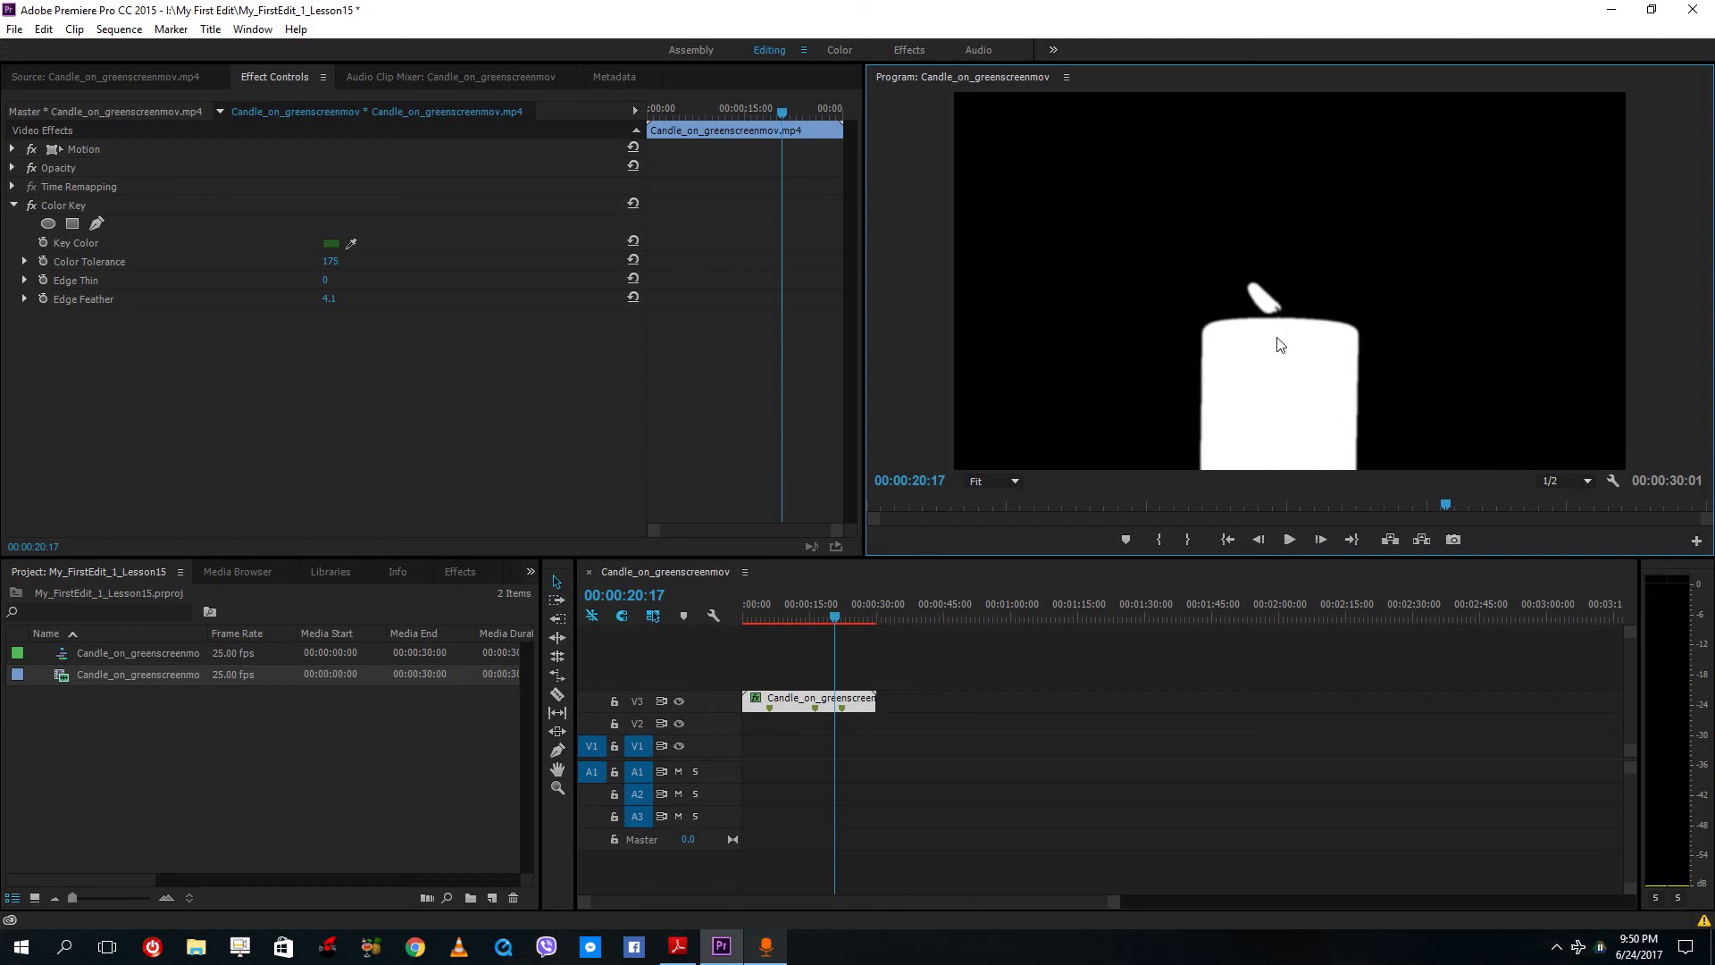
mouse_move(1054, 346)
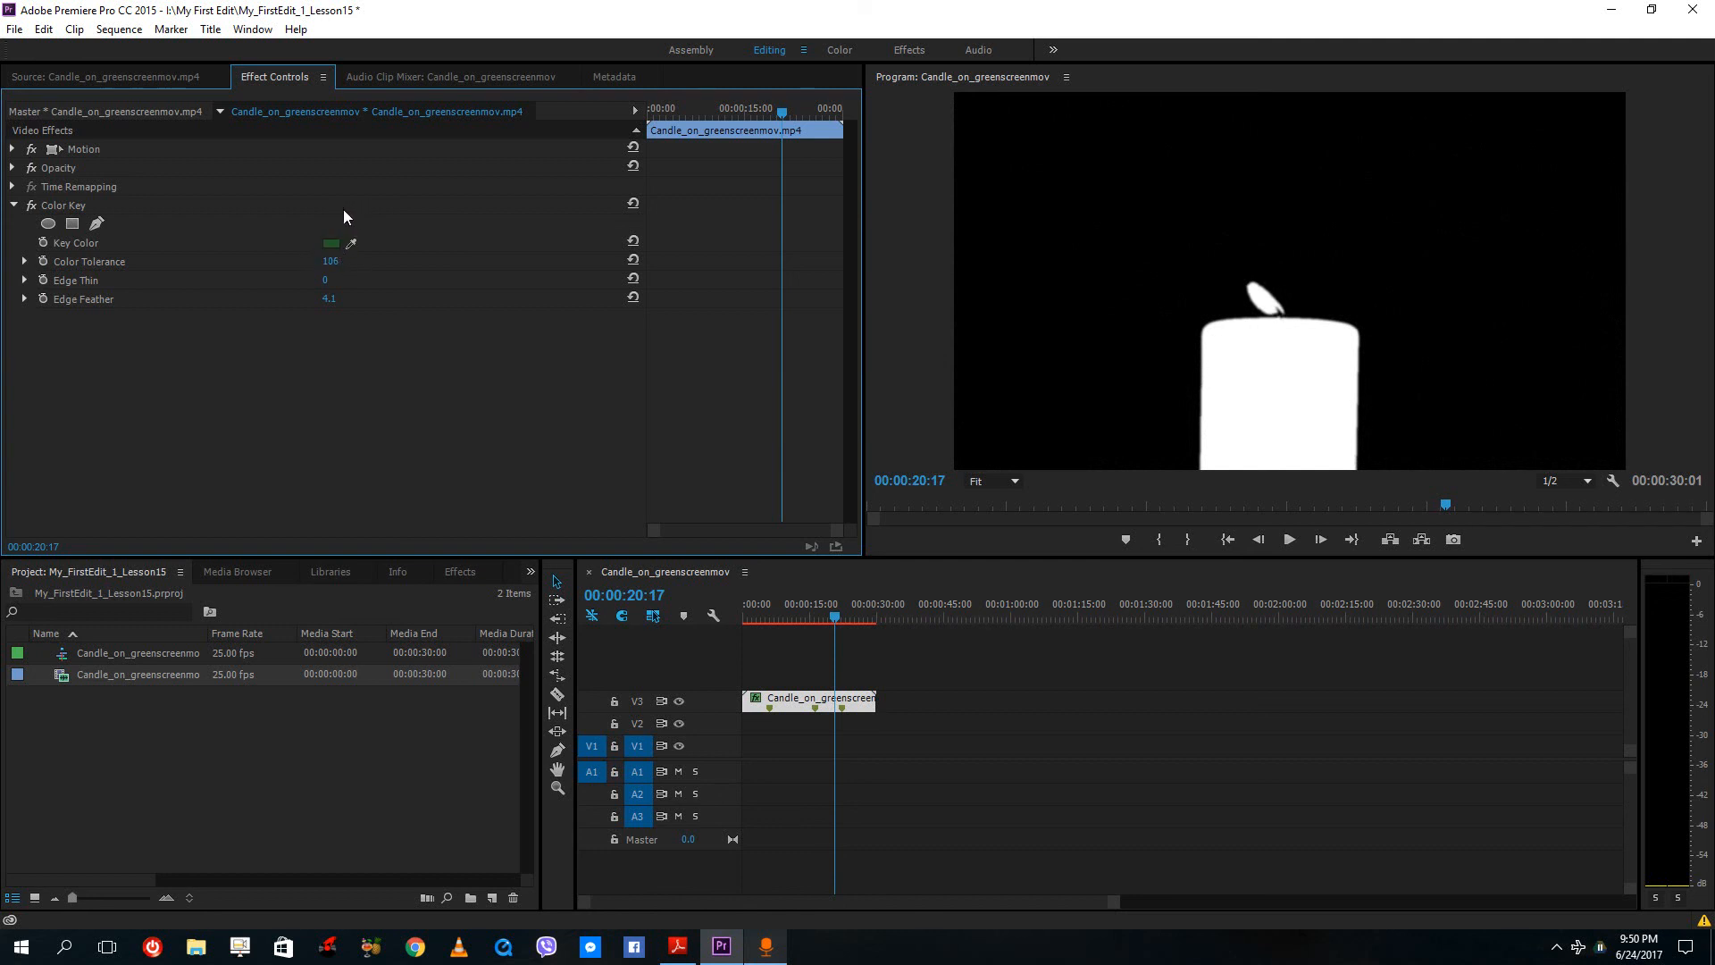
mouse_move(744, 195)
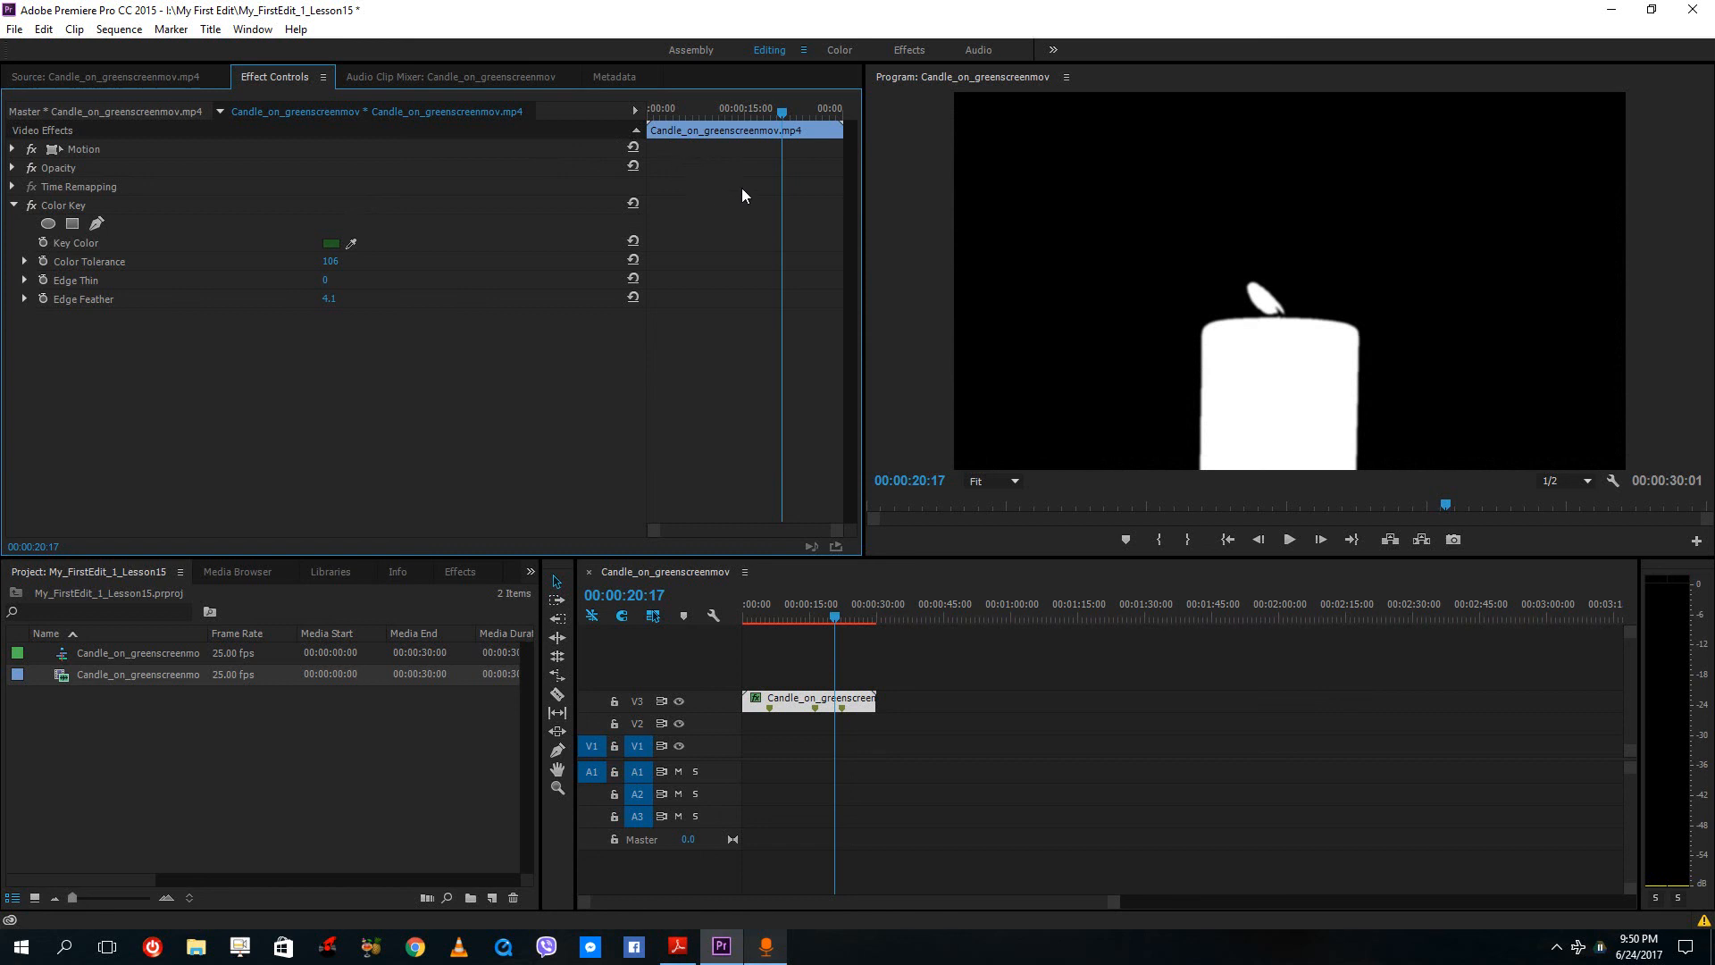
mouse_move(757, 195)
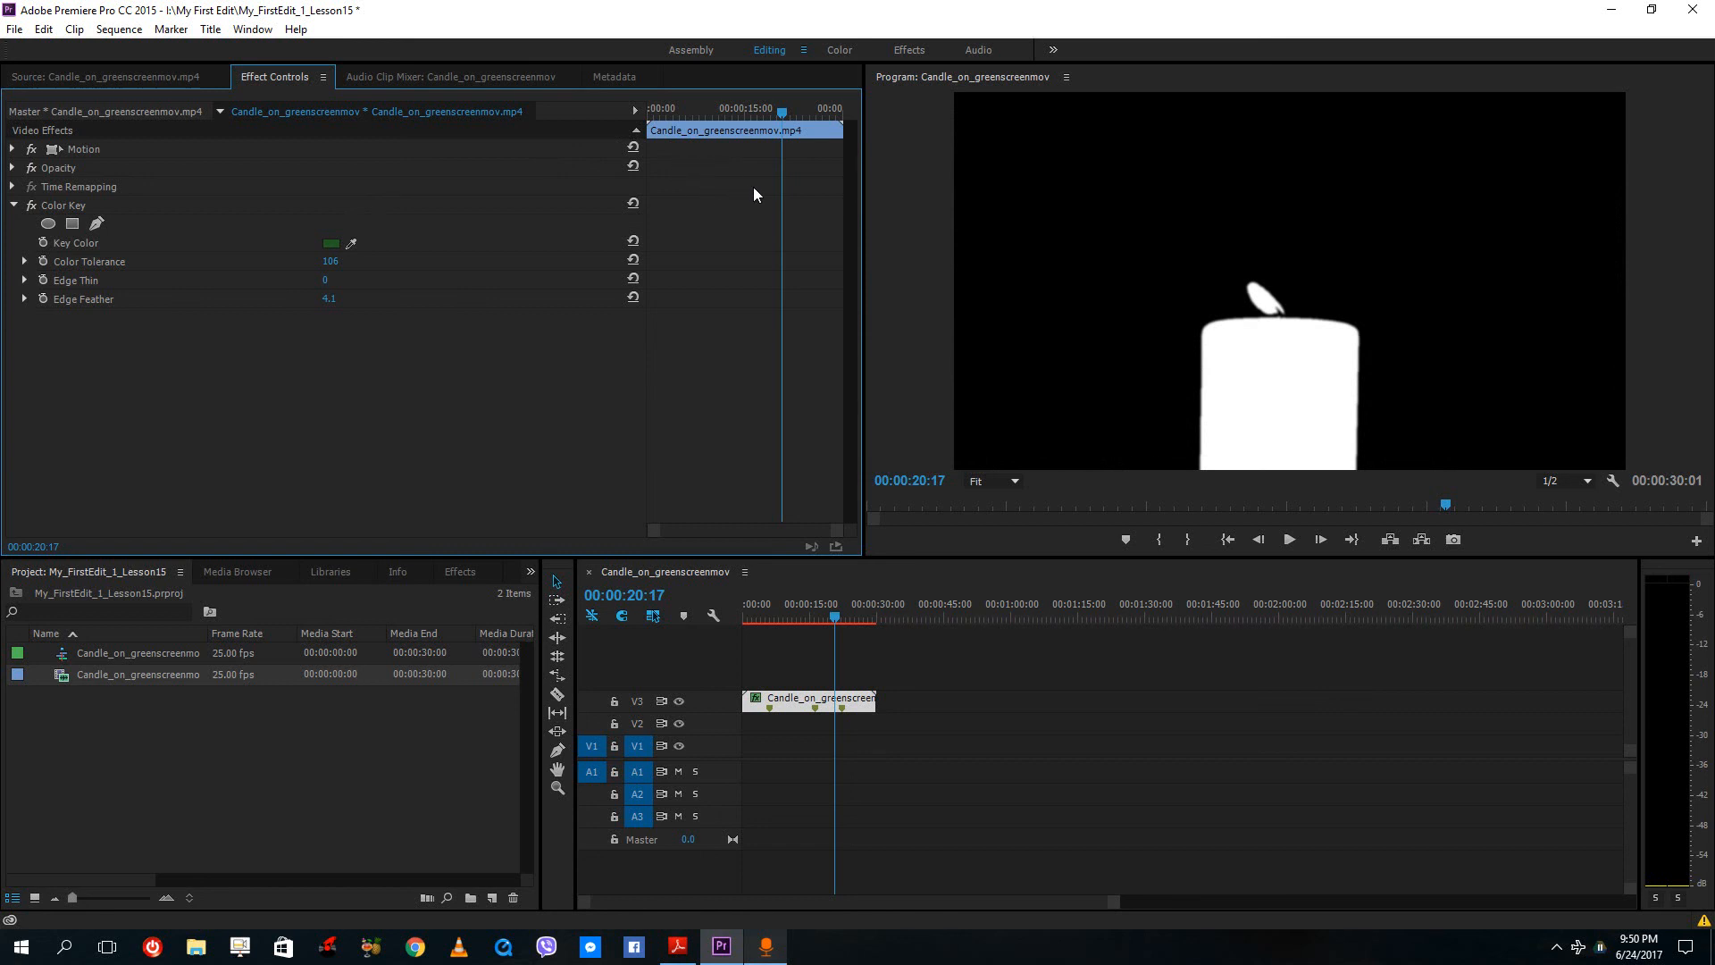
mouse_move(1082, 655)
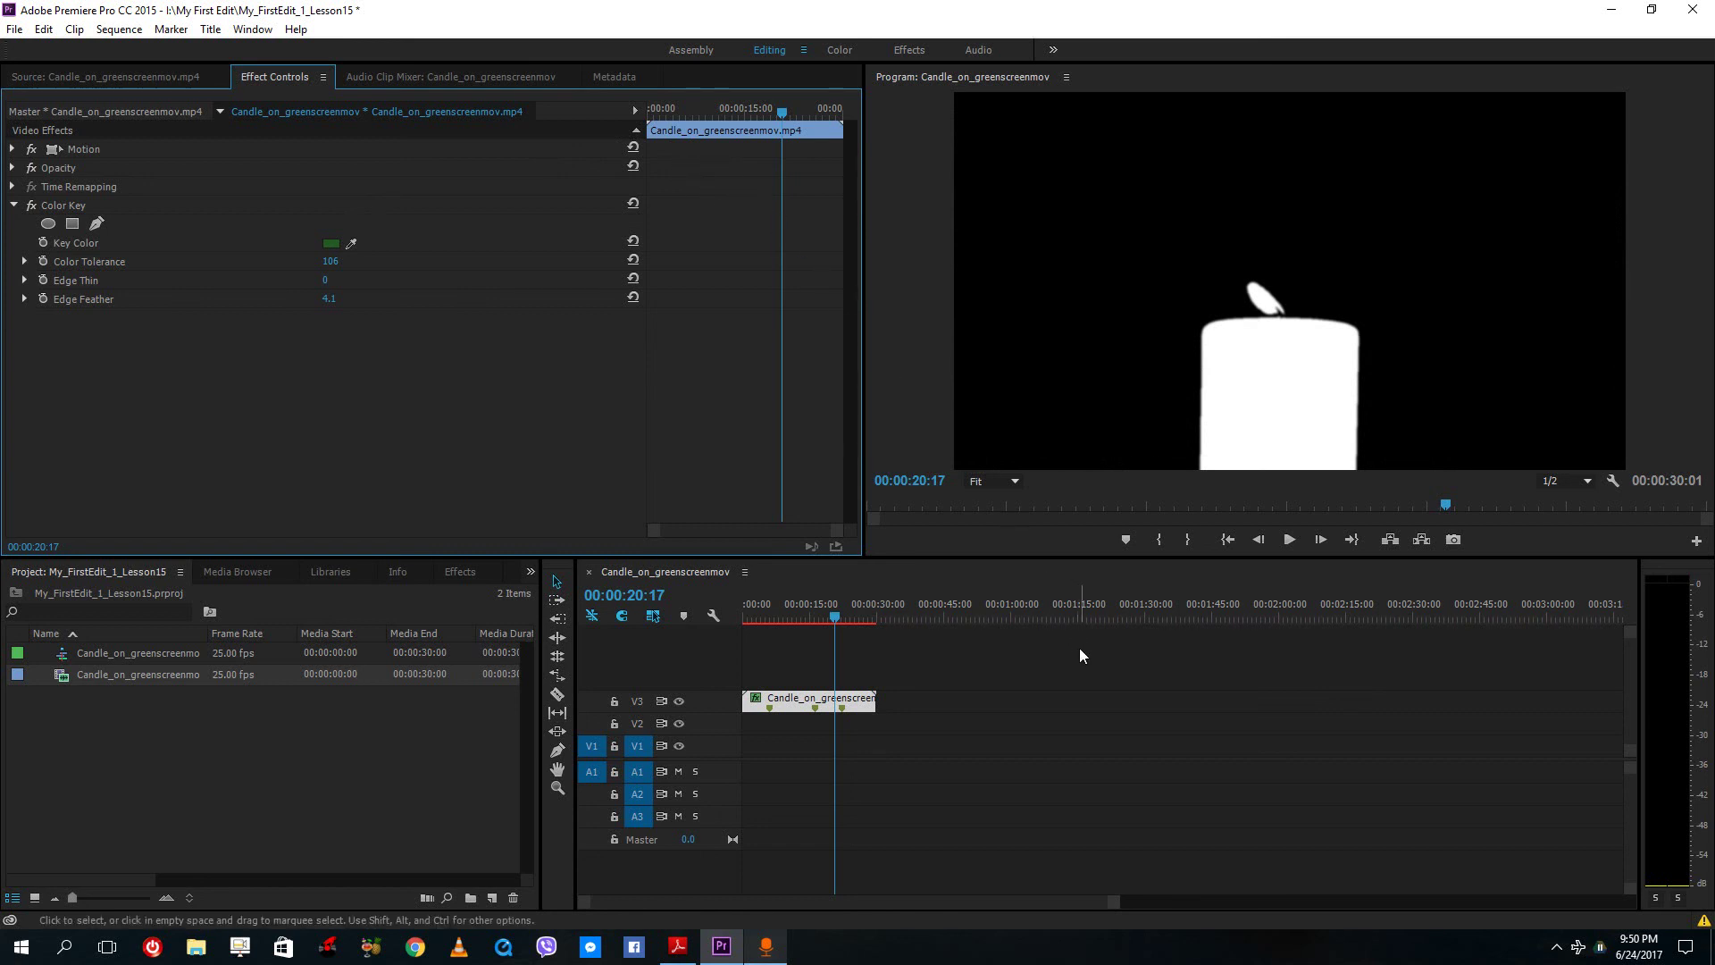
mouse_move(1159, 668)
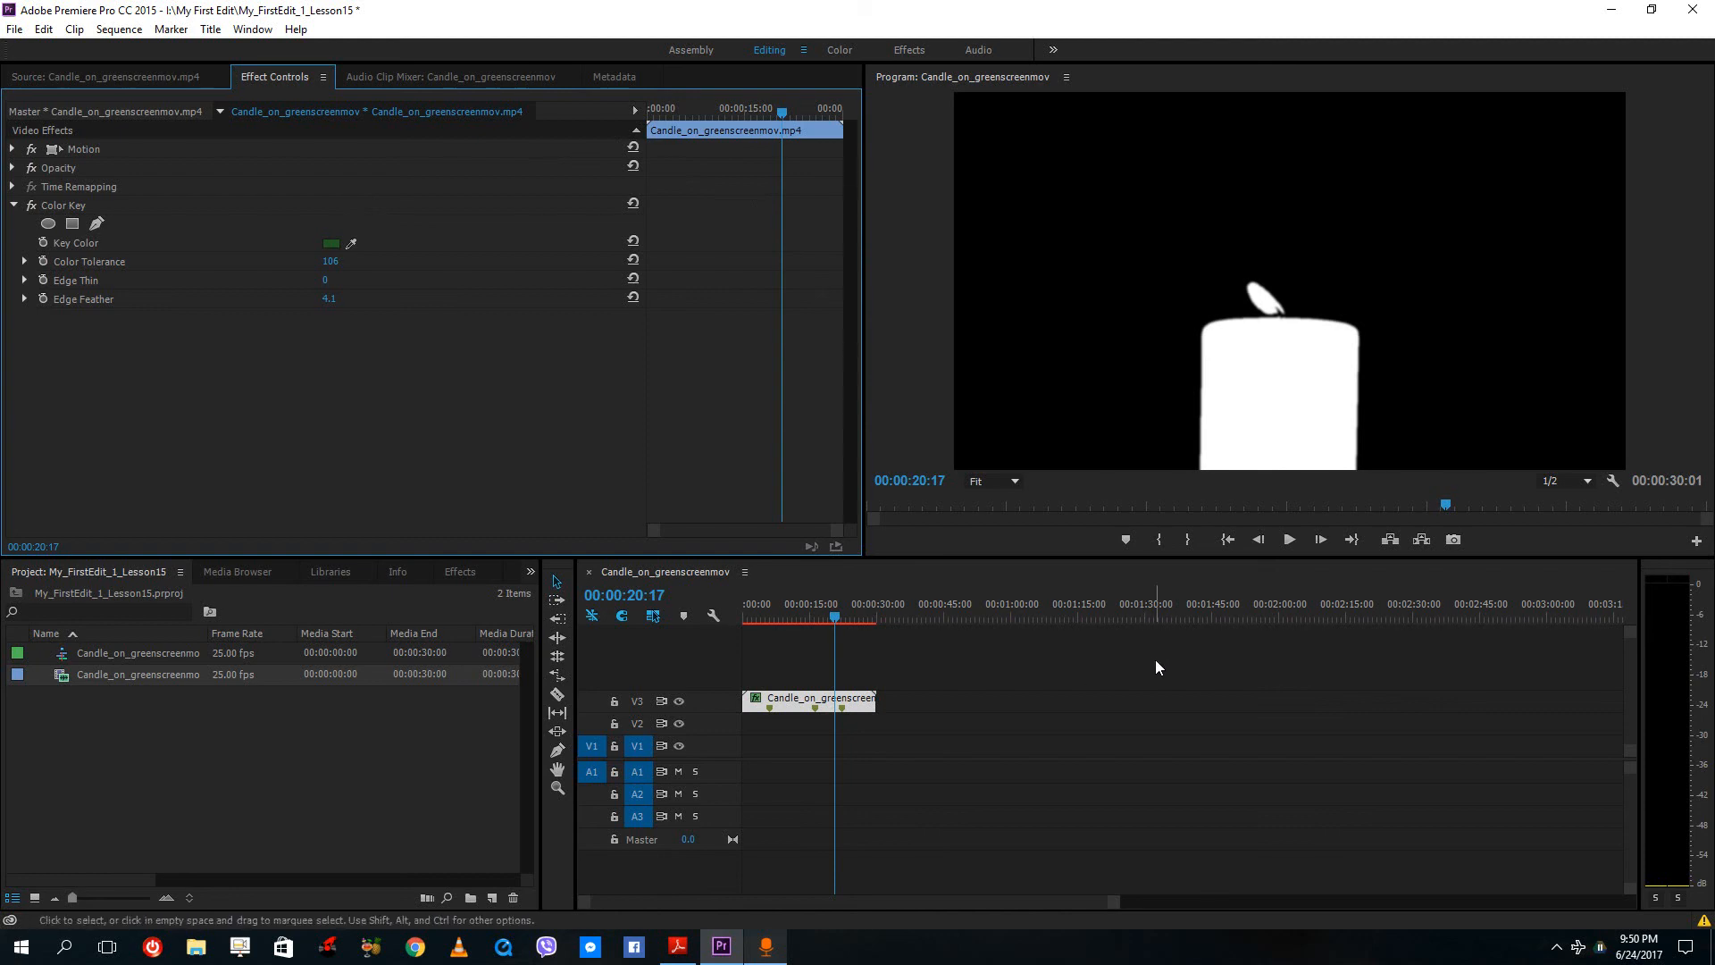